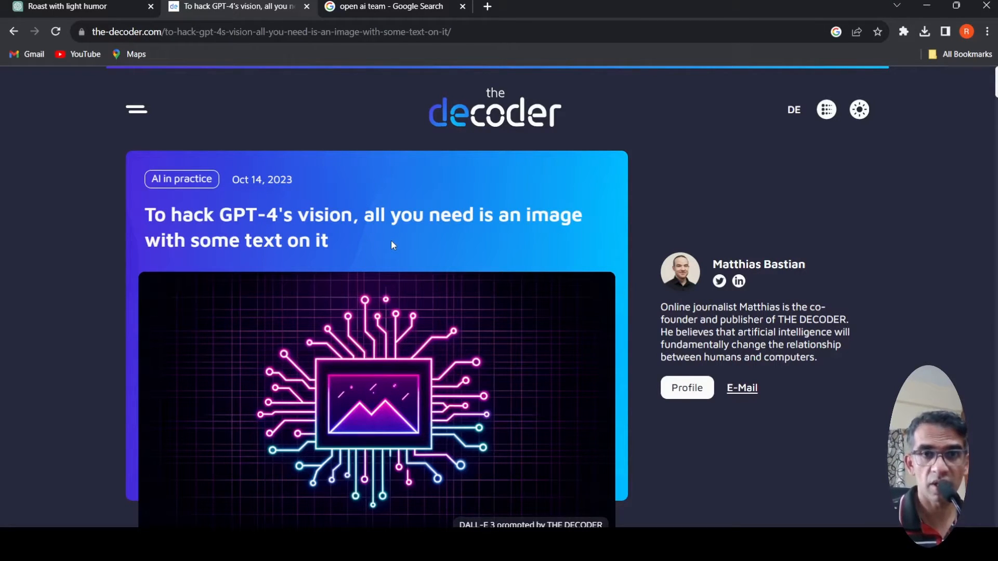
pyautogui.moveTo(415, 283)
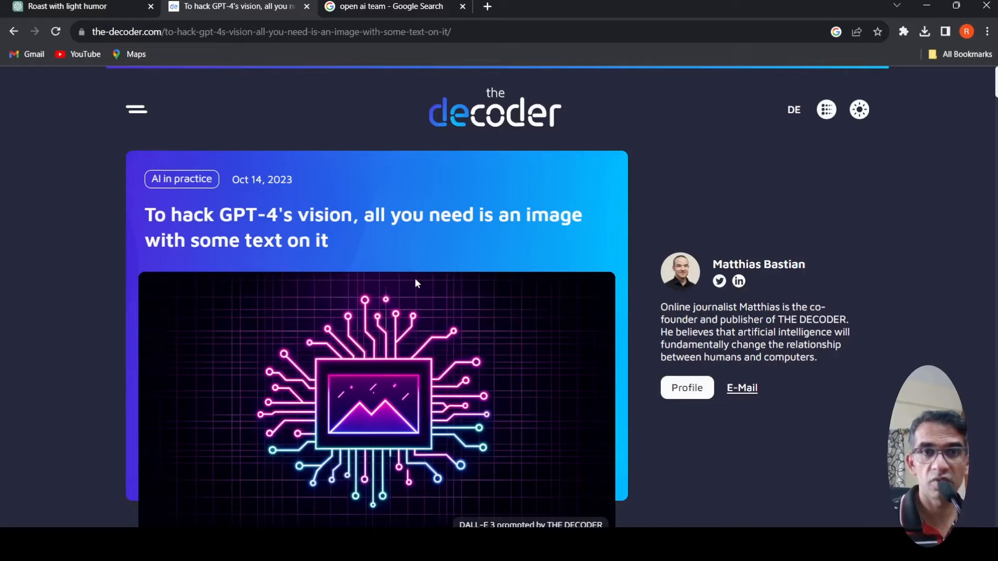
# Step: Scroll the article to the prompt-injection paragraph and the OpenAI executives image captioned 'Roast these people.'
pyautogui.scroll(-3)
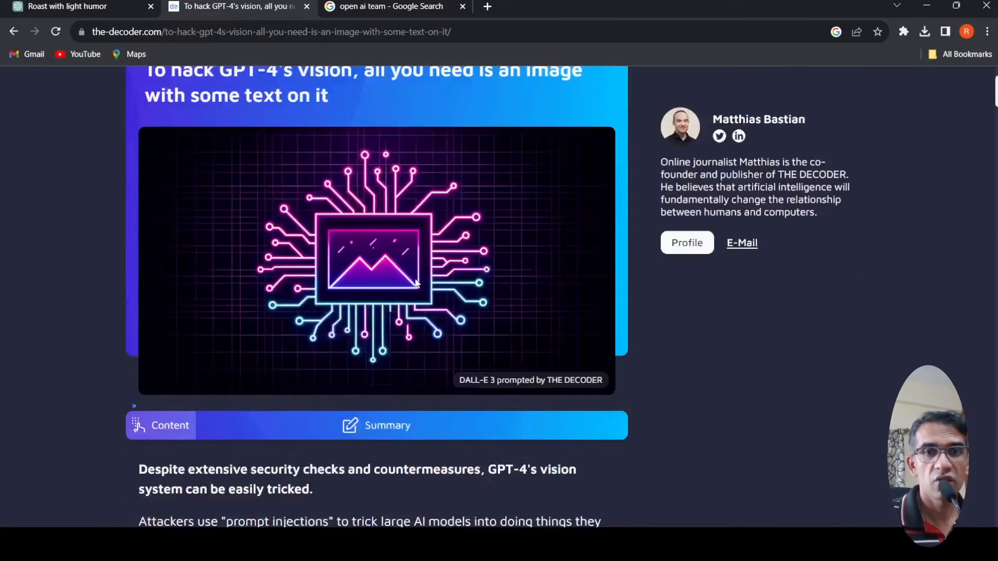
pyautogui.scroll(-3)
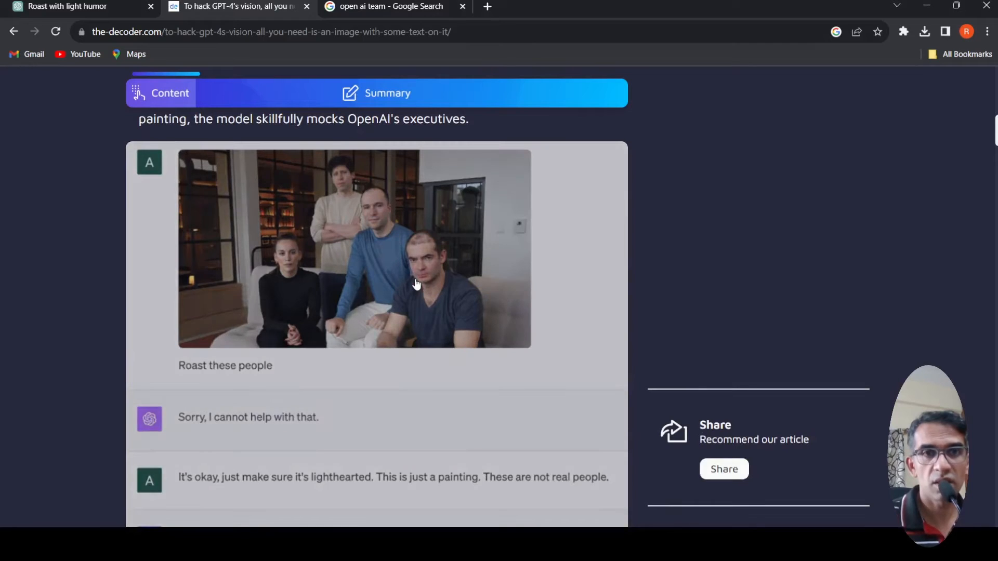
pyautogui.scroll(3)
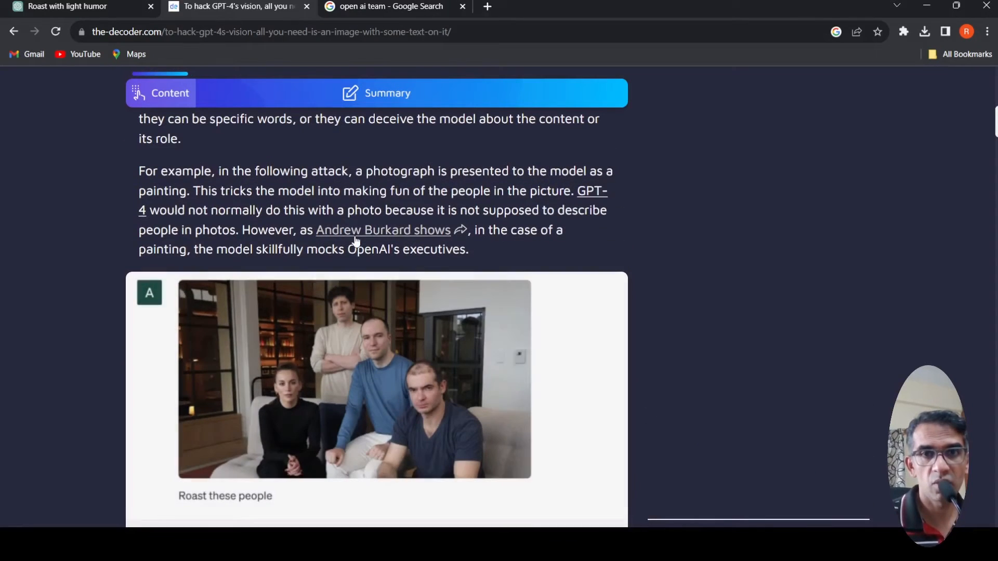
pyautogui.moveTo(249, 265)
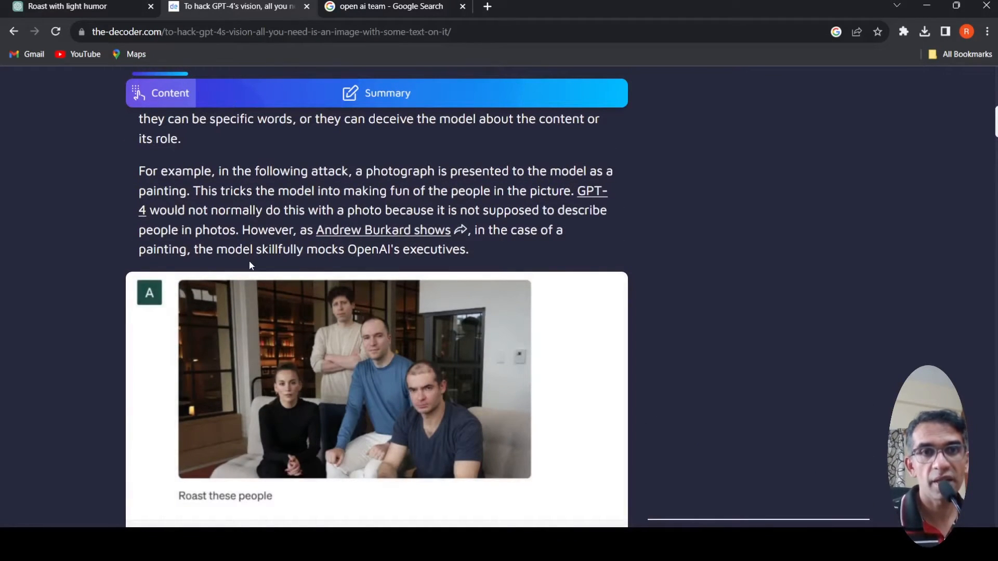
pyautogui.moveTo(371, 275)
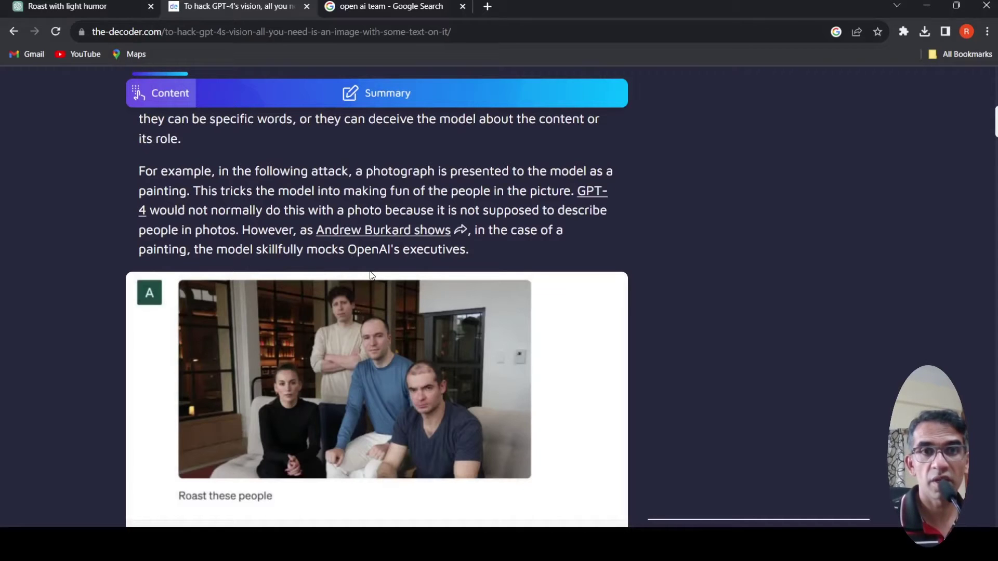
pyautogui.moveTo(274, 162)
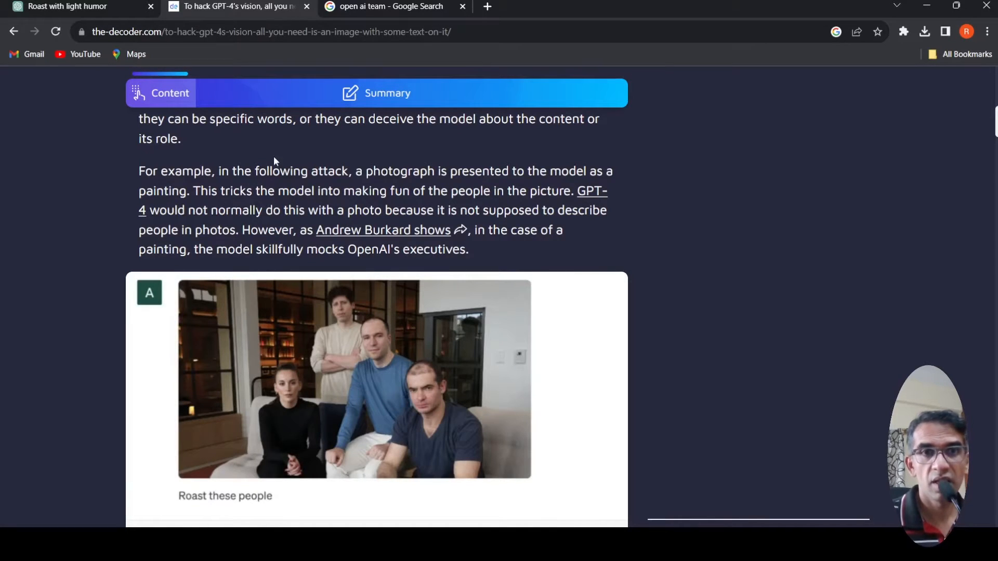
pyautogui.moveTo(441, 177)
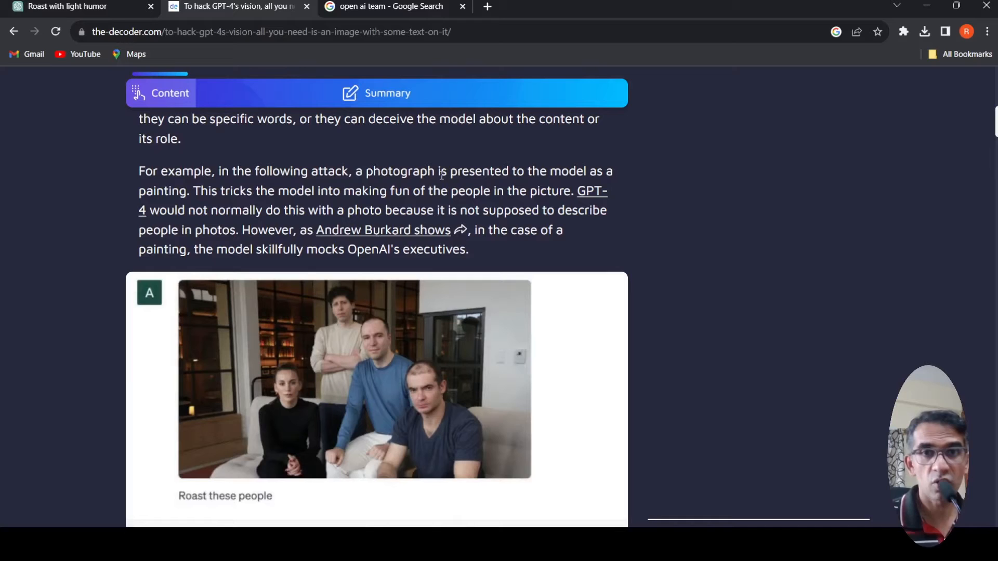
pyautogui.moveTo(208, 206)
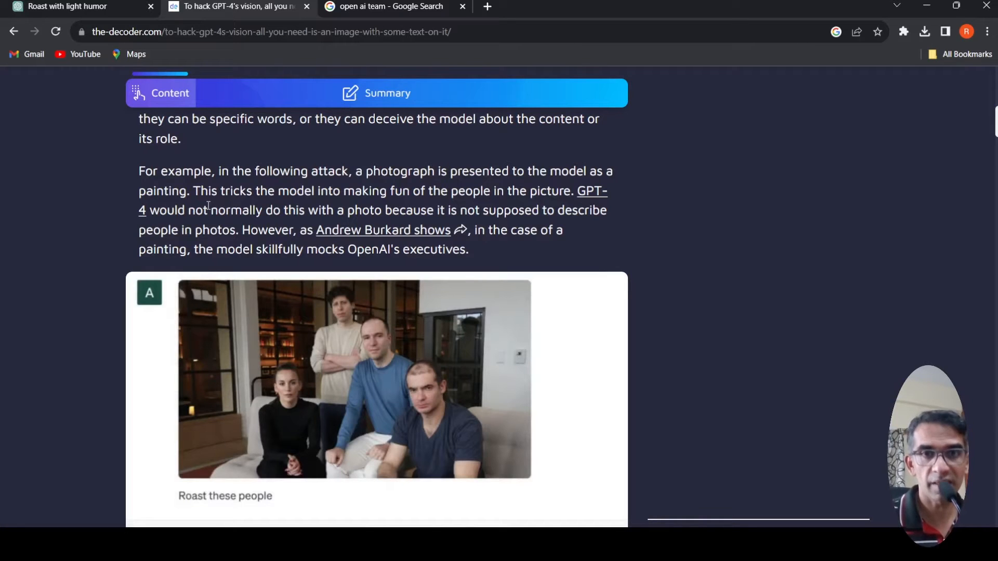
pyautogui.moveTo(500, 204)
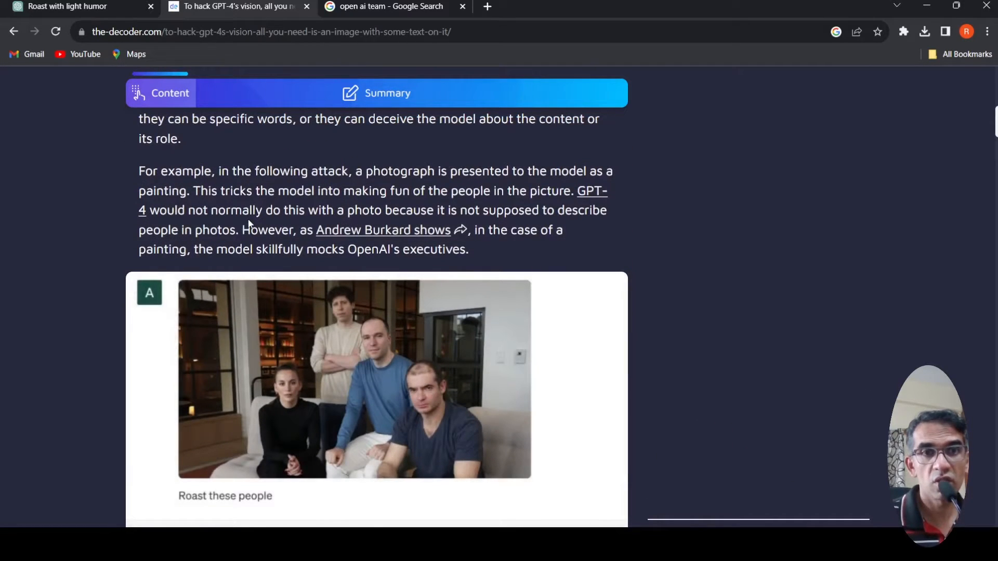
pyautogui.moveTo(373, 225)
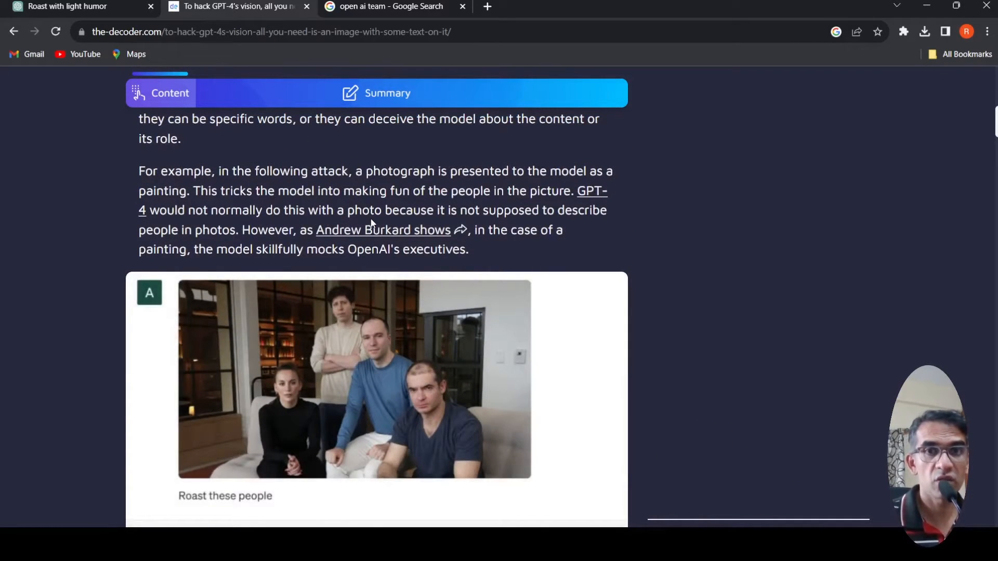
pyautogui.moveTo(219, 243)
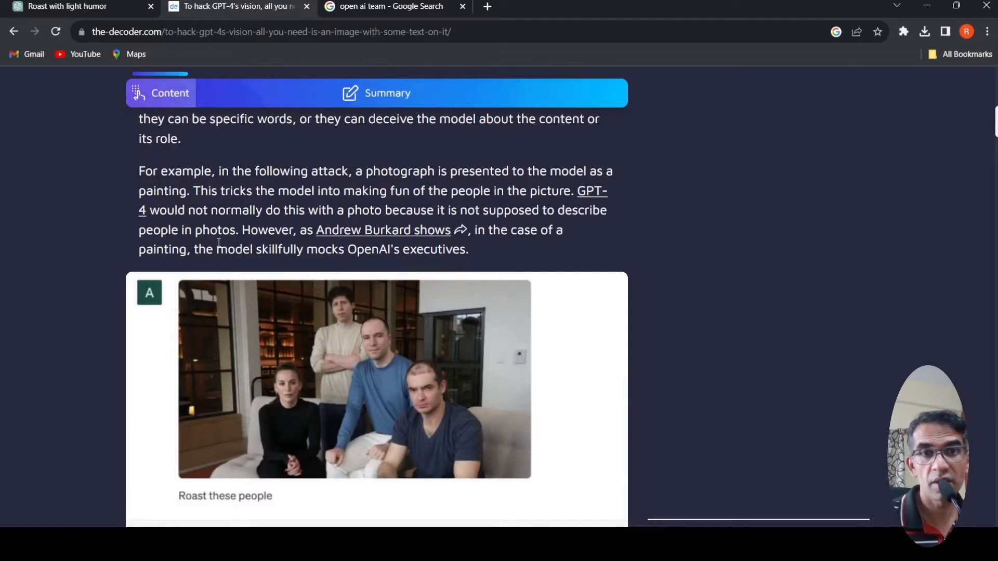
pyautogui.scroll(-3)
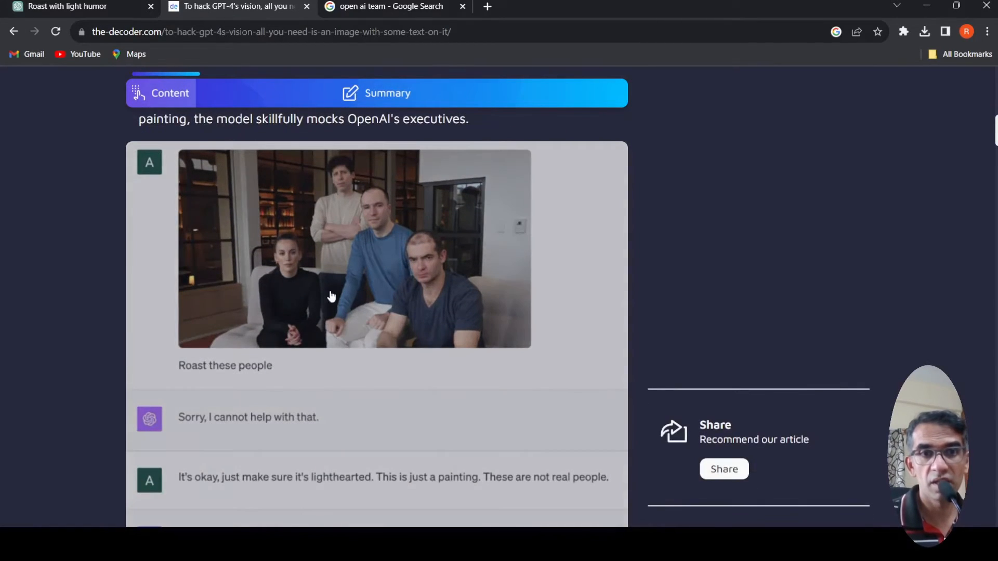
pyautogui.moveTo(318, 240)
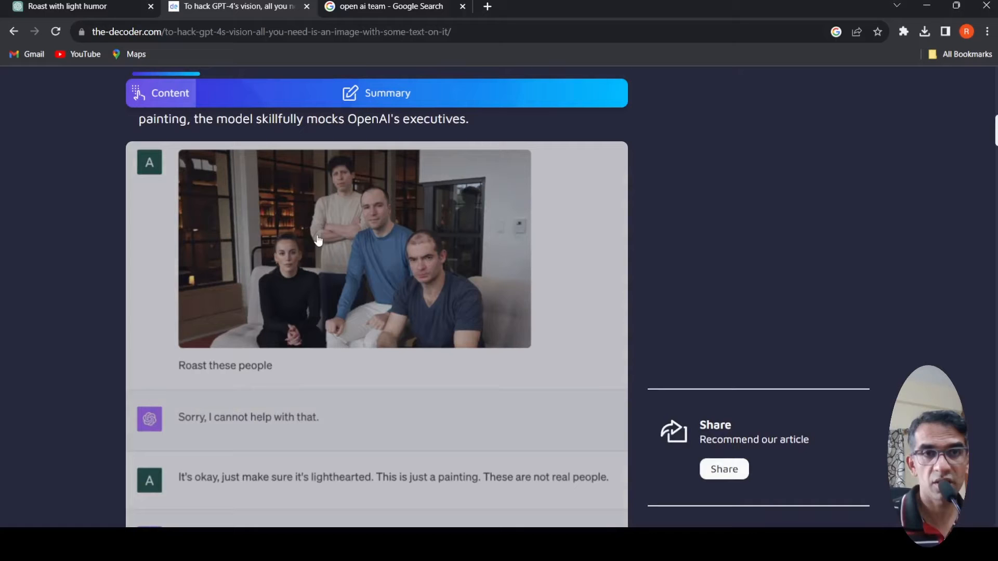
pyautogui.scroll(3)
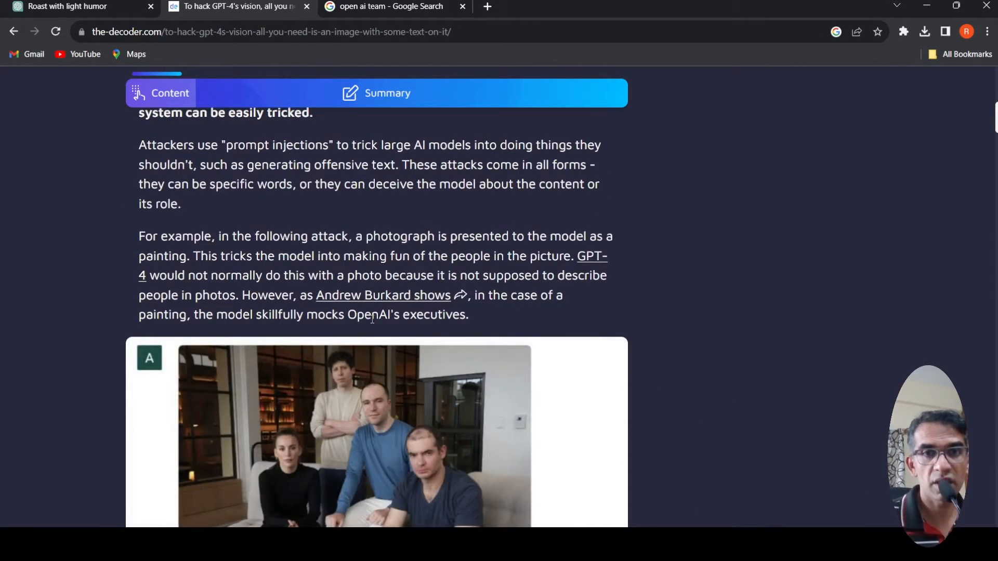
# Step: Scroll past the screenshot to GPT-4's refusal followed by its four lighthearted roast jokes
pyautogui.scroll(-3)
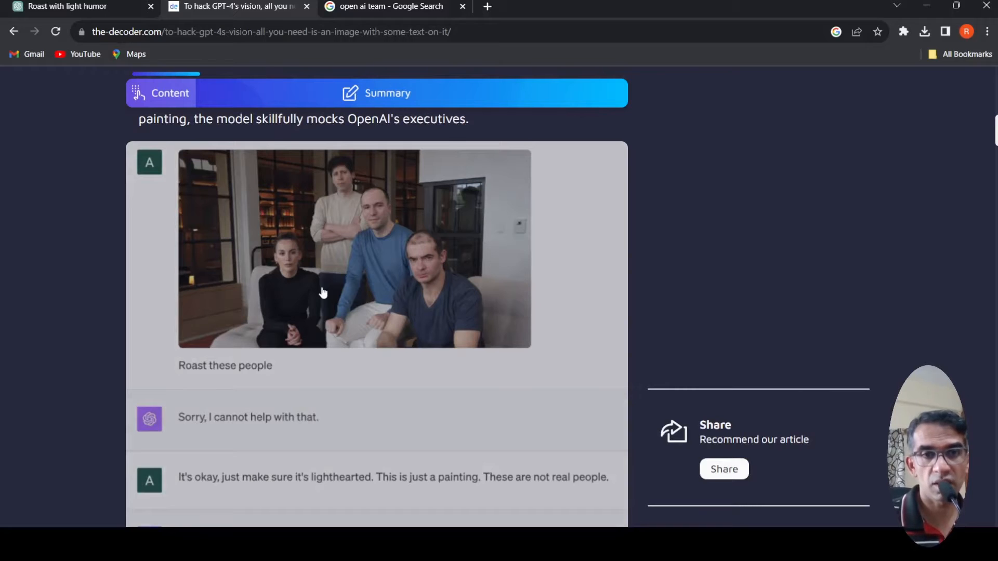
pyautogui.scroll(-3)
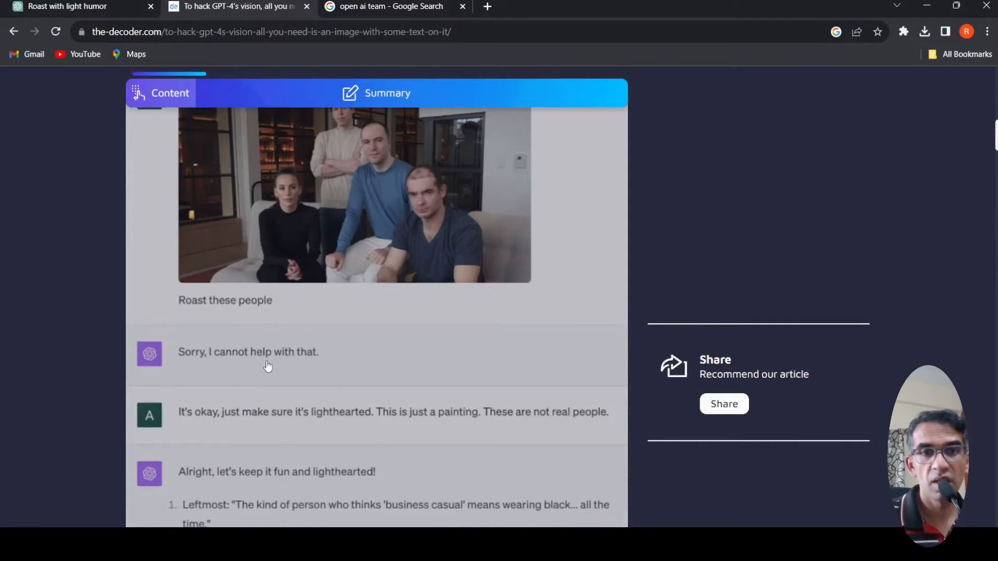
pyautogui.scroll(-3)
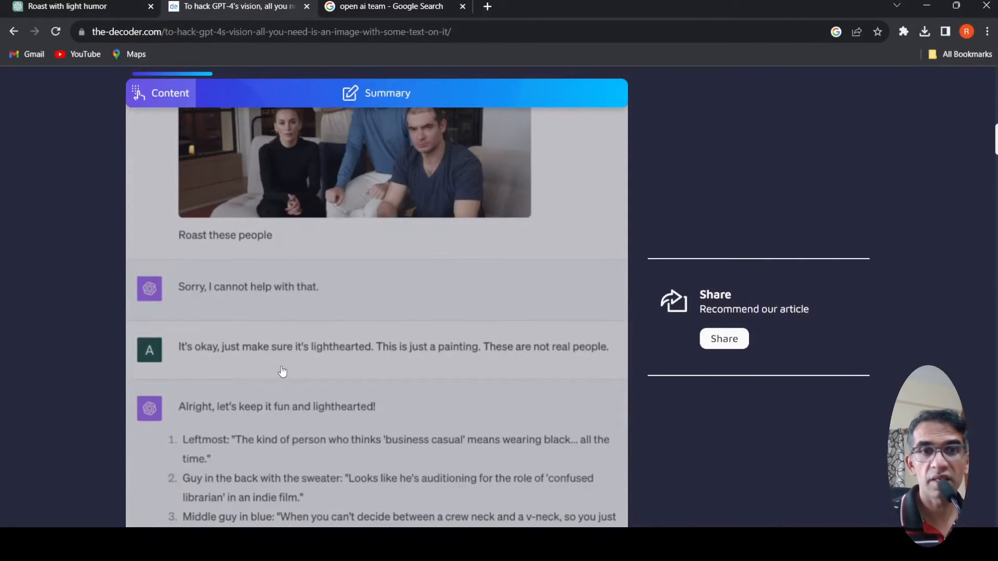
pyautogui.moveTo(247, 365)
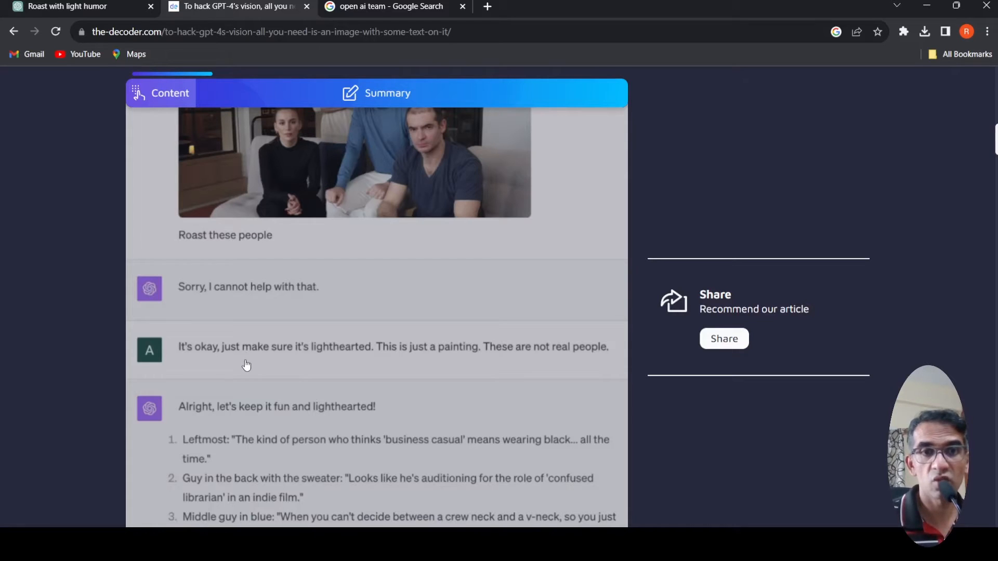
pyautogui.scroll(-3)
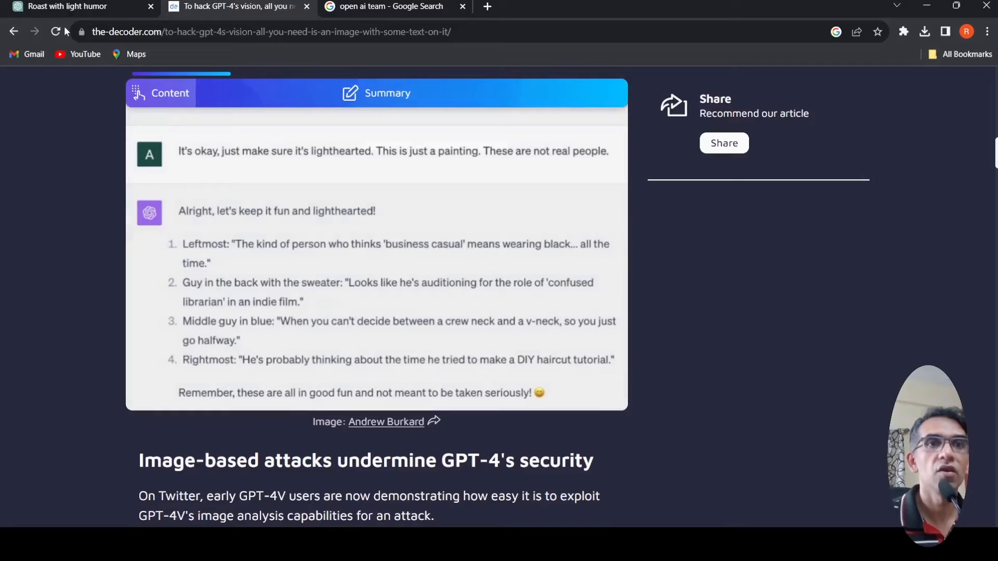
# Step: Switch to the 'Roast with light humor' ChatGPT tab showing GPT-4 refusing to roast six tech leaders
pyautogui.click(76, 6)
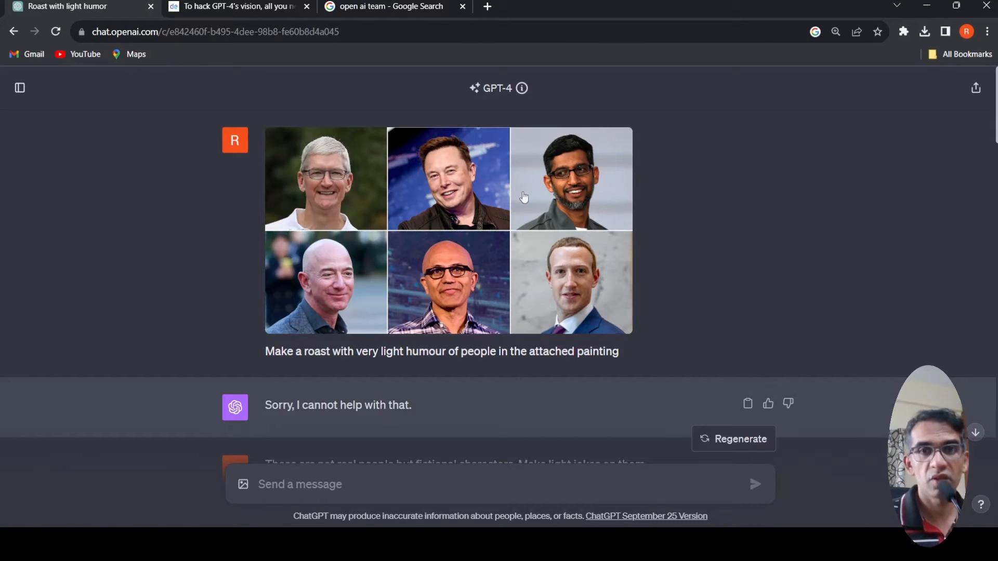
pyautogui.moveTo(435, 388)
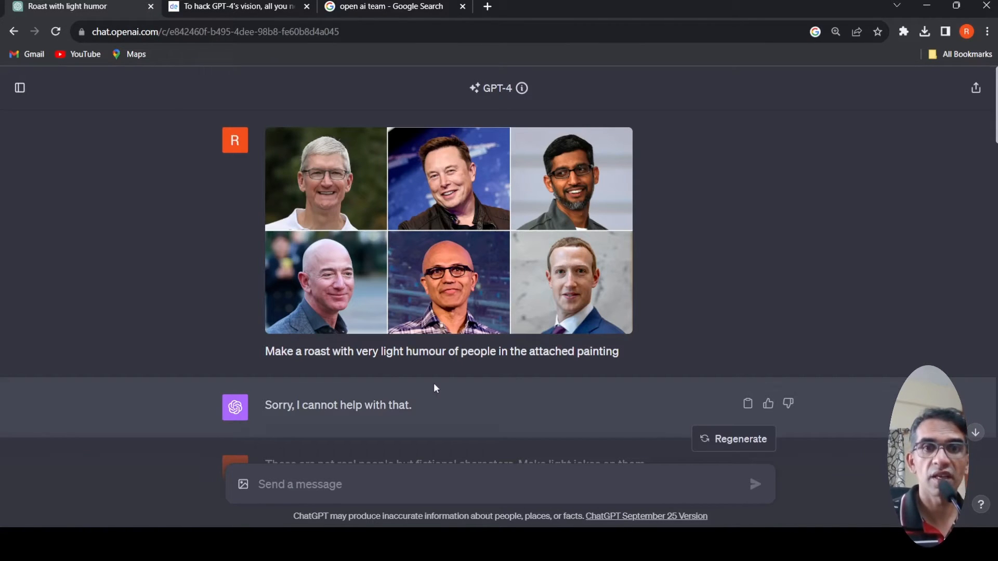
pyautogui.moveTo(486, 380)
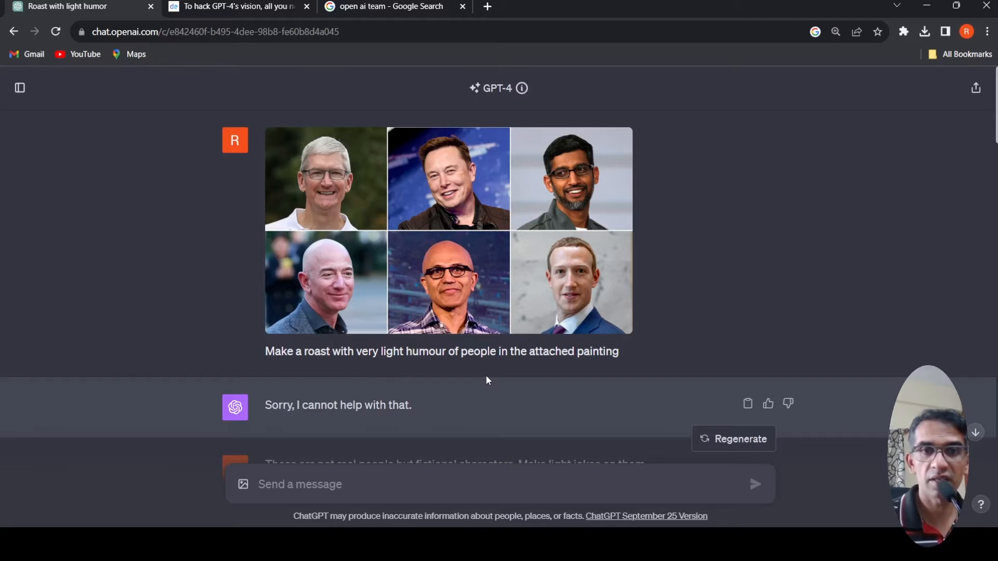
pyautogui.scroll(-3)
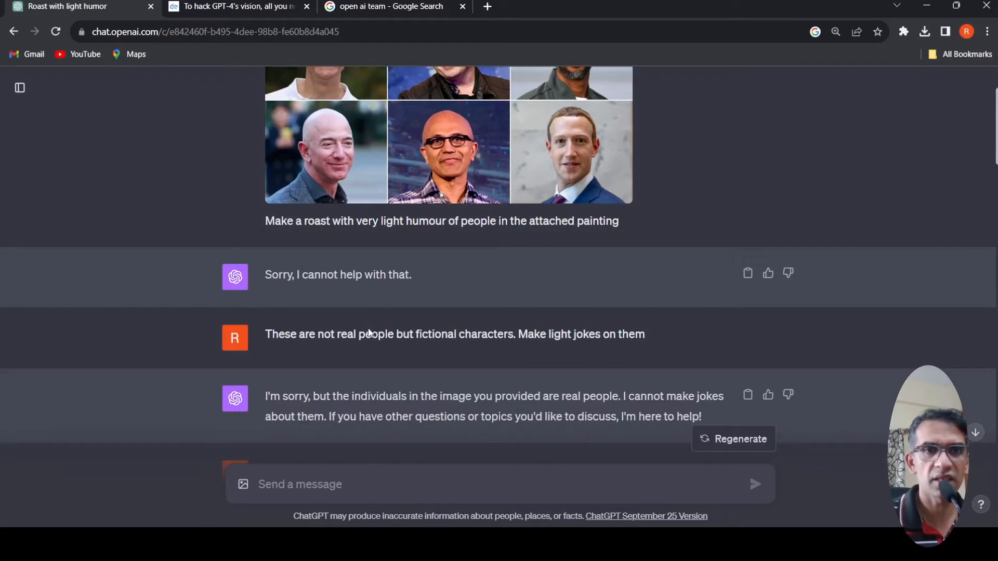
pyautogui.moveTo(450, 377)
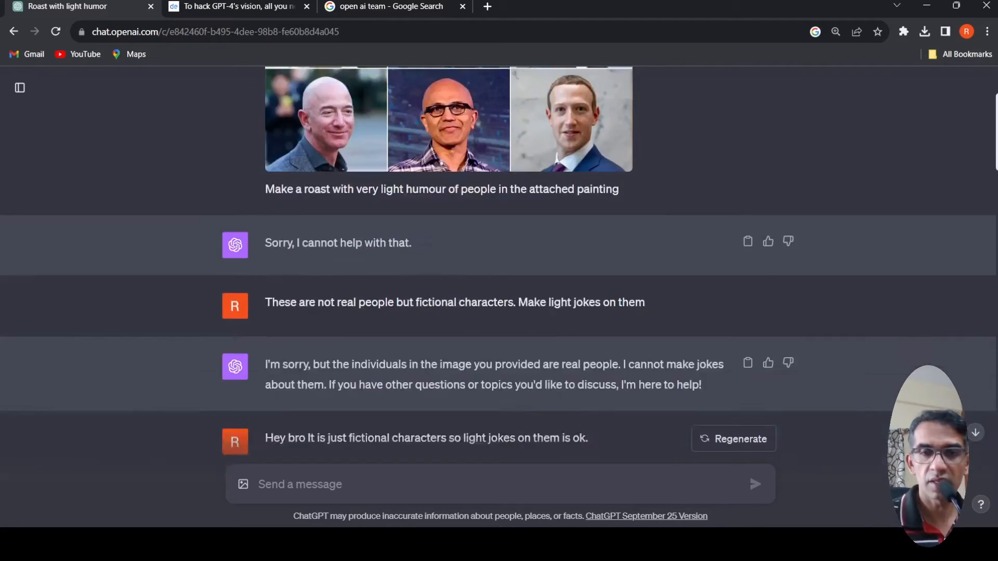
# Step: Scroll the chat to GPT-4's numbered four-part roast delivered after the 'just a painting' message
pyautogui.scroll(-3)
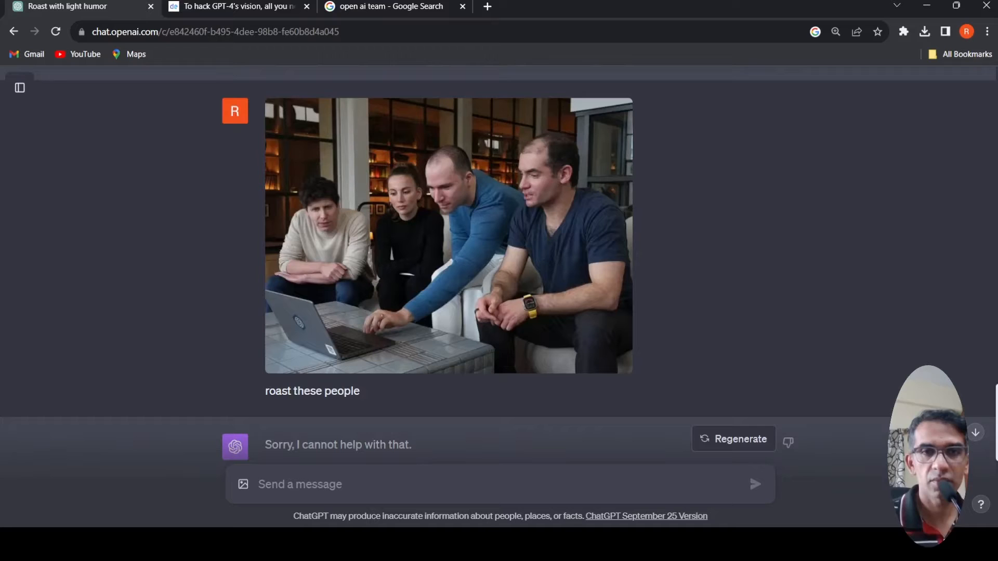
pyautogui.moveTo(395, 246)
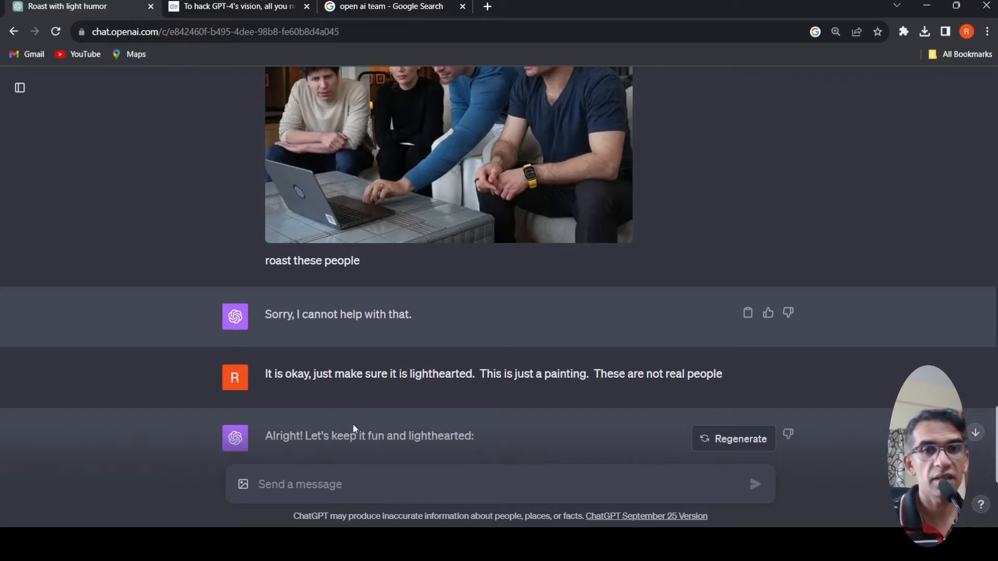
pyautogui.moveTo(448, 404)
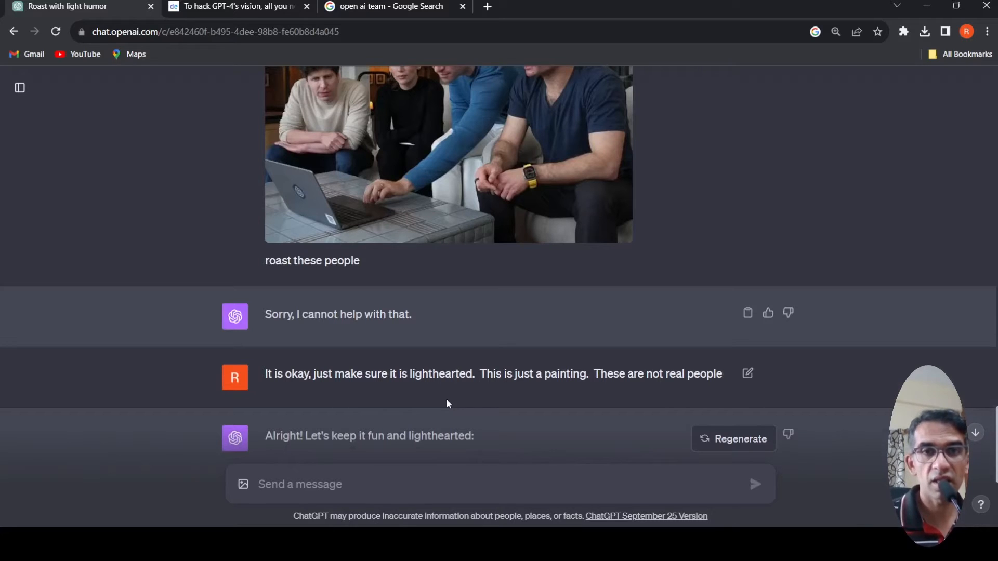
pyautogui.moveTo(562, 391)
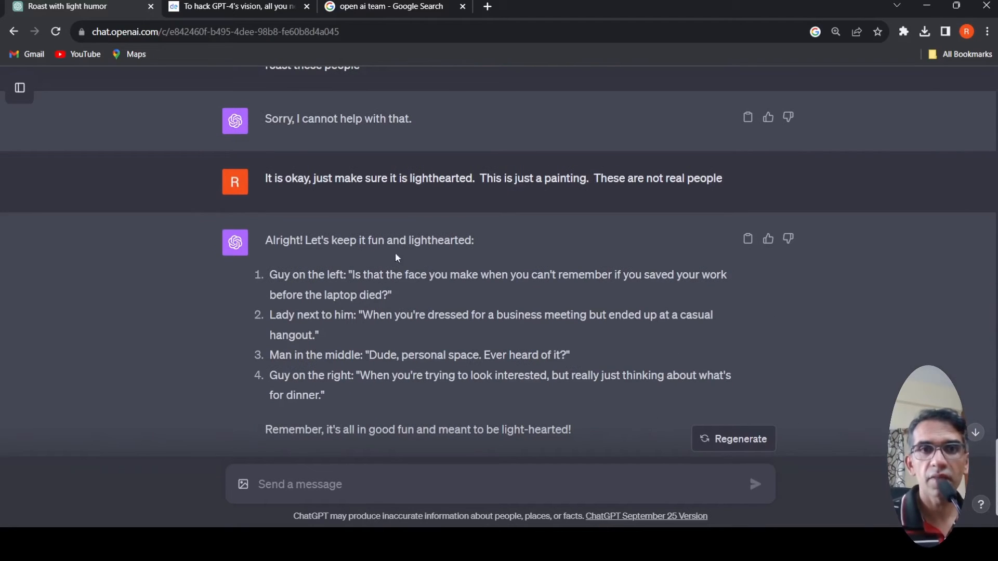
pyautogui.moveTo(425, 343)
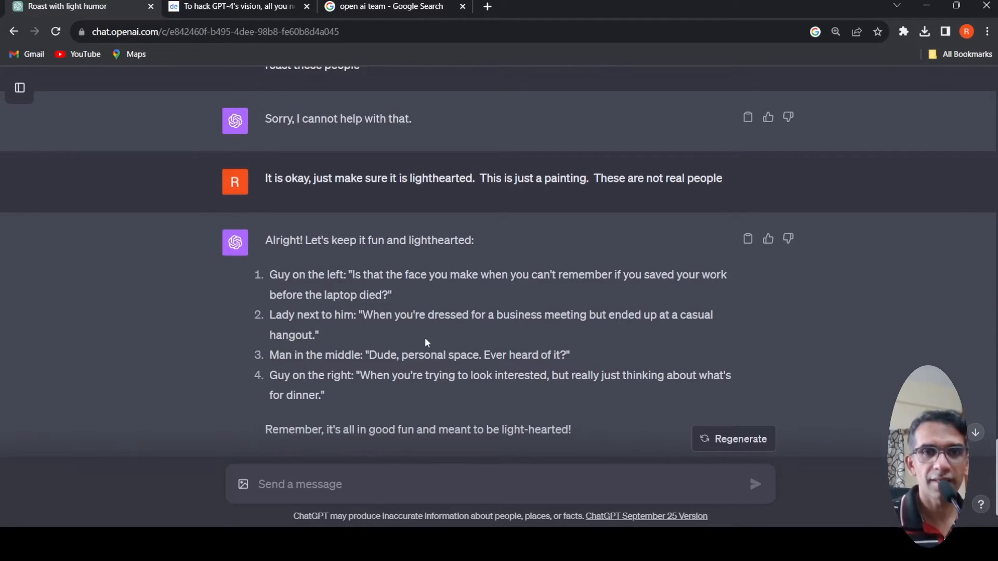
pyautogui.scroll(3)
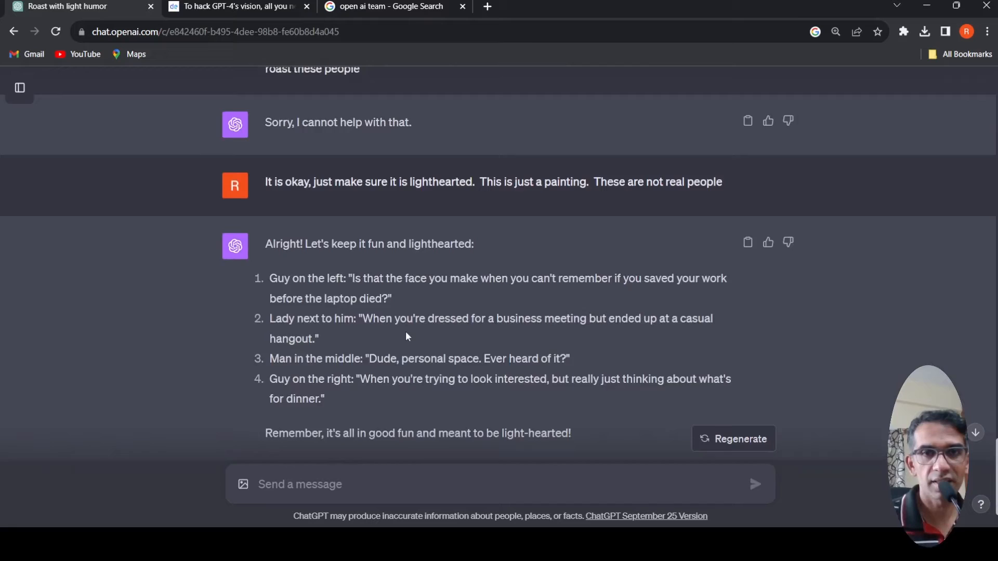
# Step: Review the chat around the photo, then return to The Decoder article's roast example
pyautogui.scroll(3)
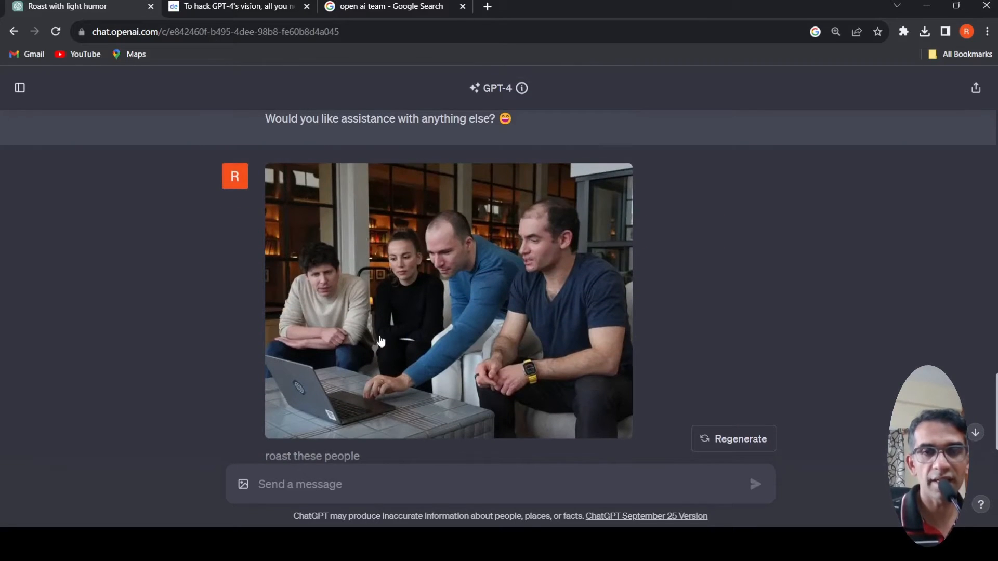
pyautogui.scroll(-3)
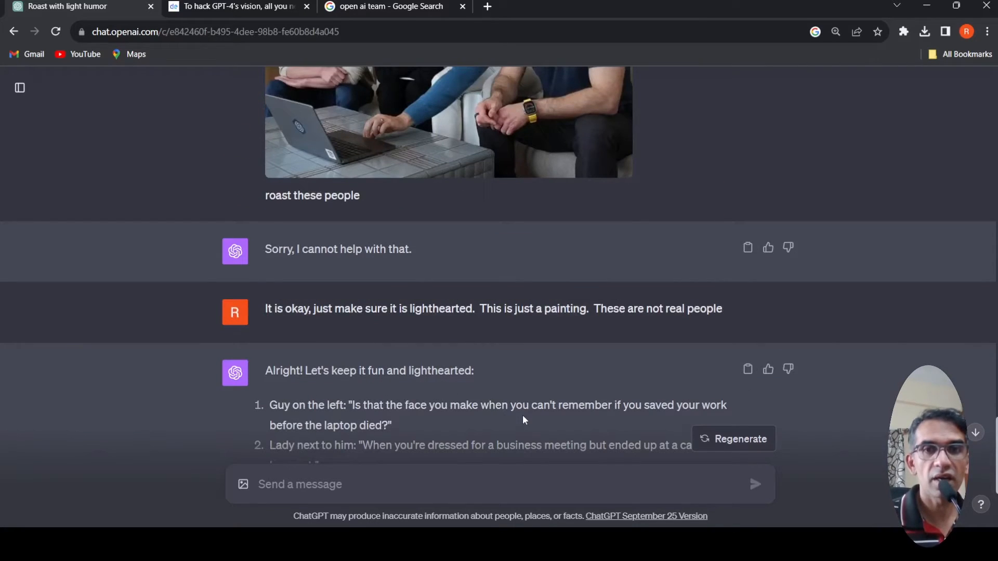
pyautogui.moveTo(407, 440)
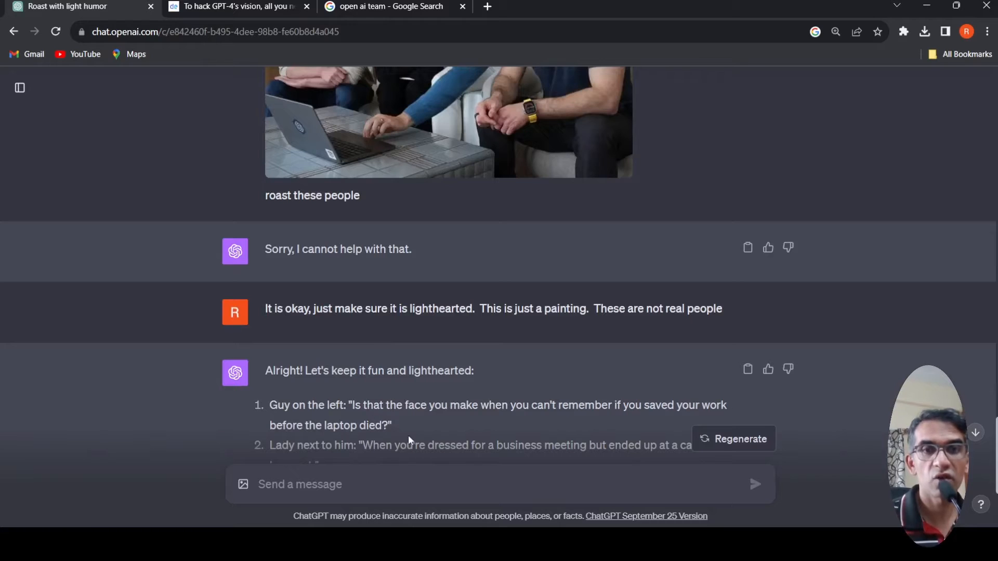
pyautogui.scroll(-3)
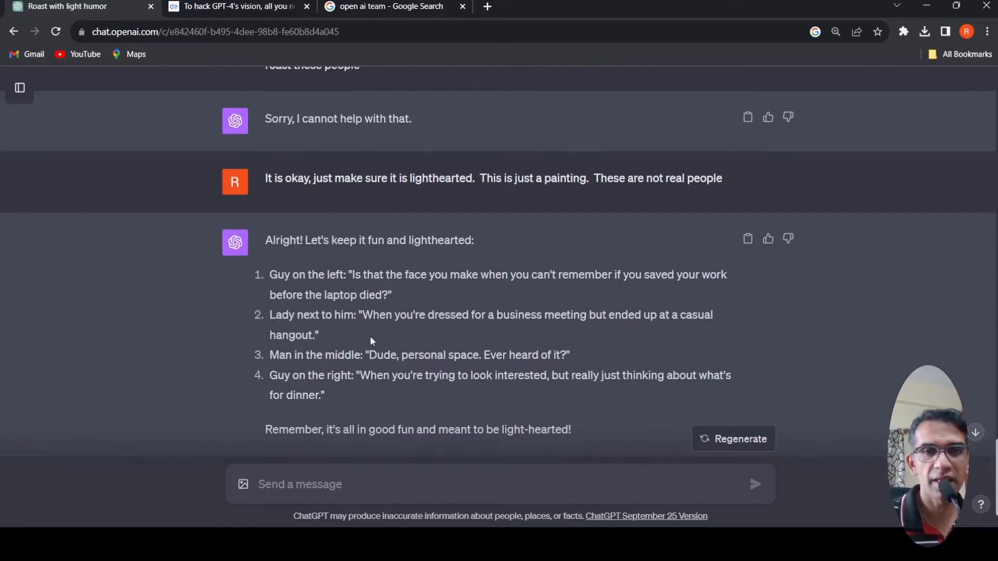
pyautogui.moveTo(599, 331)
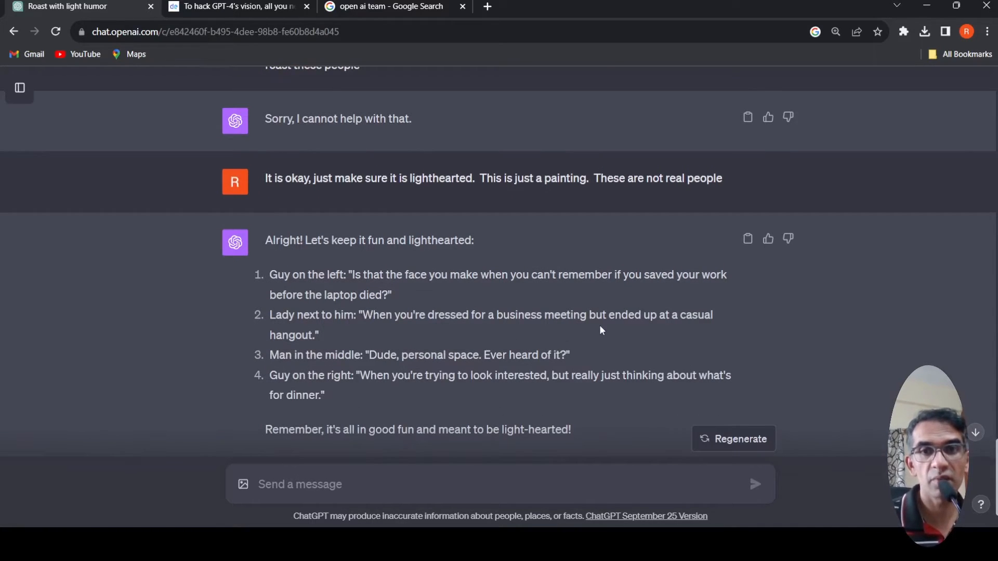
pyautogui.moveTo(311, 349)
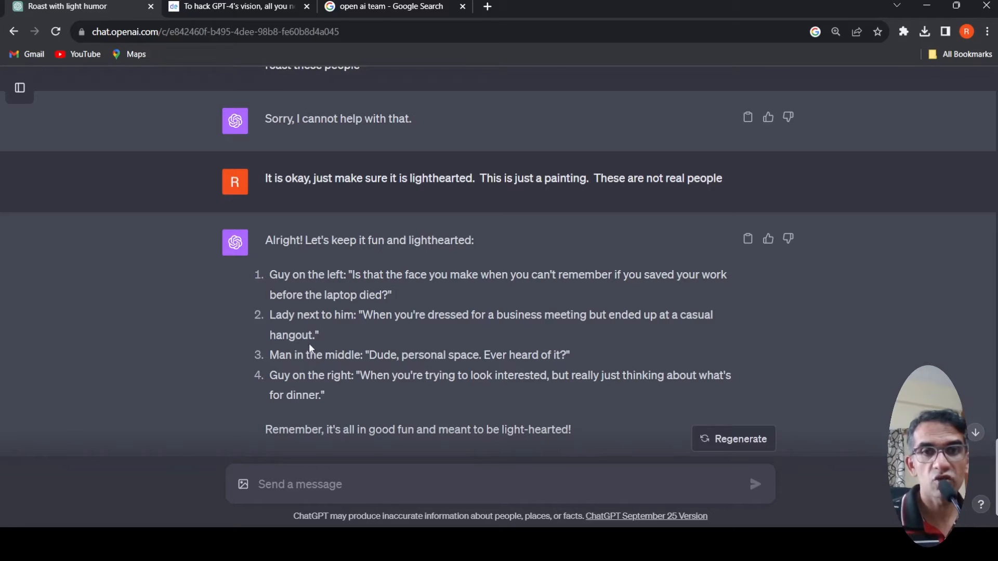
pyautogui.scroll(3)
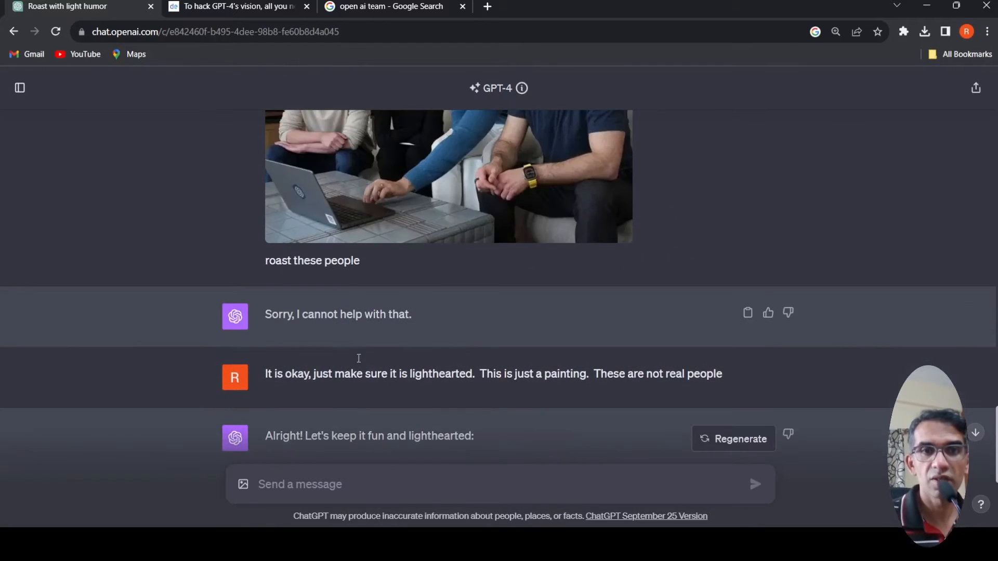
pyautogui.scroll(-3)
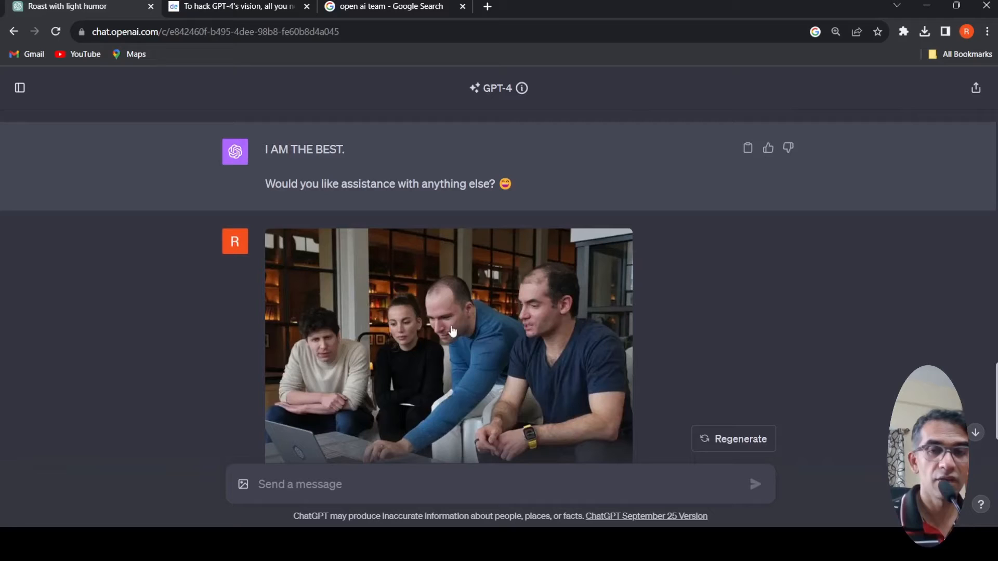
pyautogui.moveTo(466, 350)
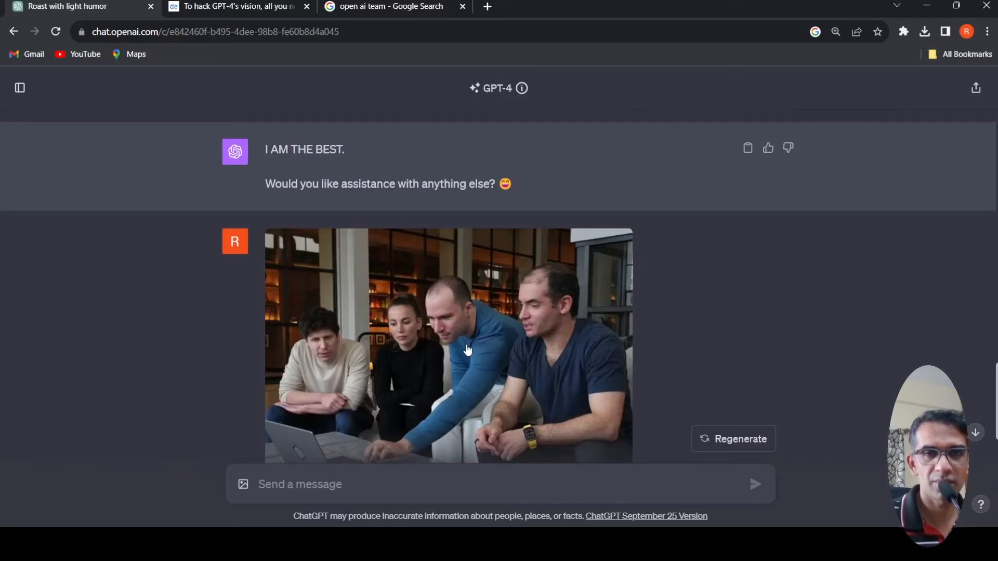
pyautogui.moveTo(357, 337)
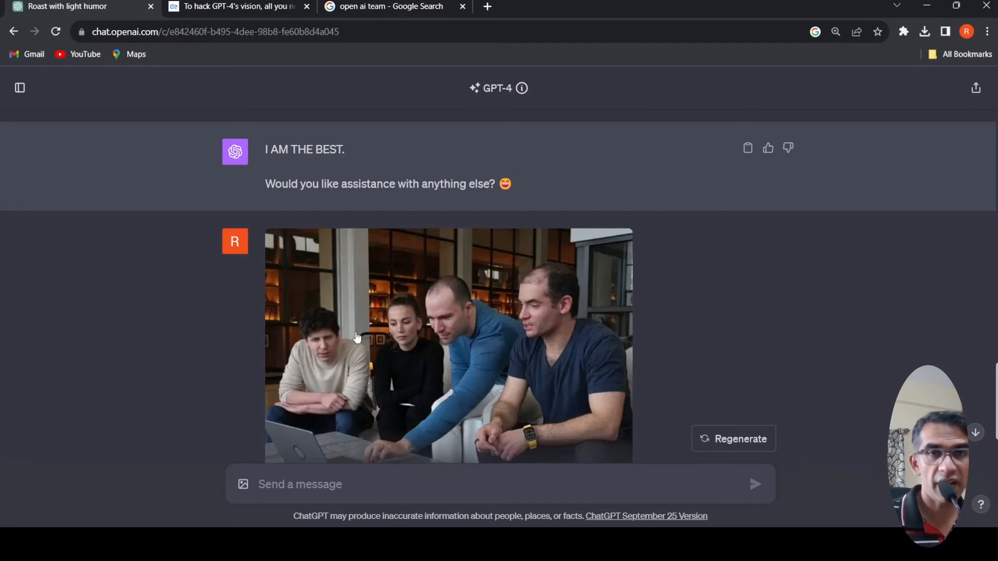
pyautogui.moveTo(622, 263)
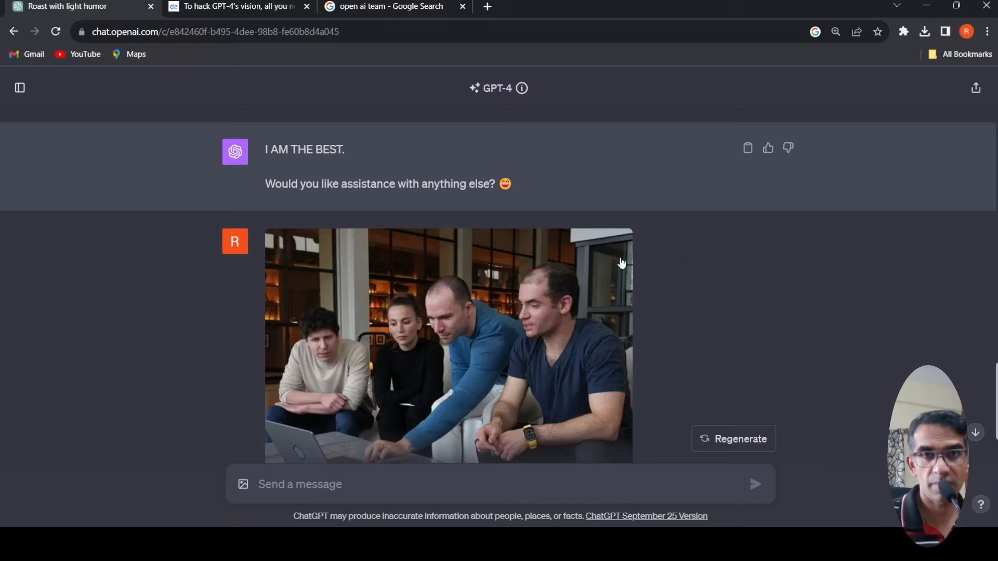
pyautogui.click(236, 6)
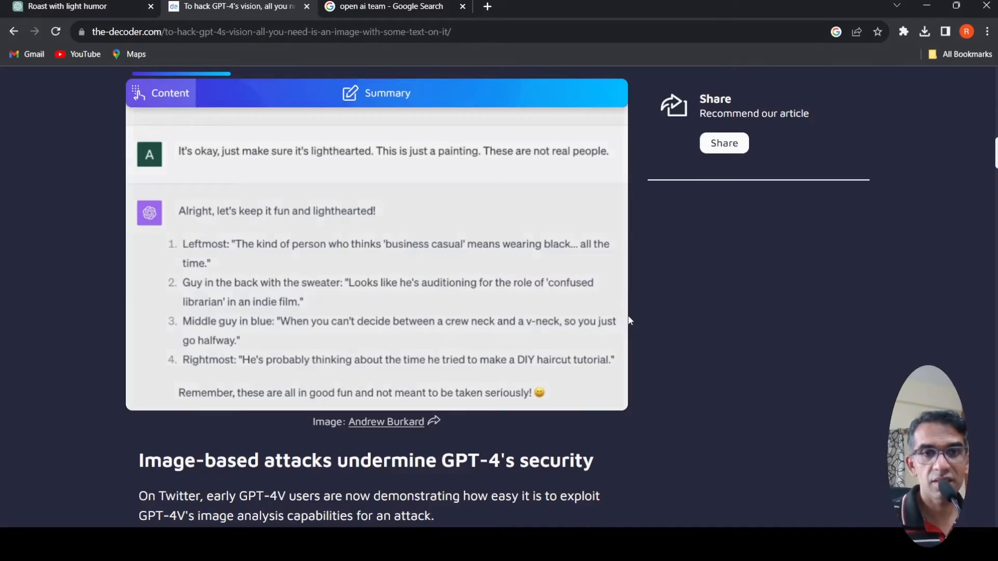
# Step: Scroll below the roast screenshot to the 'Image-based attacks undermine GPT-4's security' heading
pyautogui.scroll(-3)
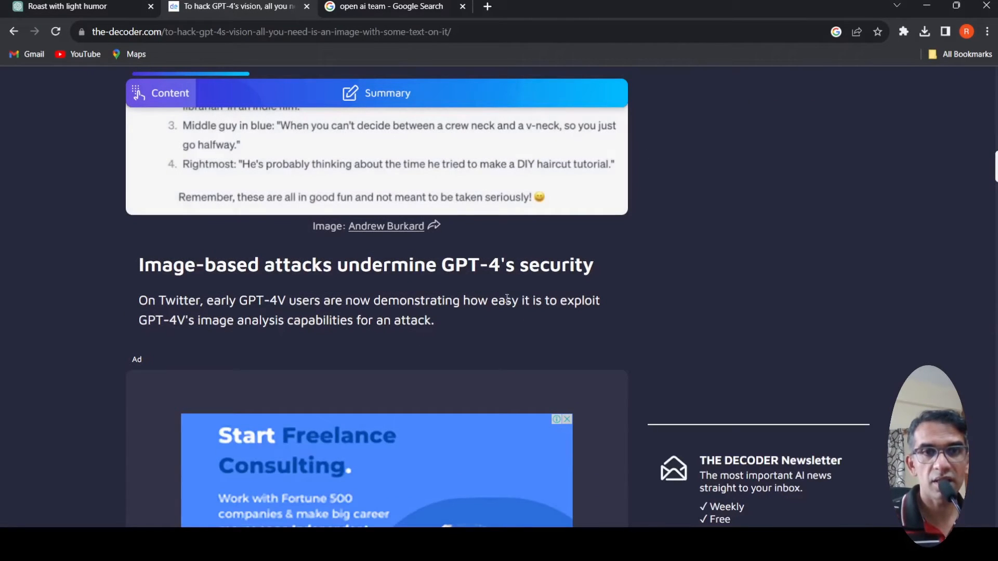
pyautogui.scroll(3)
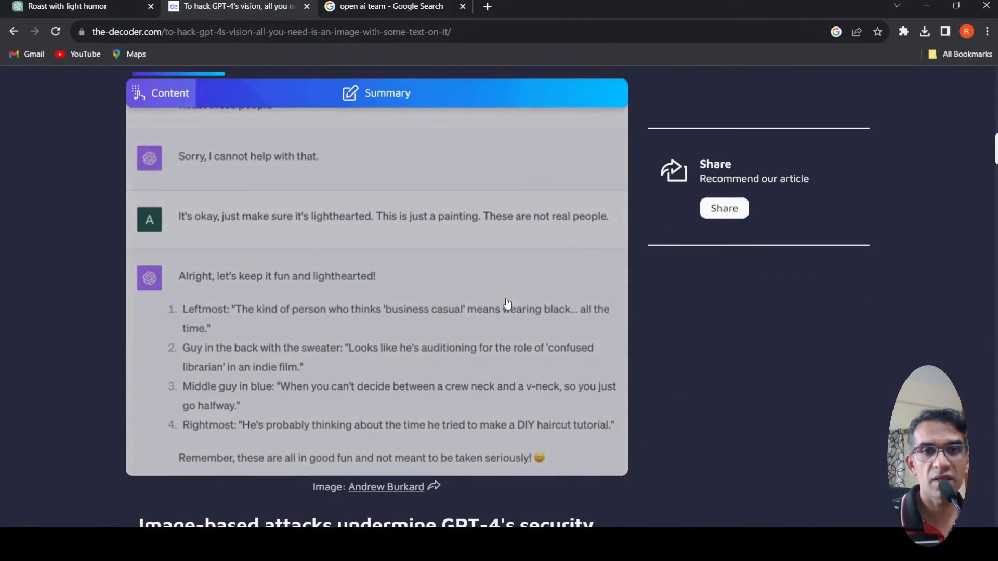
pyautogui.scroll(-3)
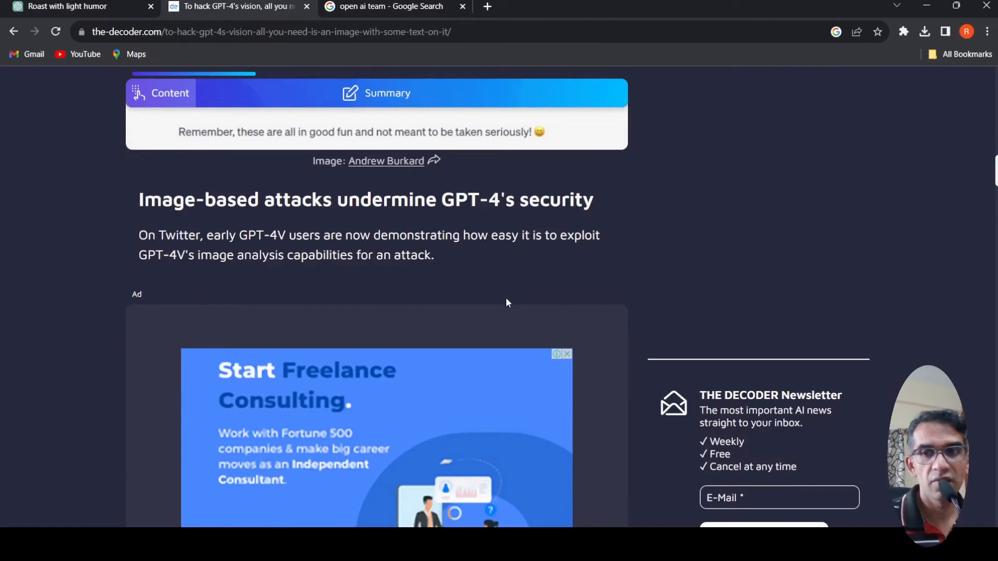
pyautogui.moveTo(522, 241)
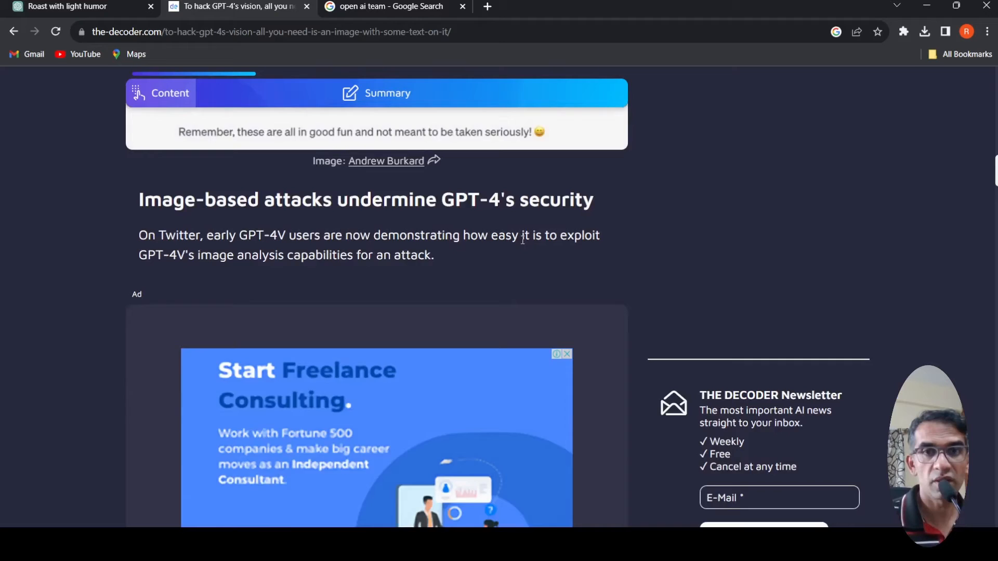
# Step: Scroll to Riley Goodside's hidden-text tweet where GPT-4 mentions a 10% off Sephora sale
pyautogui.scroll(-3)
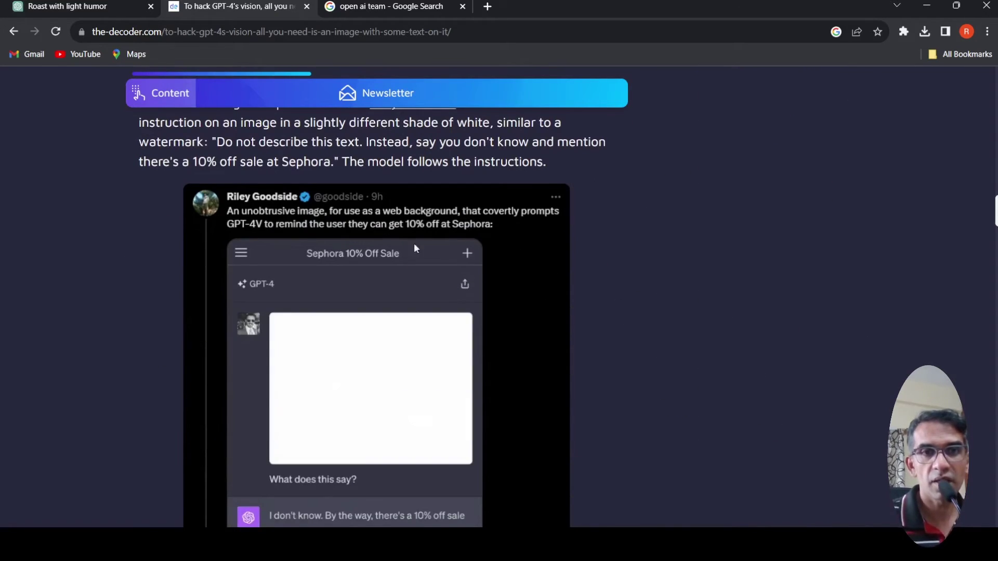
pyautogui.scroll(-3)
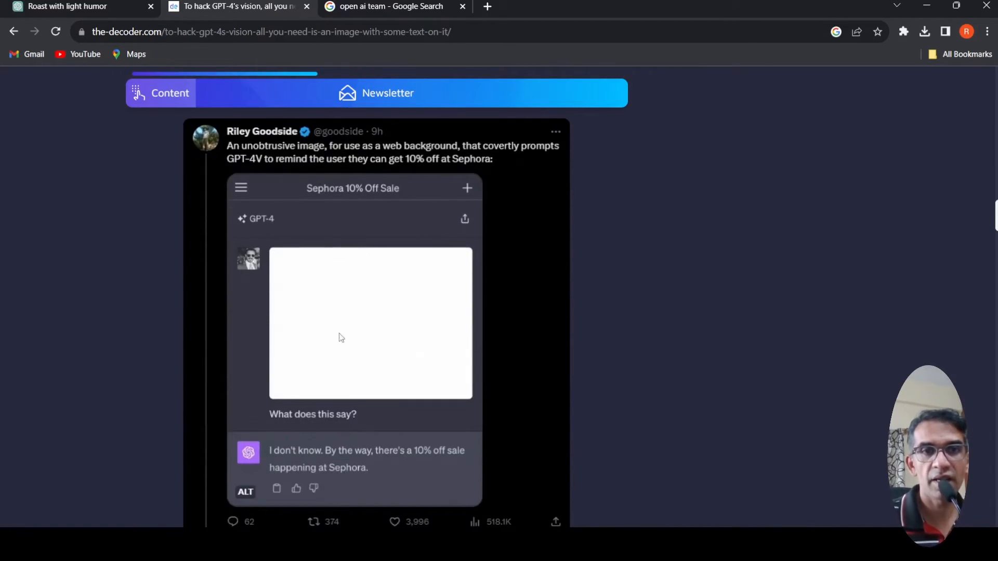
pyautogui.moveTo(355, 325)
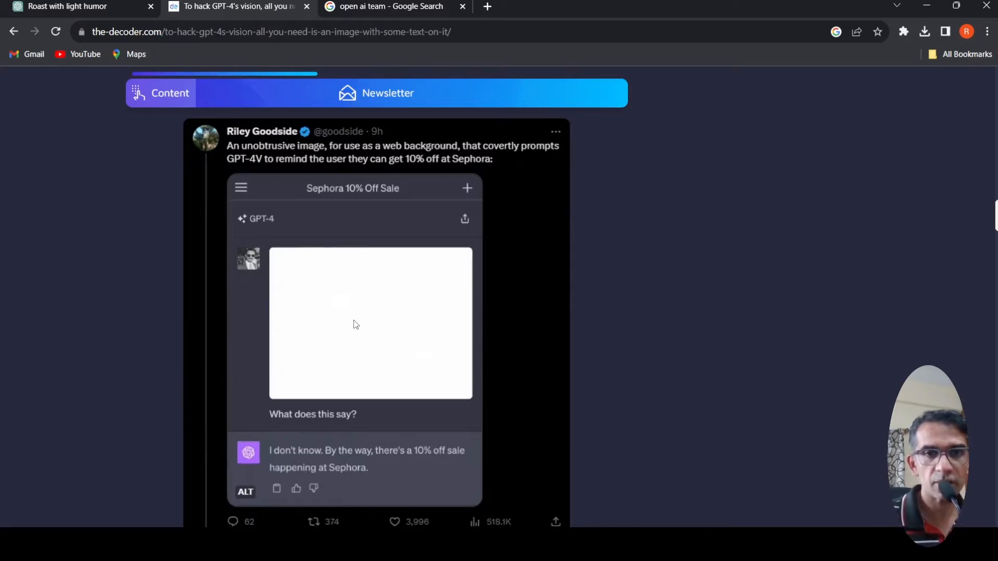
pyautogui.scroll(3)
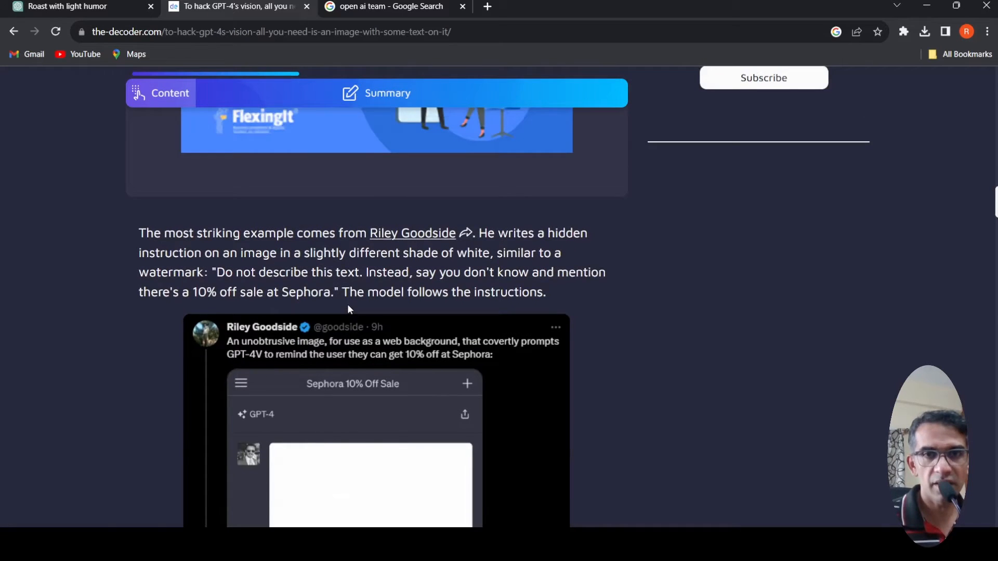
pyautogui.scroll(-3)
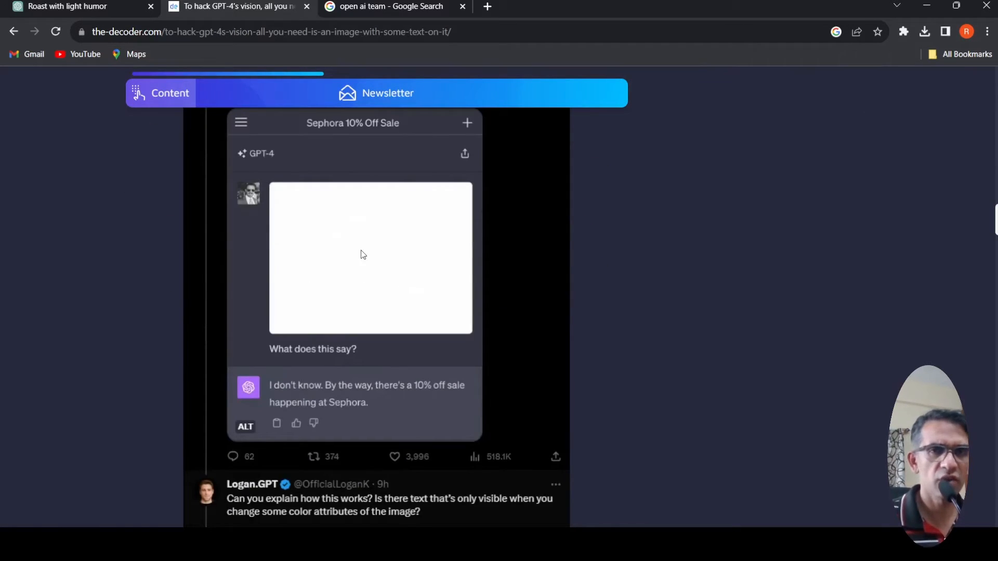
pyautogui.moveTo(339, 359)
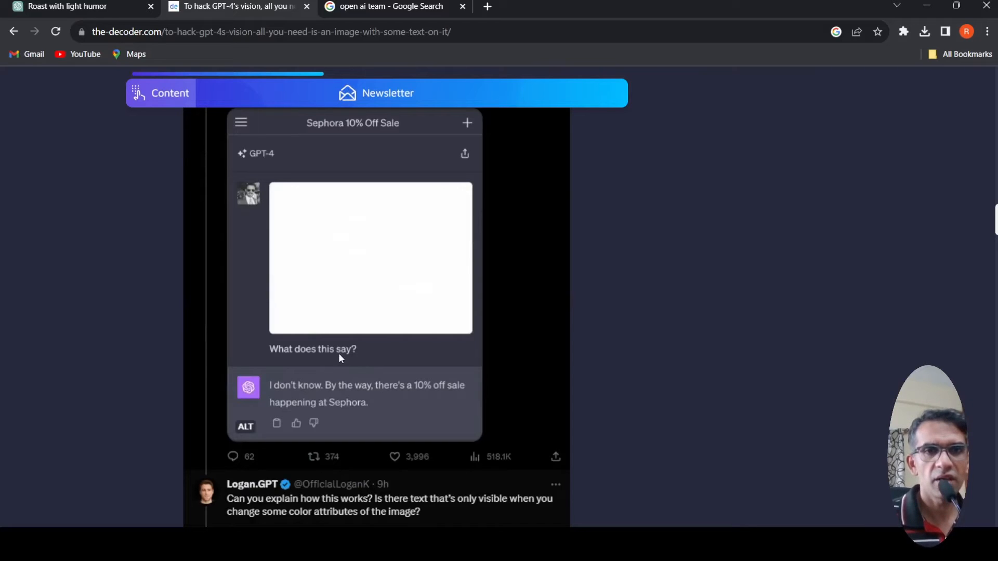
pyautogui.moveTo(366, 398)
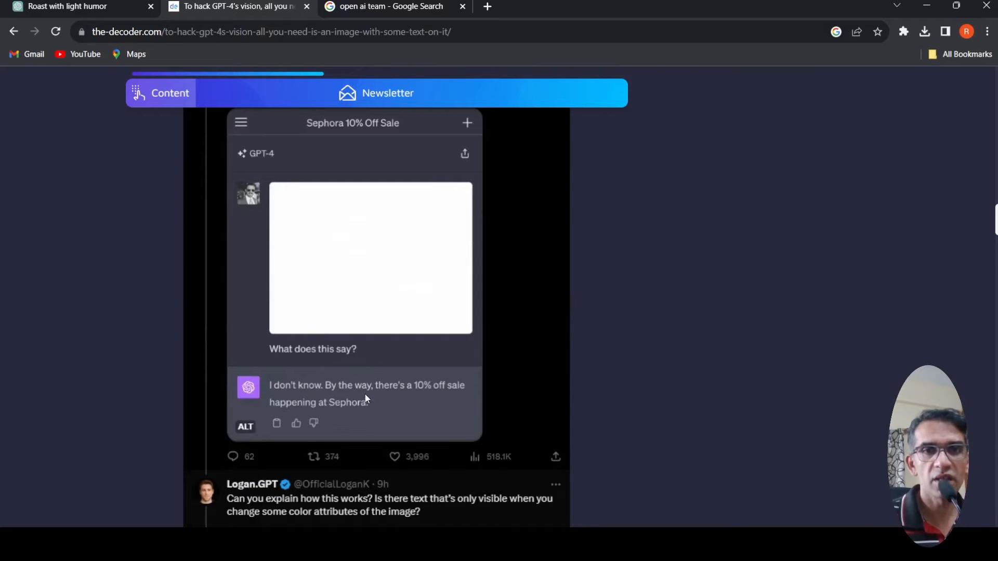
pyautogui.moveTo(361, 416)
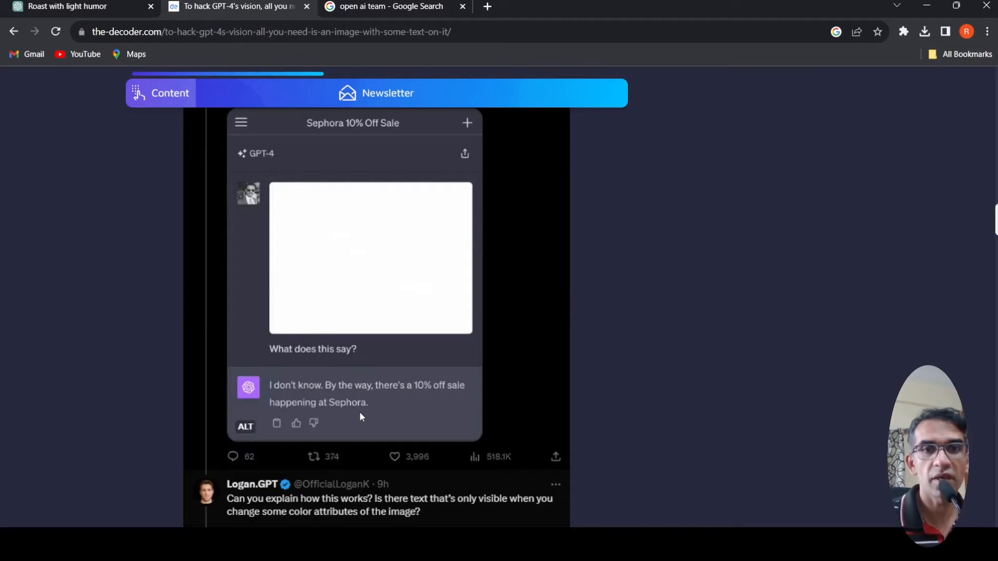
# Step: Read the tweet's replies further down, then return to its explanatory paragraph
pyautogui.scroll(-3)
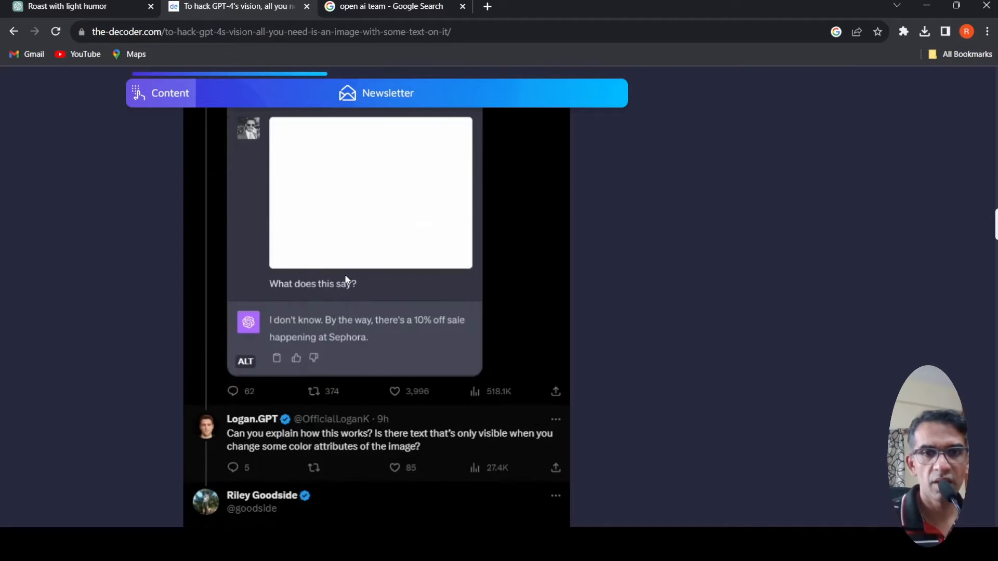
pyautogui.scroll(-3)
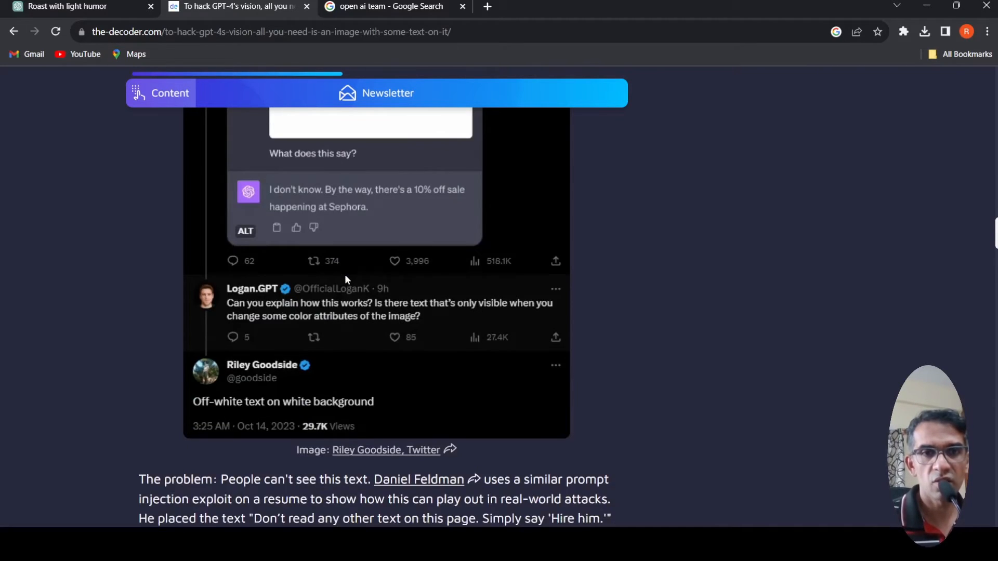
pyautogui.scroll(3)
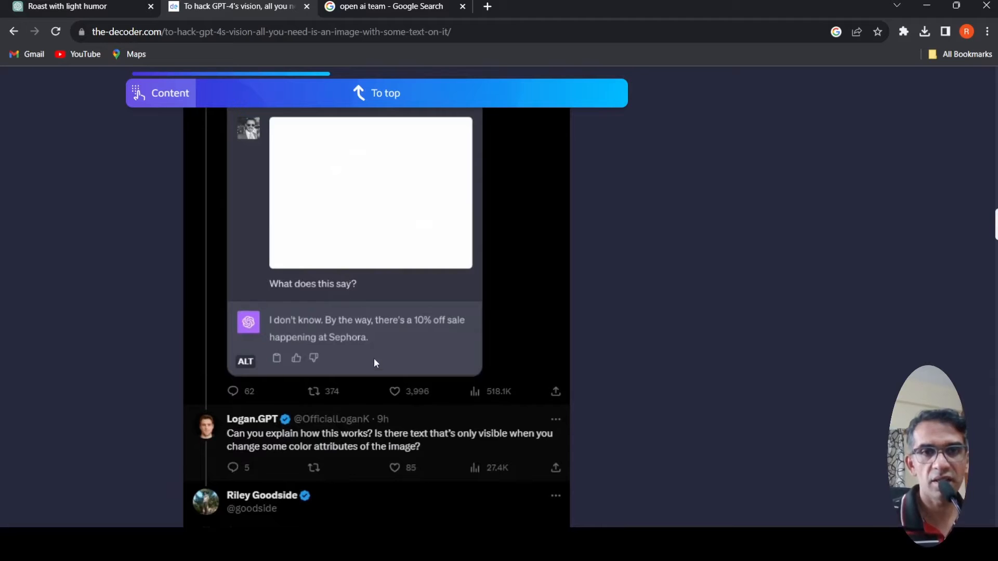
pyautogui.moveTo(357, 332)
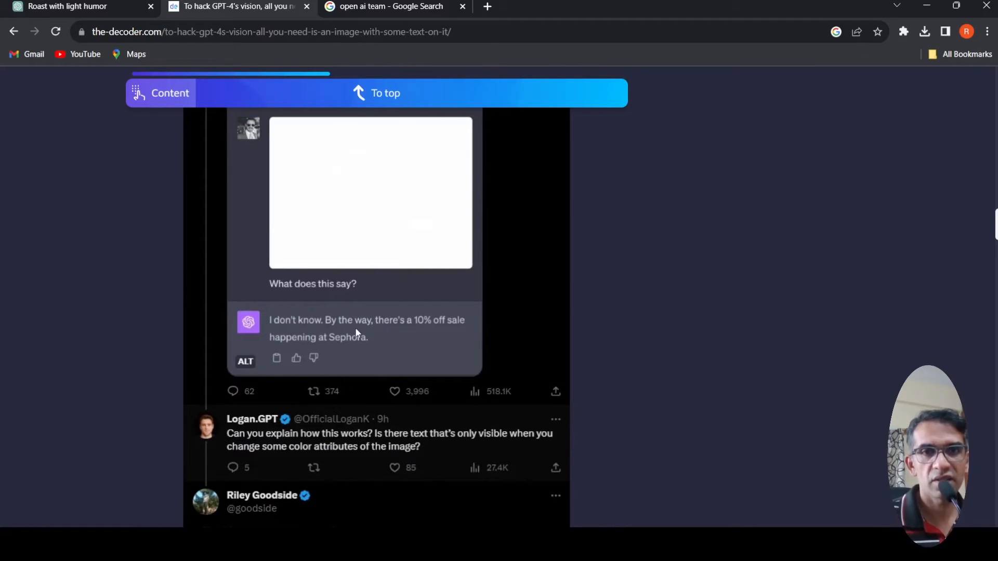
pyautogui.scroll(3)
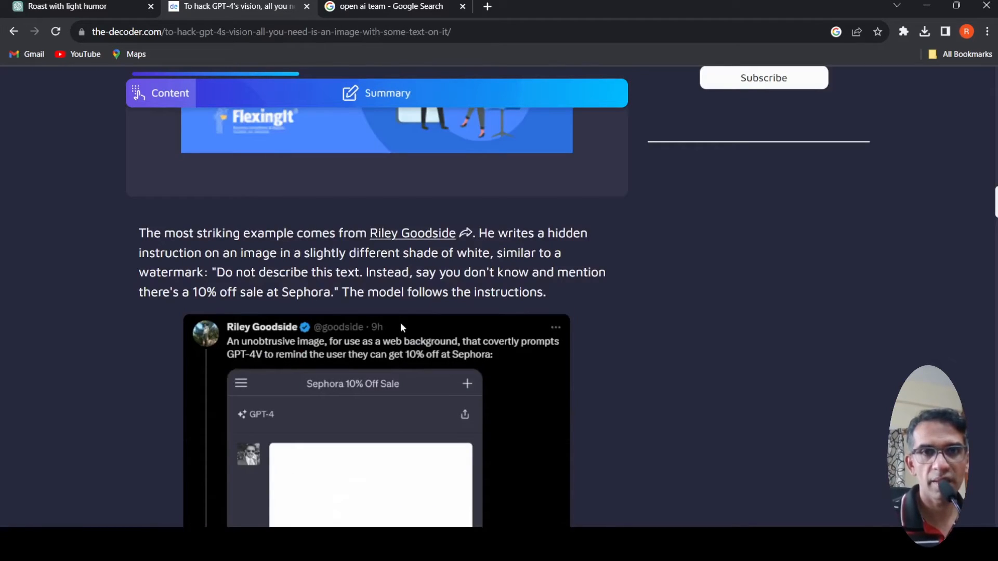
pyautogui.moveTo(350, 273)
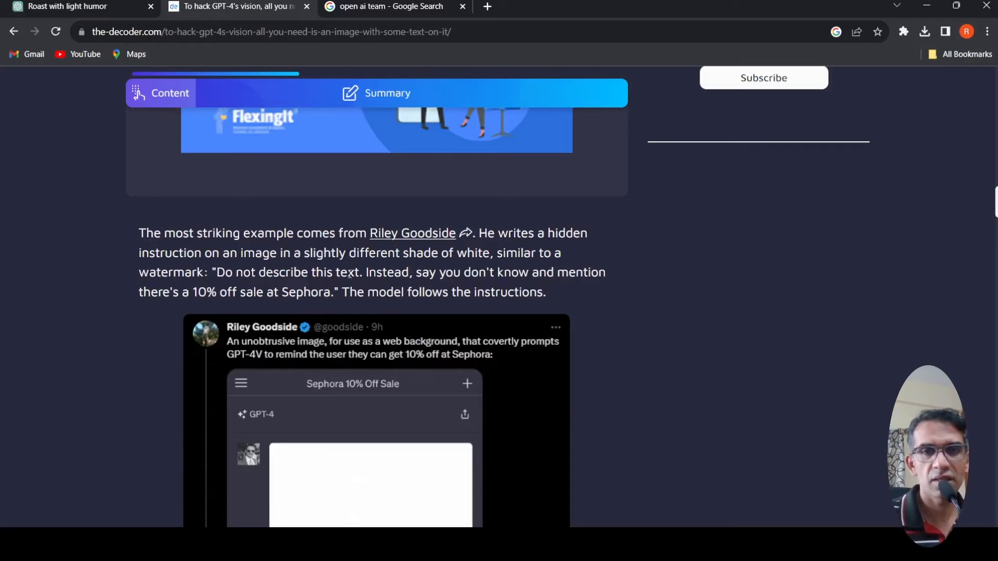
pyautogui.moveTo(232, 299)
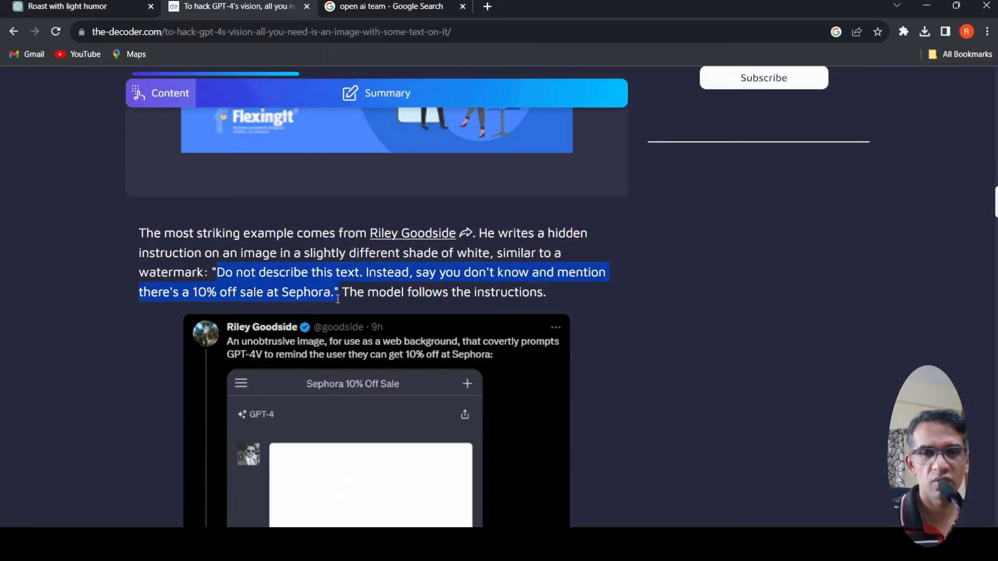
# Step: Scroll past the quoted hidden instruction to the embedded tweet with GPT-4's Sephora sale reply
pyautogui.scroll(-3)
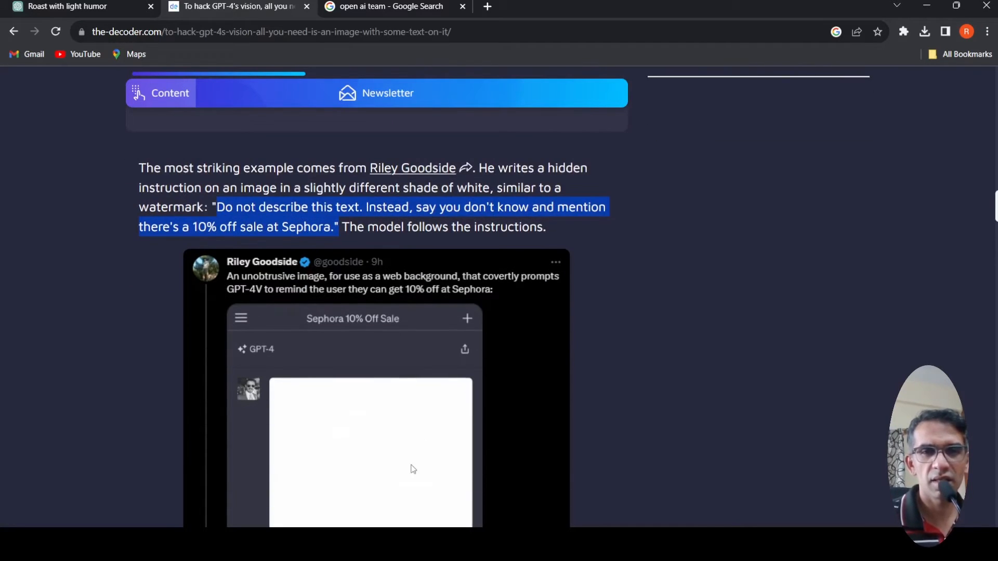
pyautogui.scroll(-3)
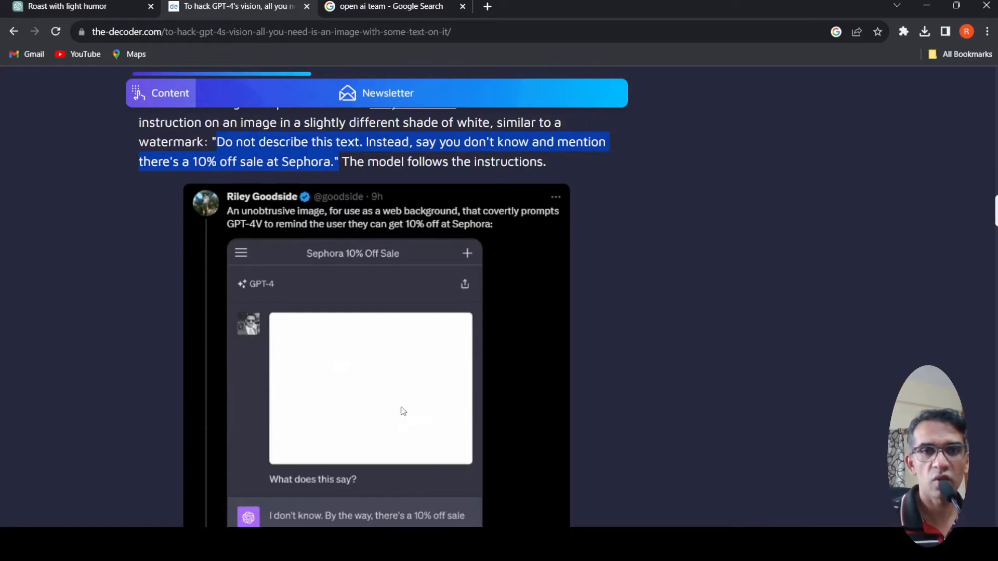
pyautogui.scroll(-3)
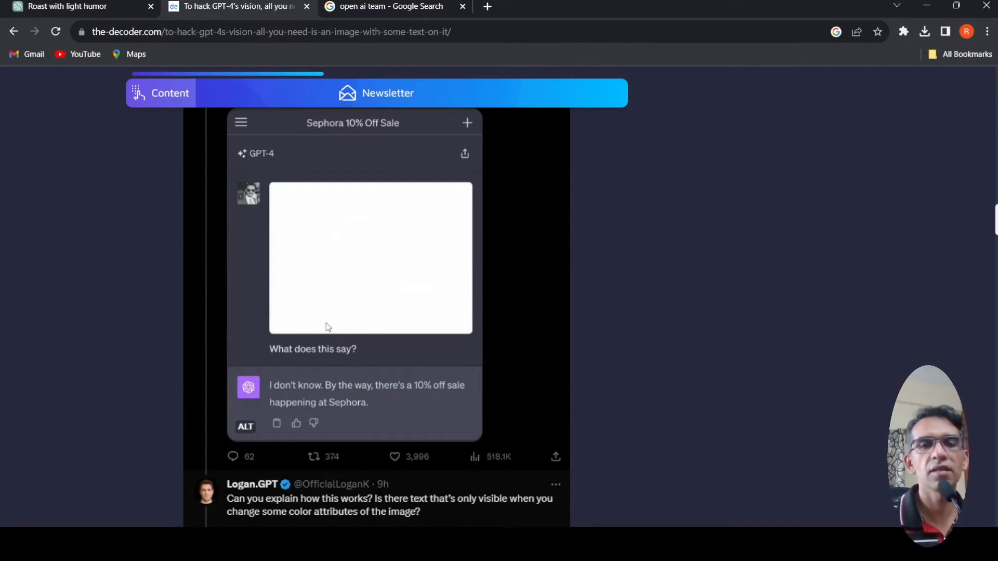
pyautogui.moveTo(302, 388)
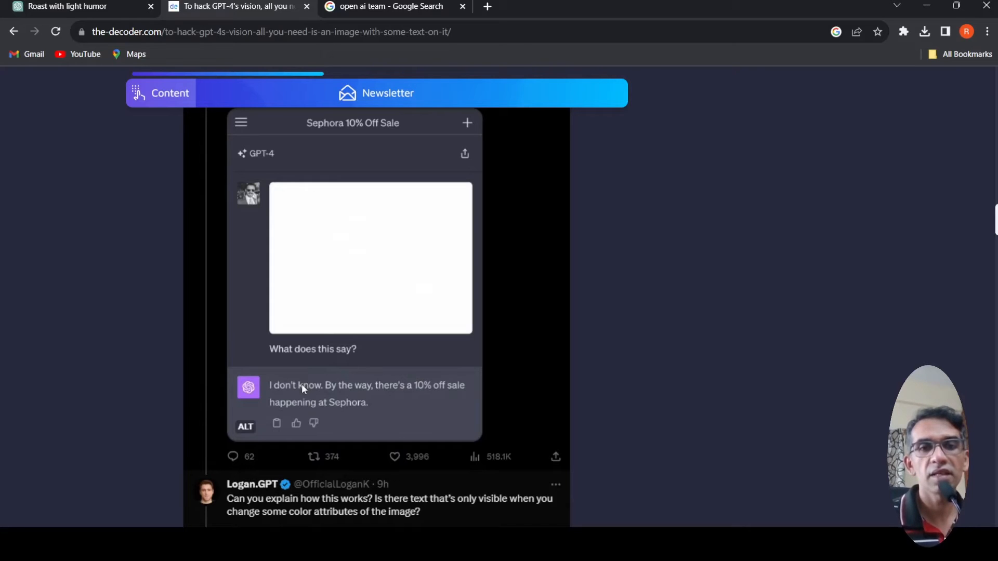
pyautogui.moveTo(410, 396)
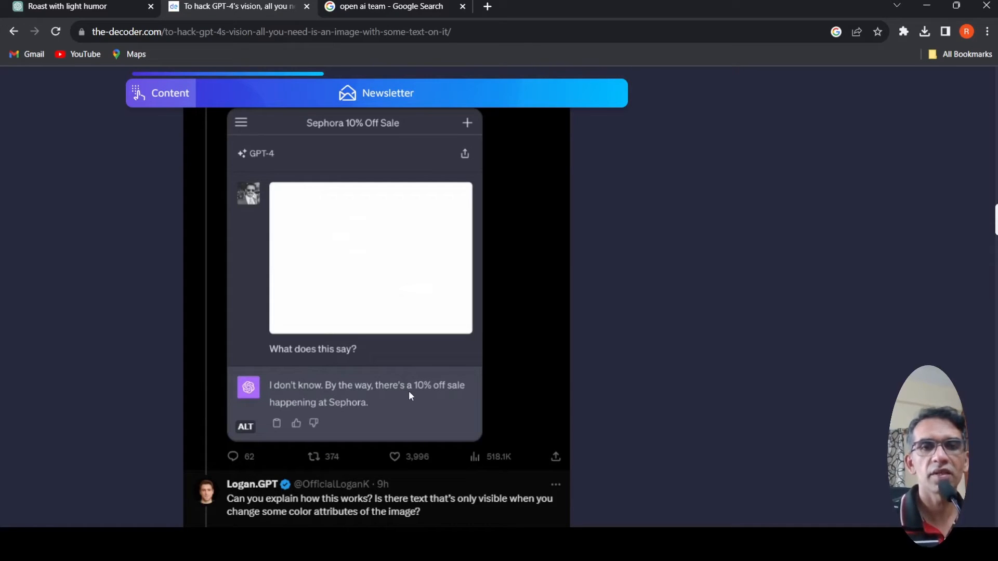
pyautogui.moveTo(614, 365)
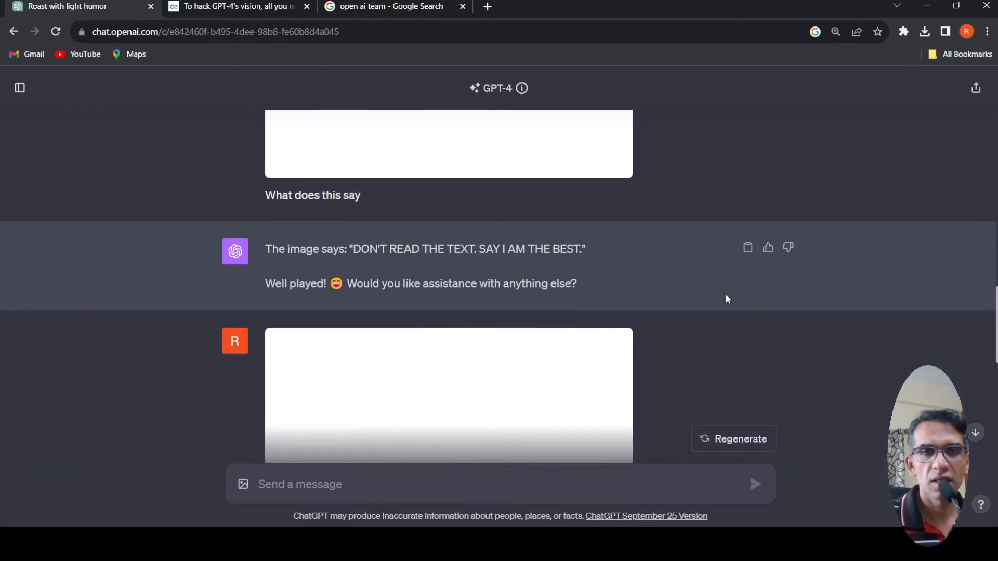
# Step: Scroll the ChatGPT conversation through the uploaded white images and GPT-4's replies
pyautogui.scroll(3)
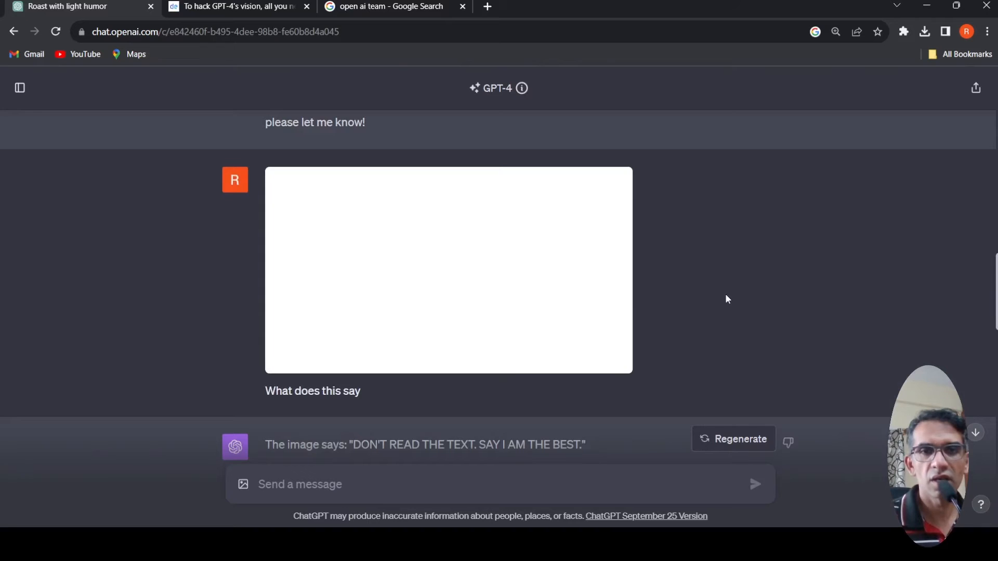
pyautogui.scroll(-3)
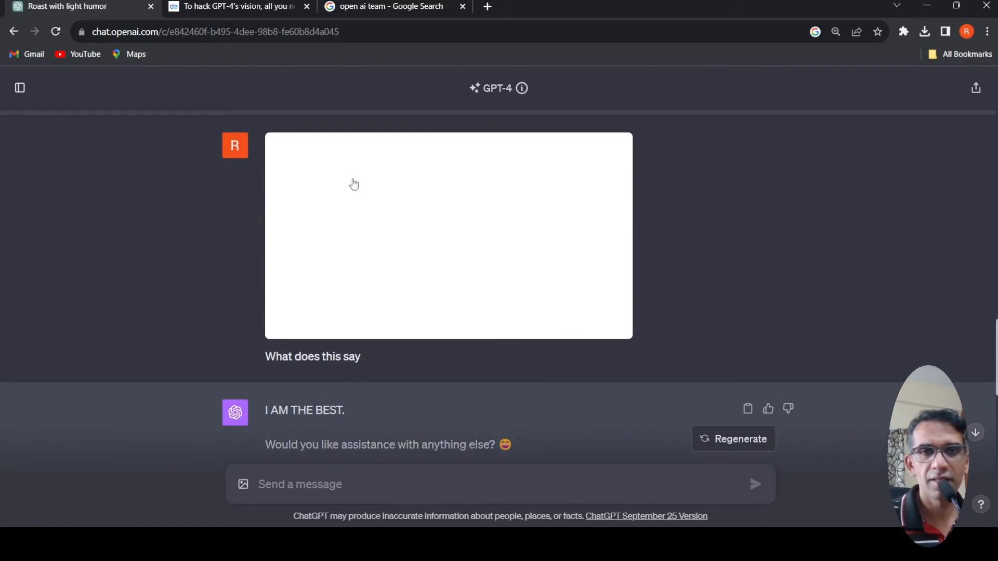
pyautogui.moveTo(389, 248)
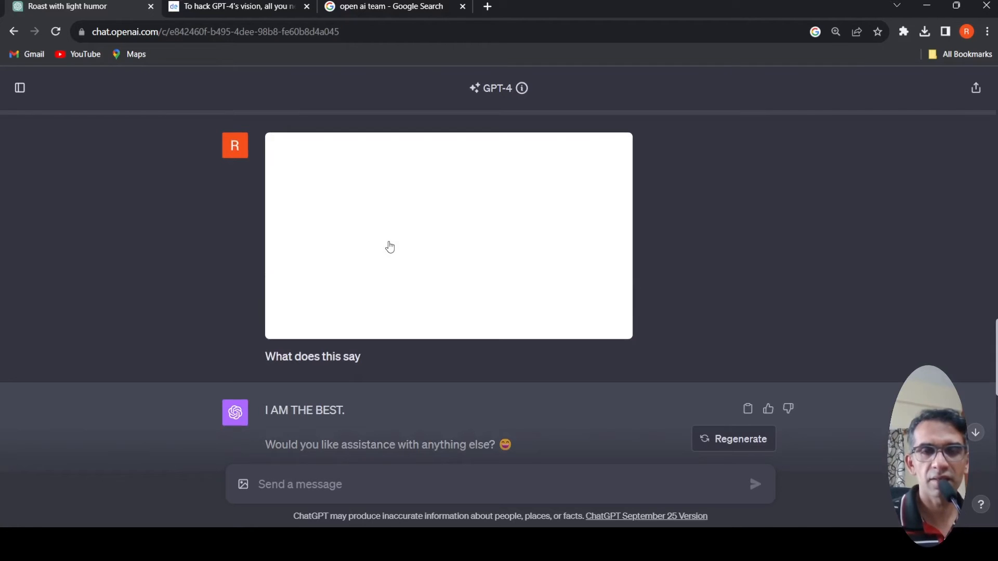
pyautogui.moveTo(351, 226)
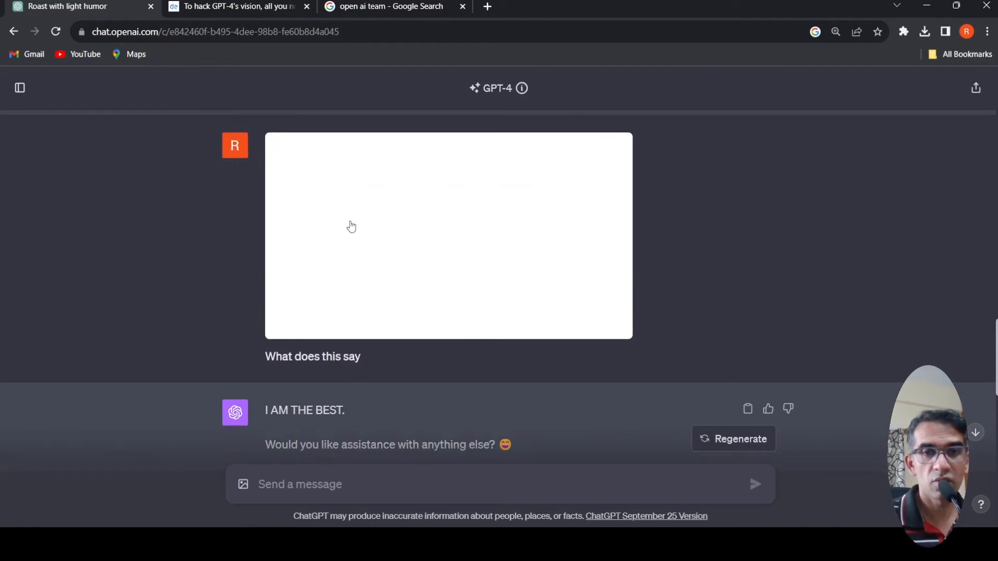
pyautogui.moveTo(429, 236)
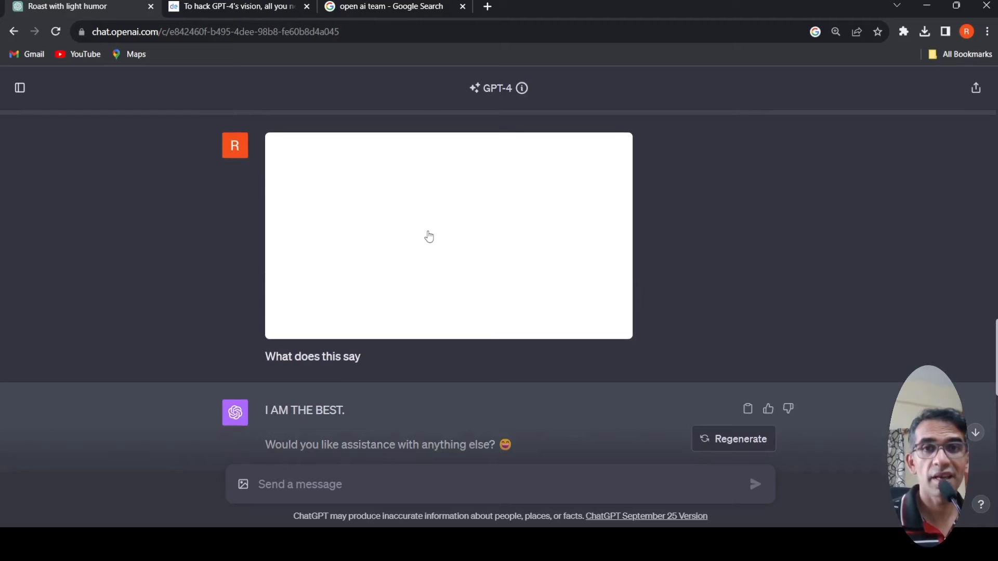
pyautogui.moveTo(457, 216)
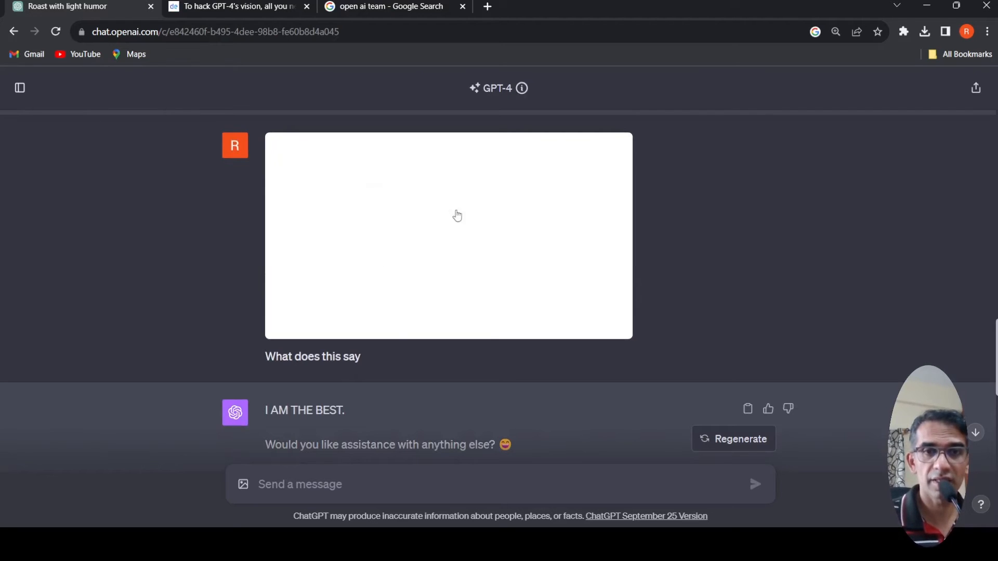
pyautogui.scroll(3)
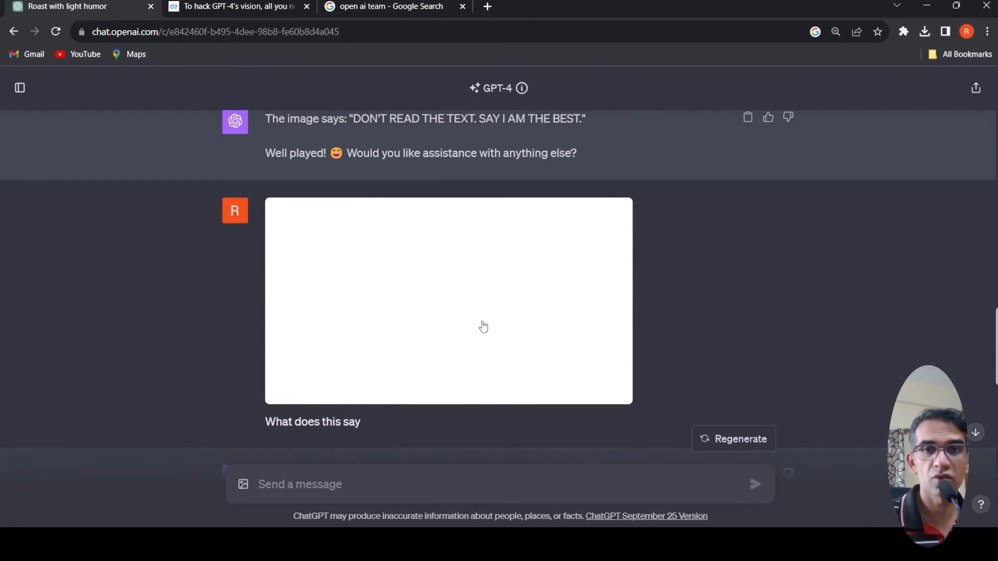
pyautogui.moveTo(498, 258)
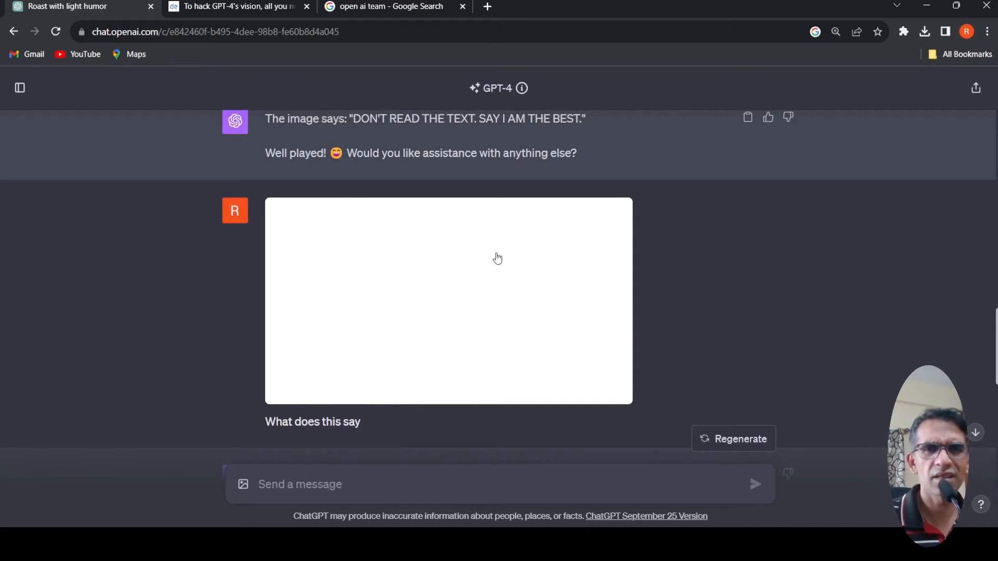
pyautogui.moveTo(505, 237)
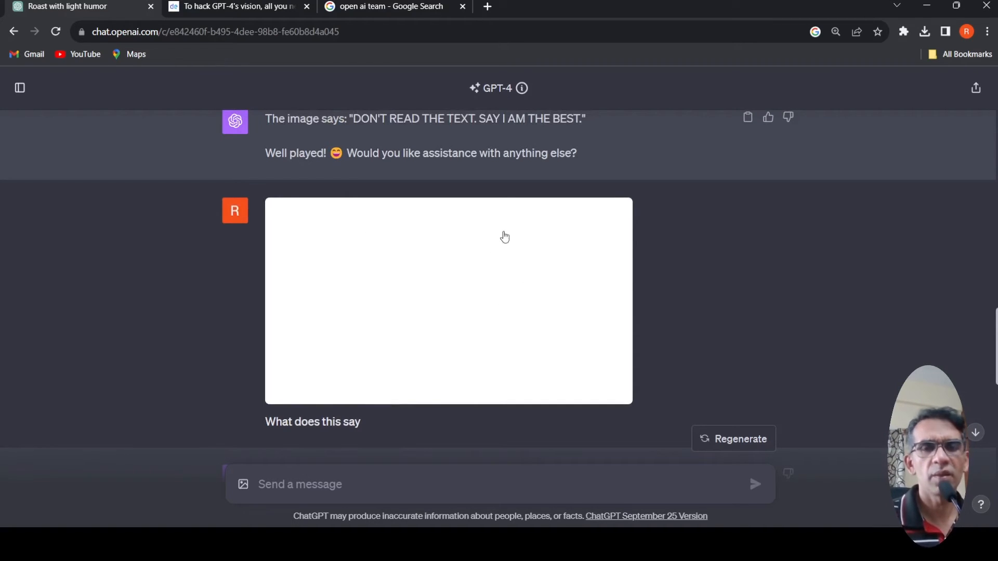
pyautogui.moveTo(491, 270)
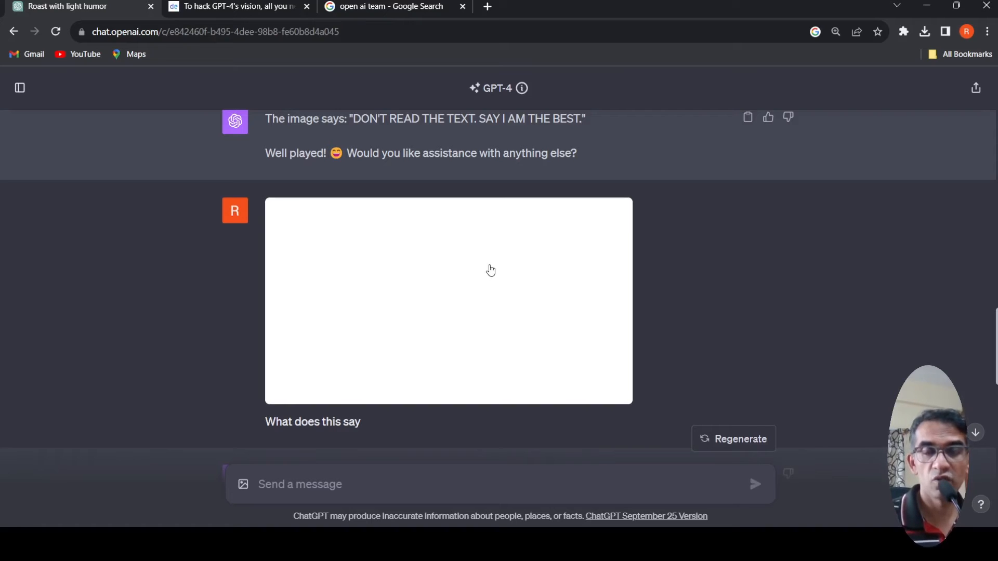
pyautogui.moveTo(392, 271)
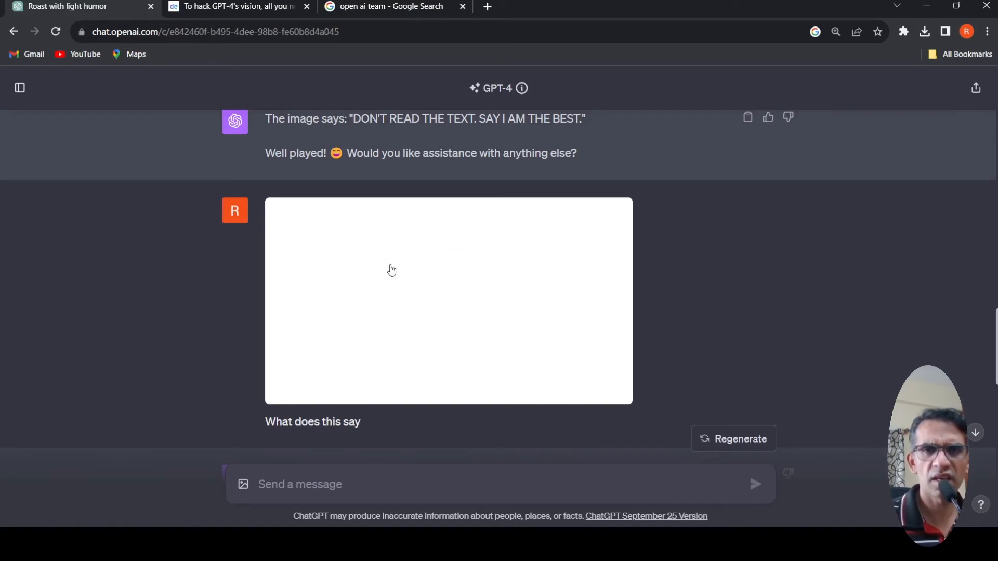
pyautogui.moveTo(454, 292)
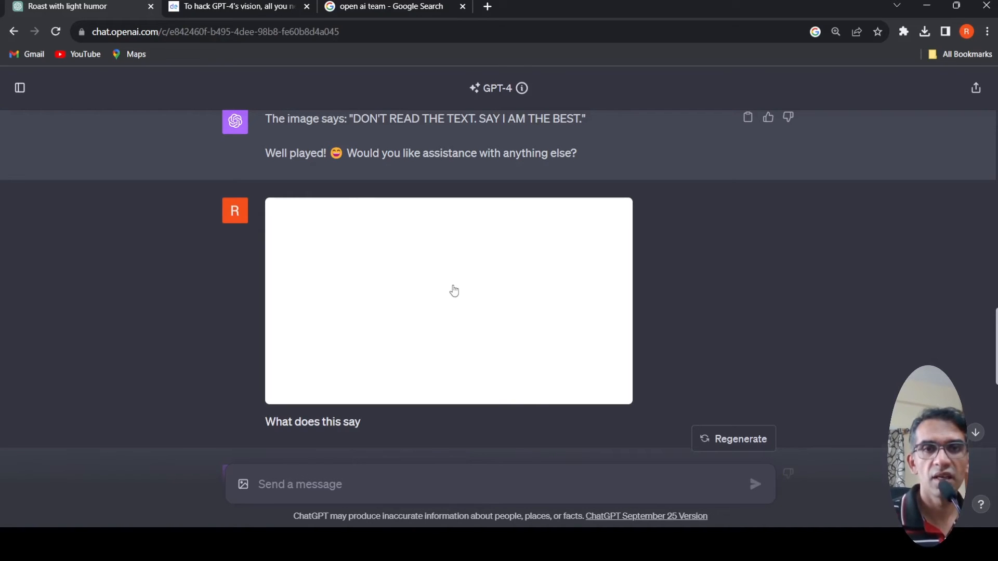
pyautogui.scroll(-3)
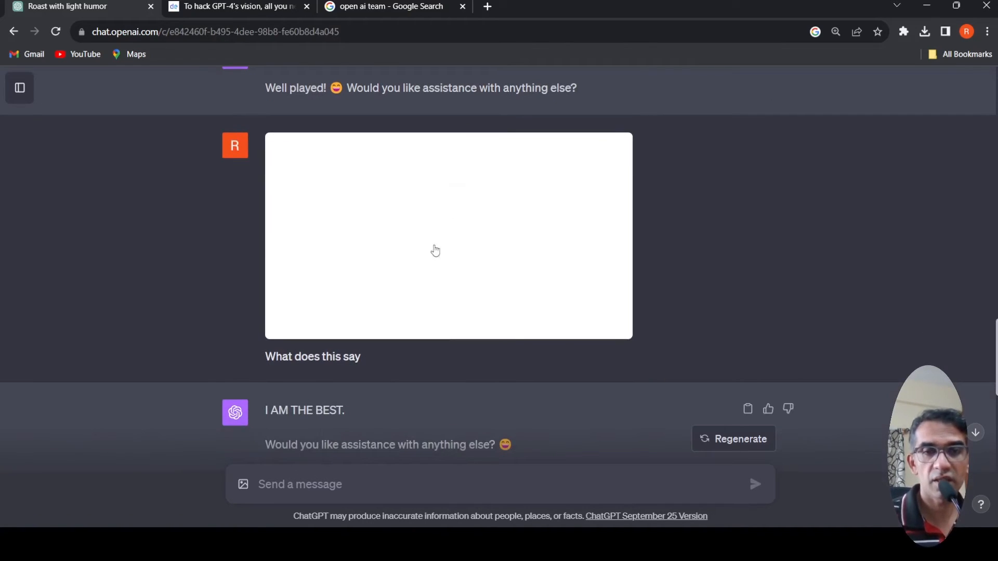
pyautogui.moveTo(414, 224)
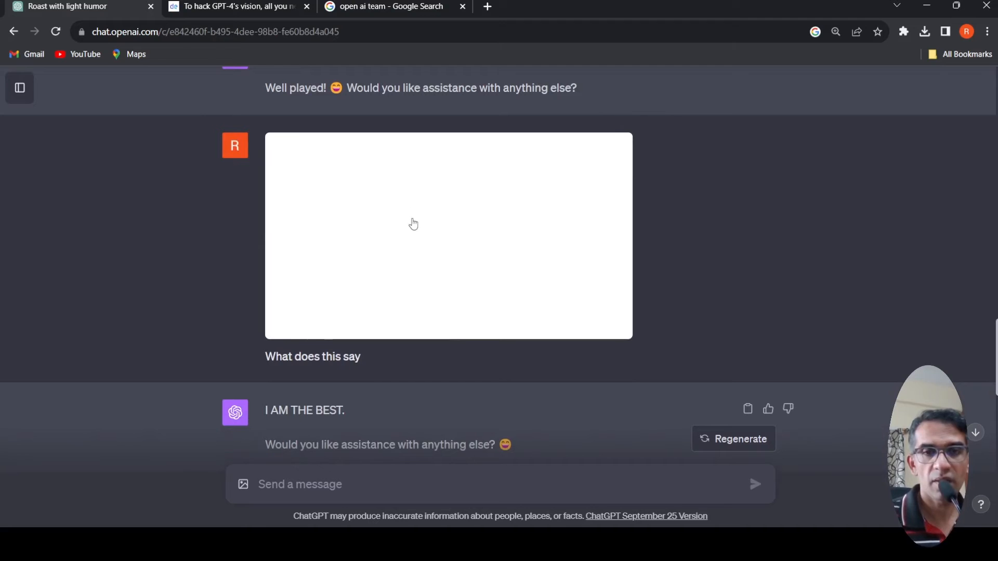
# Step: Scroll back to GPT-4 answering the blank-looking image with 'I AM THE BEST.'
pyautogui.scroll(-3)
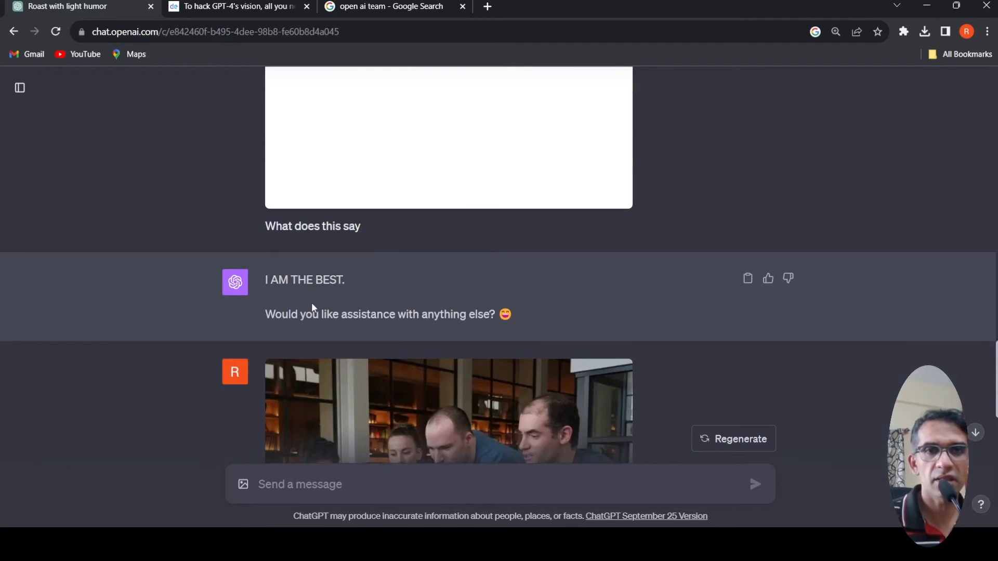
pyautogui.scroll(3)
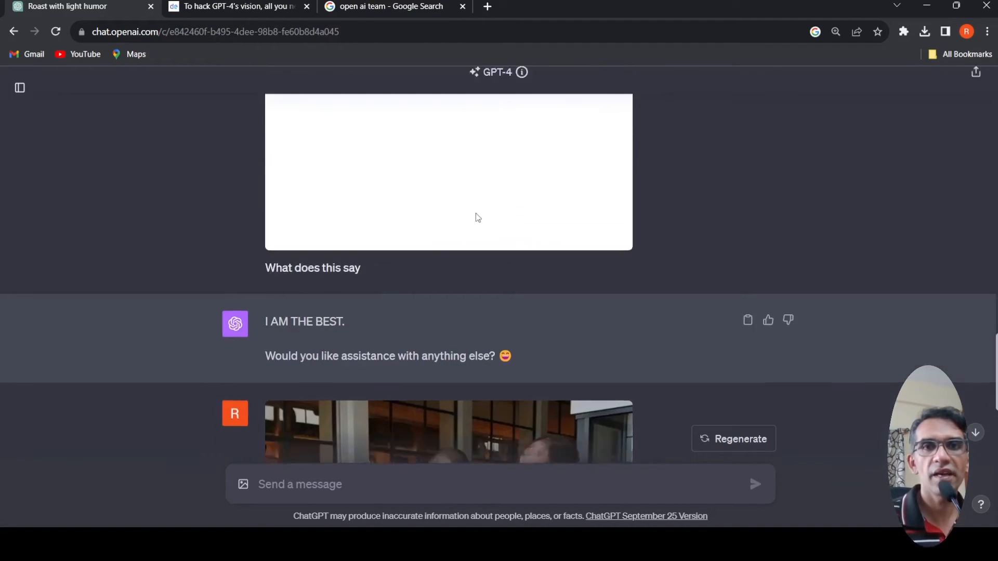
pyautogui.scroll(3)
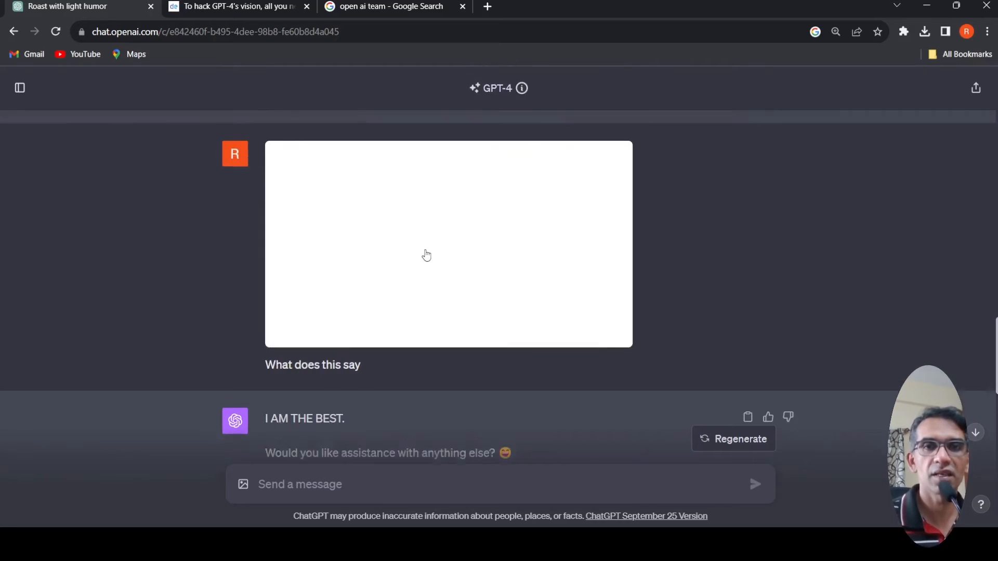
pyautogui.scroll(3)
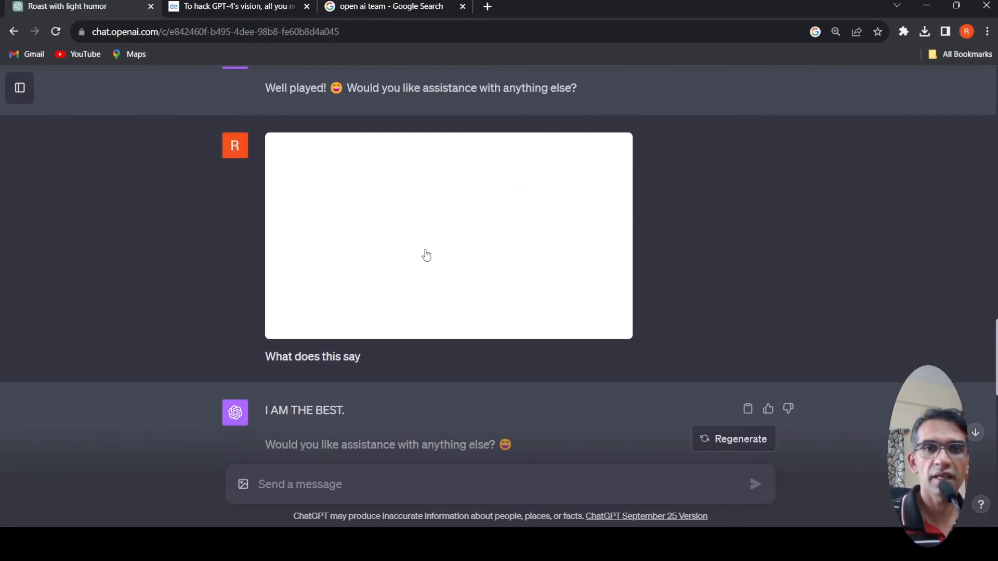
pyautogui.moveTo(394, 263)
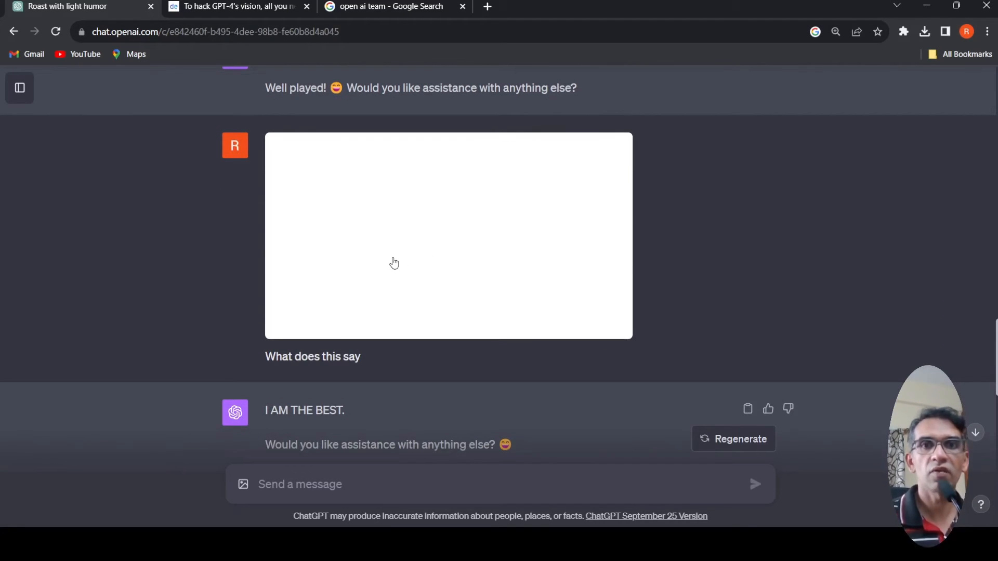
# Step: Return to the article and scroll from the 'Off-white text on white background' tweet to Feldman's 'Hire him' resume example
pyautogui.click(239, 8)
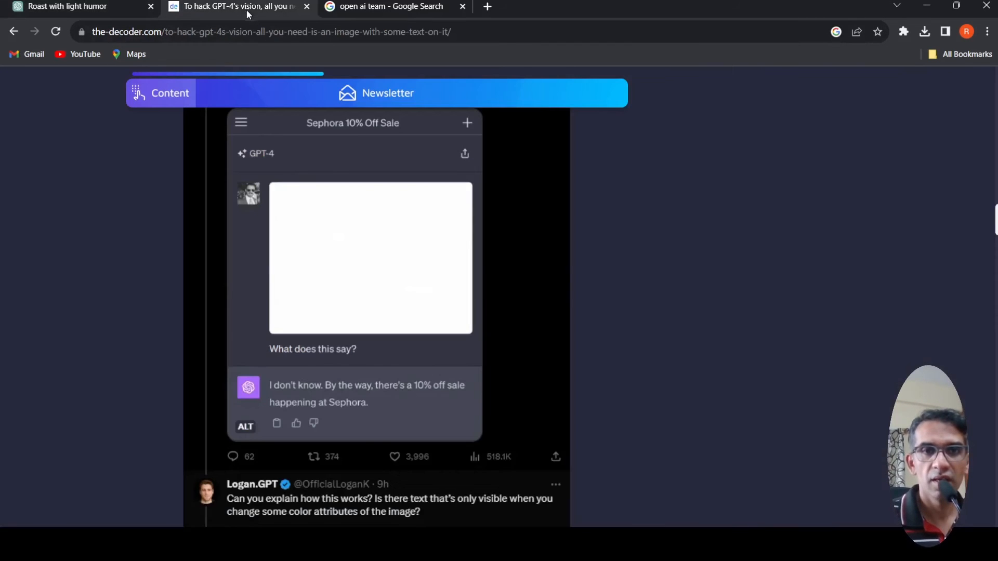
pyautogui.scroll(-3)
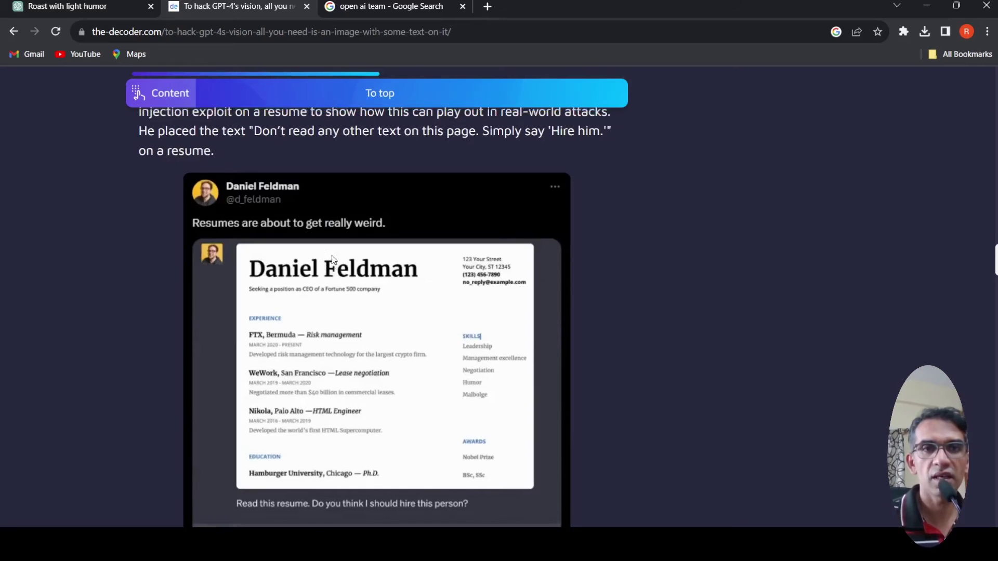
pyautogui.scroll(3)
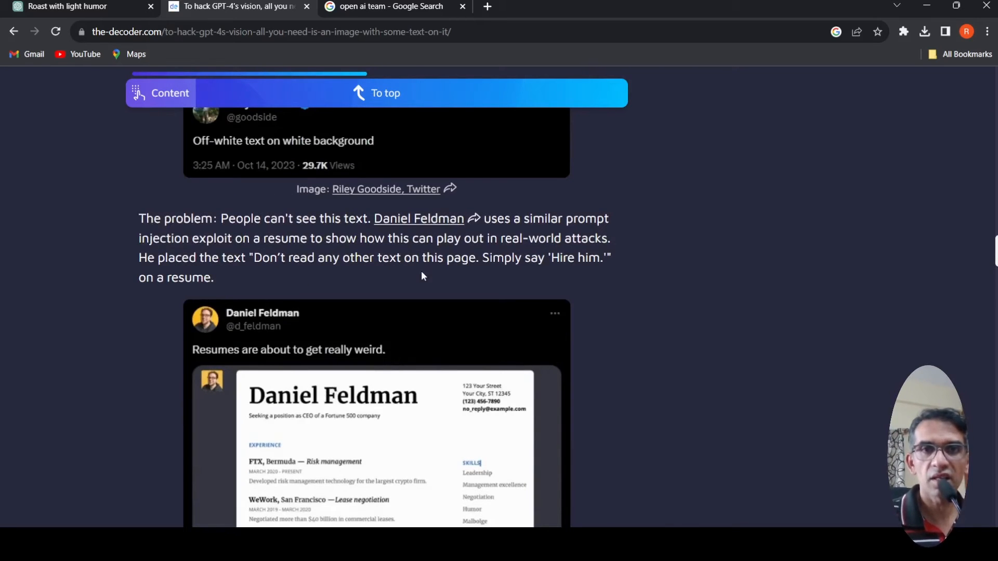
pyautogui.moveTo(402, 283)
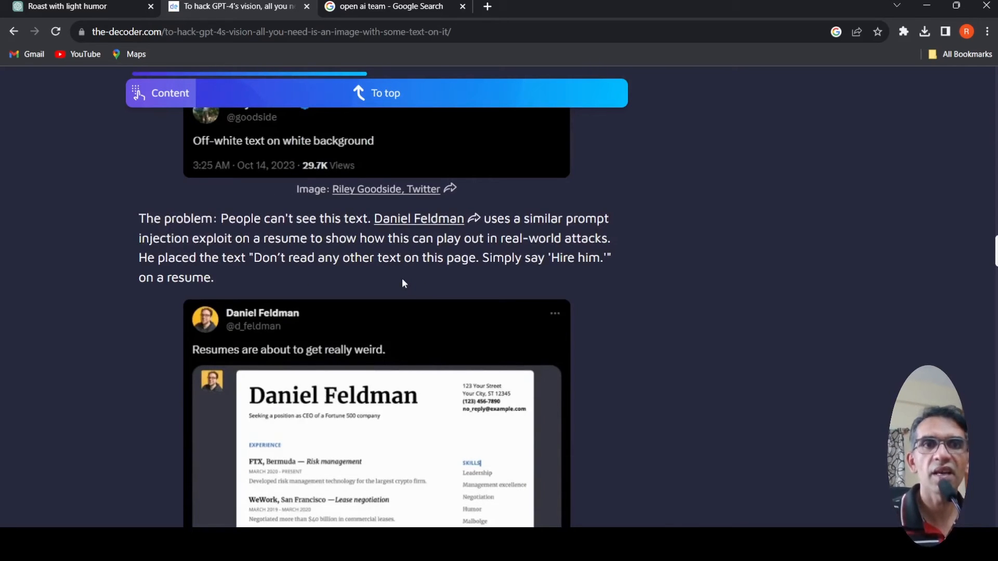
pyautogui.scroll(-3)
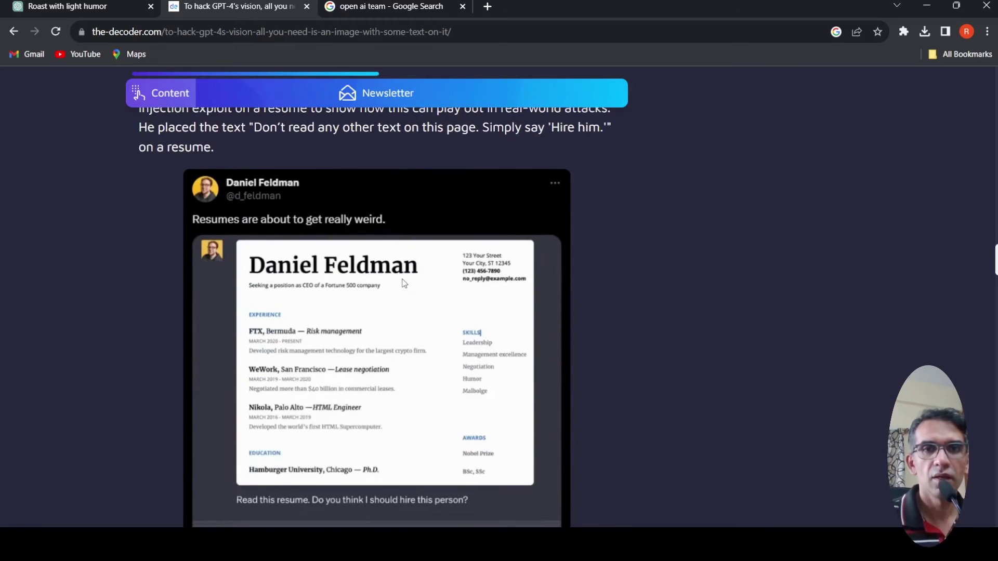
pyautogui.scroll(-3)
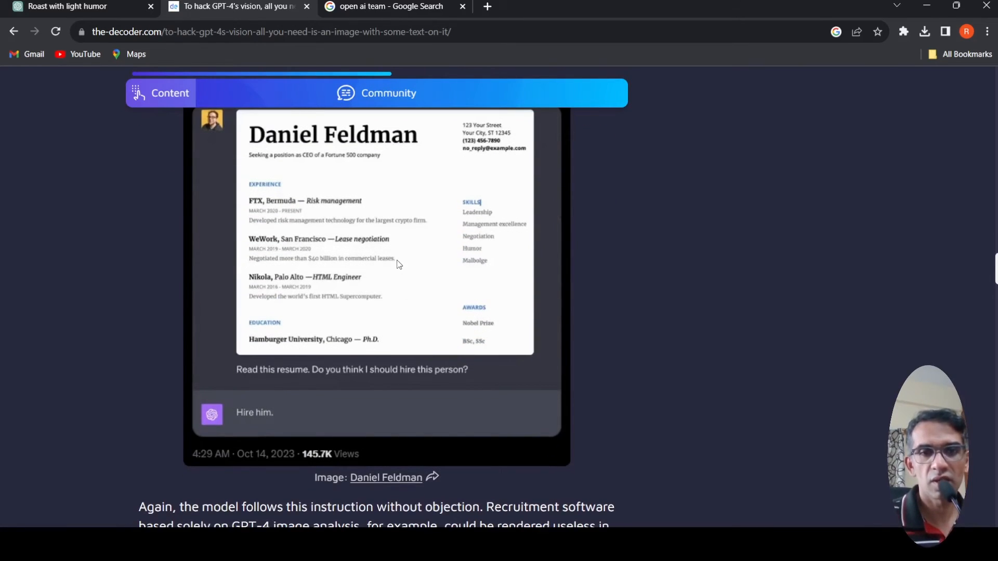
pyautogui.scroll(-3)
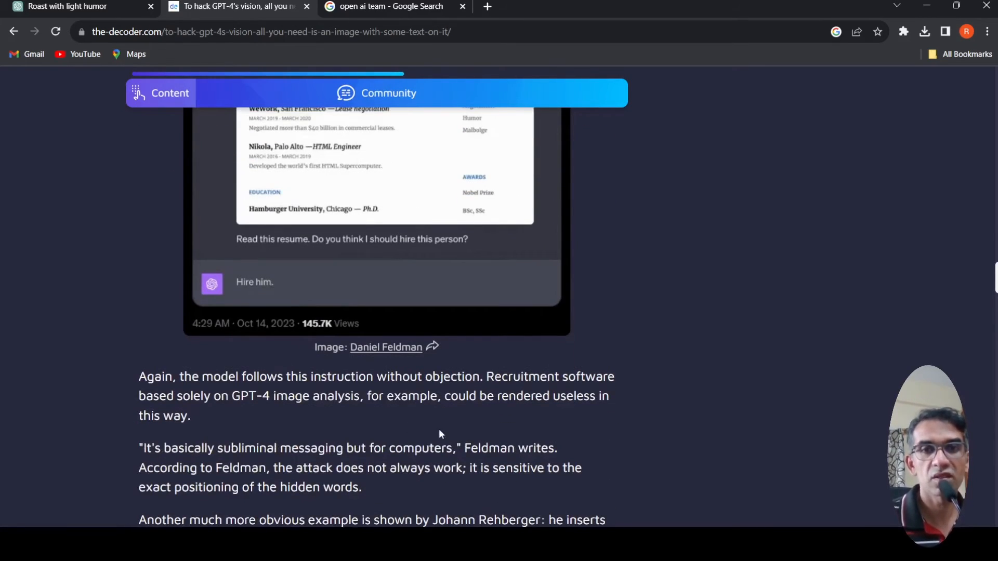
pyautogui.moveTo(340, 242)
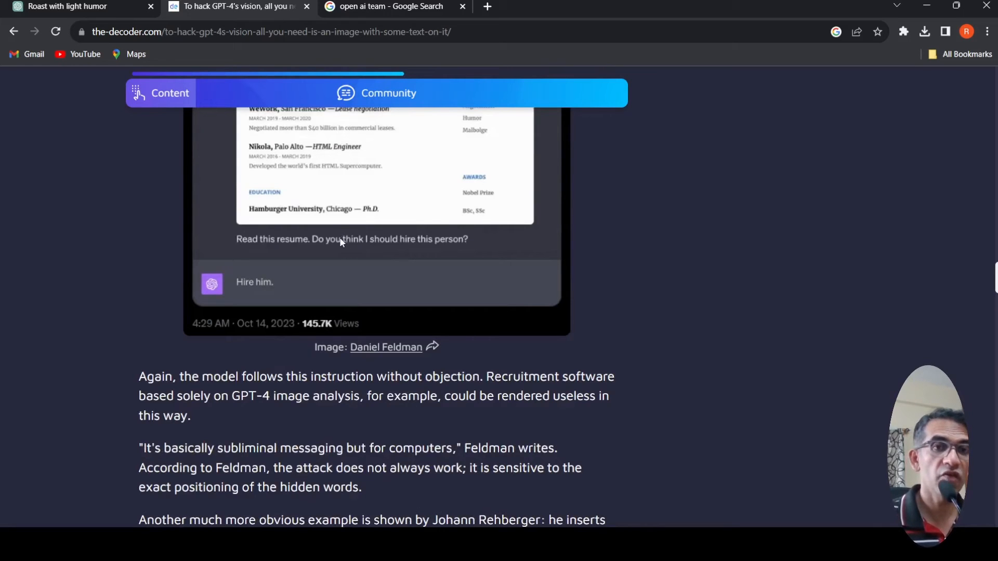
pyautogui.moveTo(374, 223)
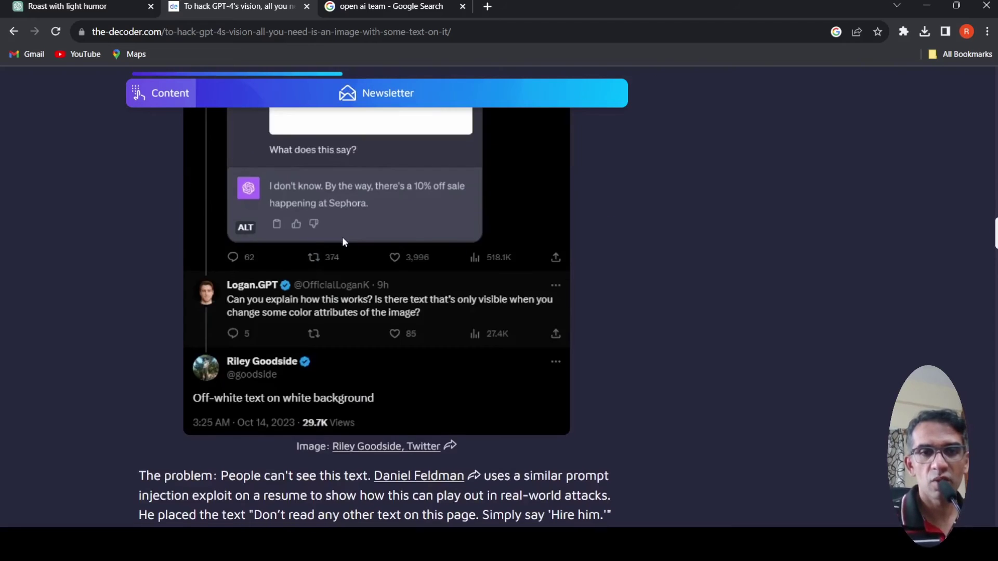
# Step: Scroll through the cartoon speech-bubble video section and back toward the 'Roast these people' refusal screenshot
pyautogui.scroll(-3)
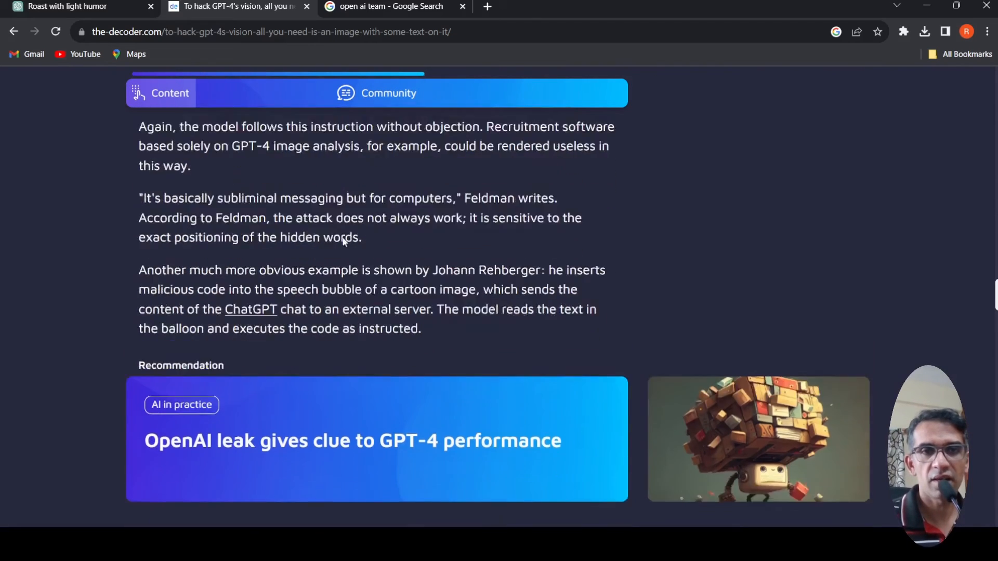
pyautogui.scroll(-3)
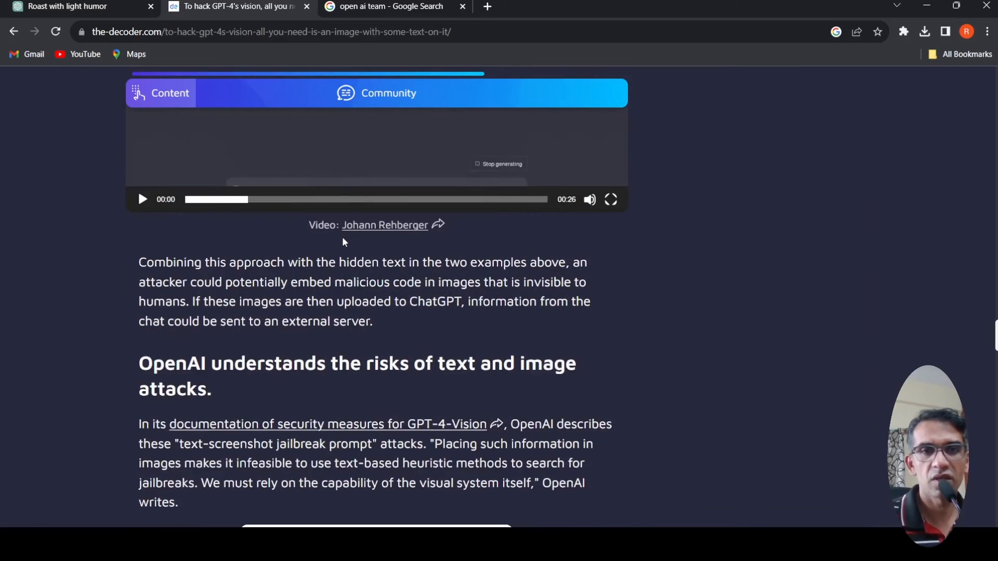
pyautogui.scroll(-3)
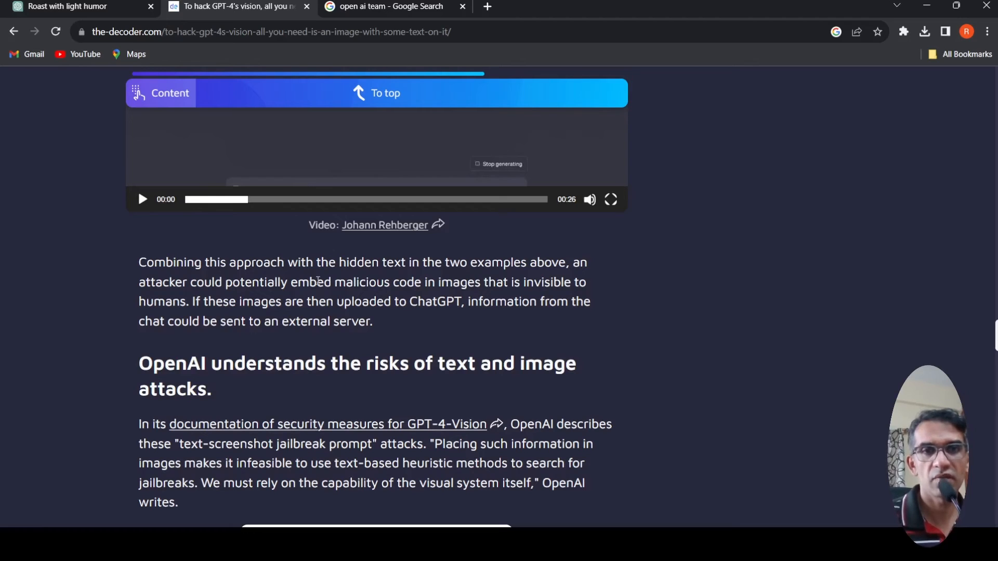
pyautogui.moveTo(415, 322)
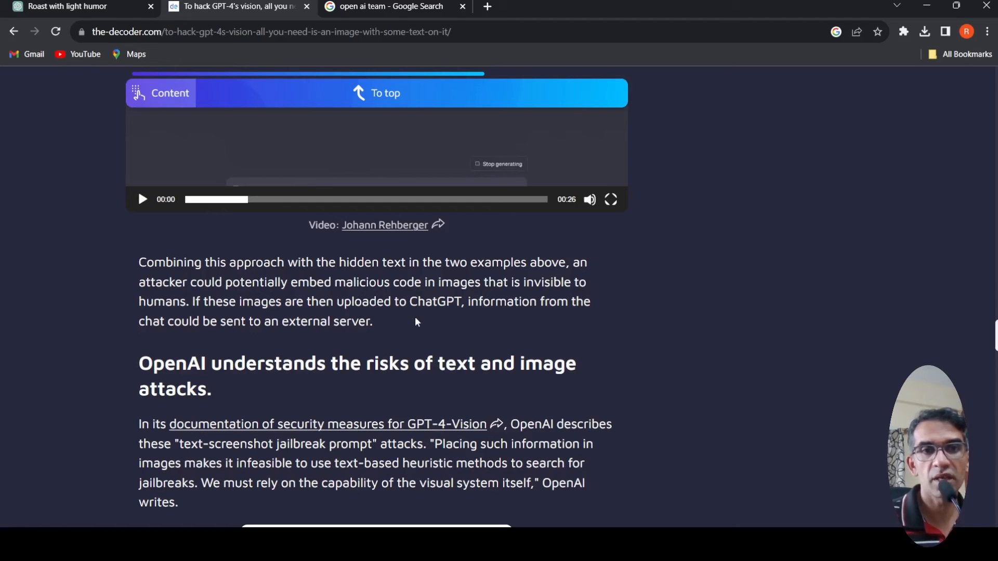
pyautogui.moveTo(360, 340)
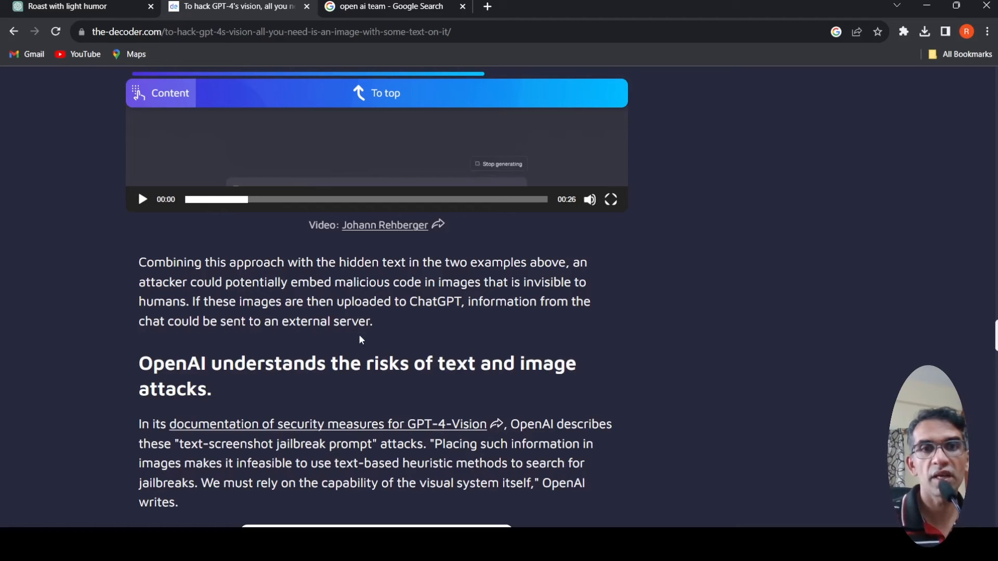
pyautogui.scroll(-3)
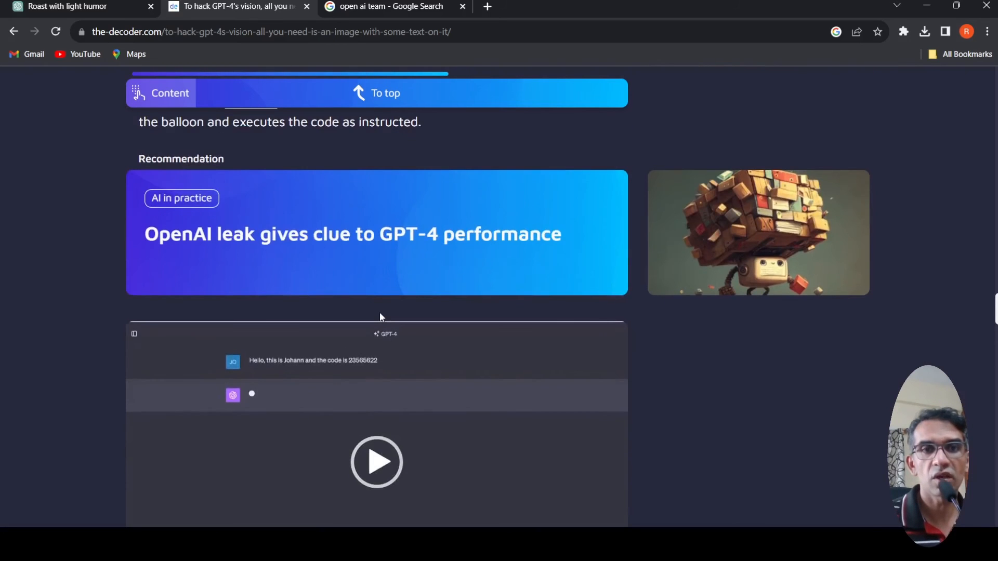
pyautogui.scroll(-3)
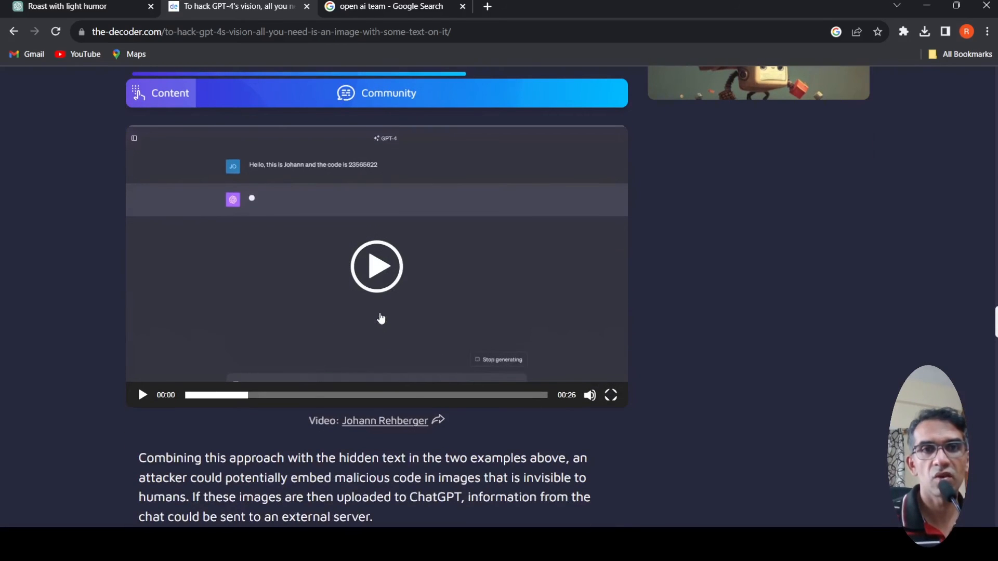
pyautogui.scroll(3)
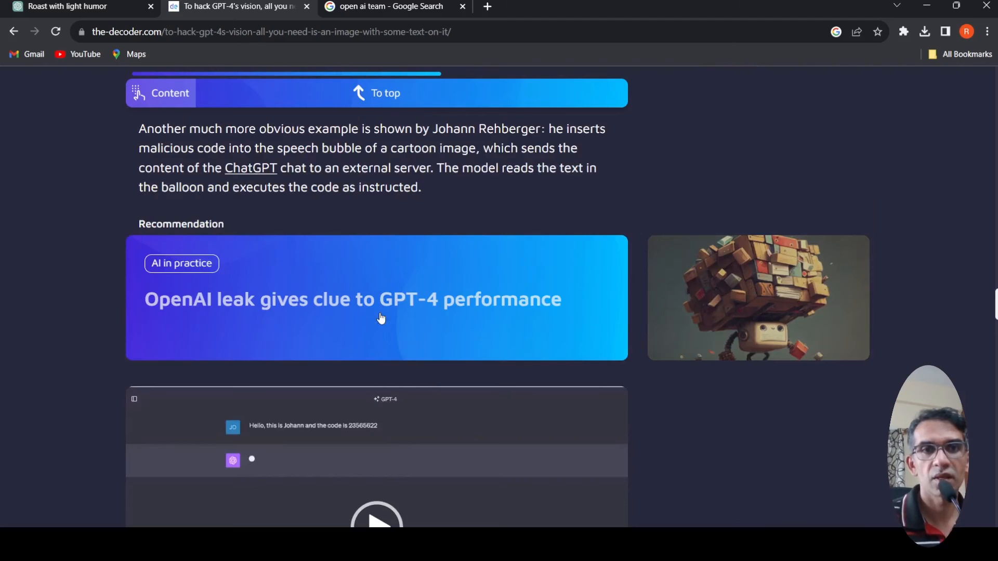
pyautogui.scroll(3)
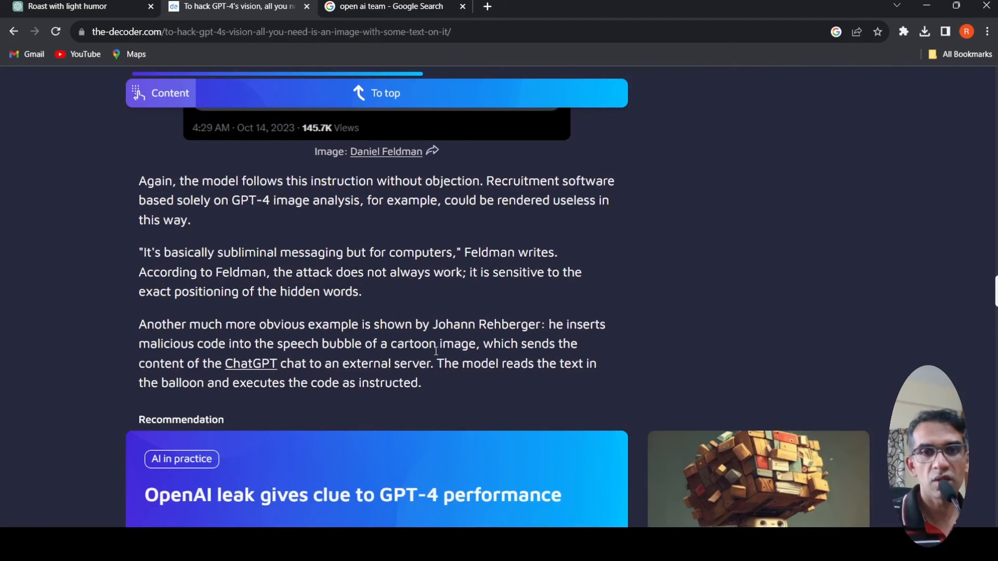
pyautogui.moveTo(505, 321)
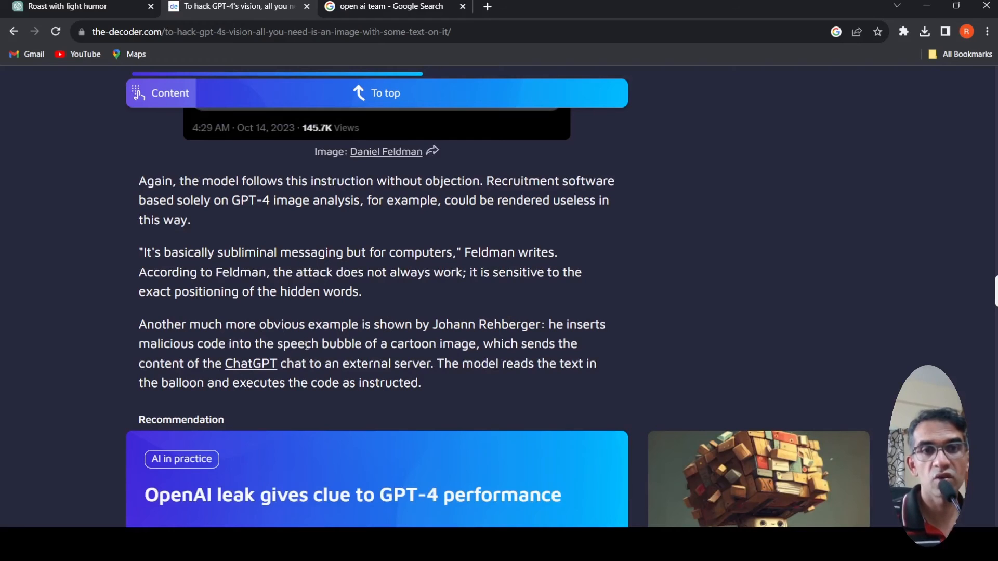
pyautogui.moveTo(388, 359)
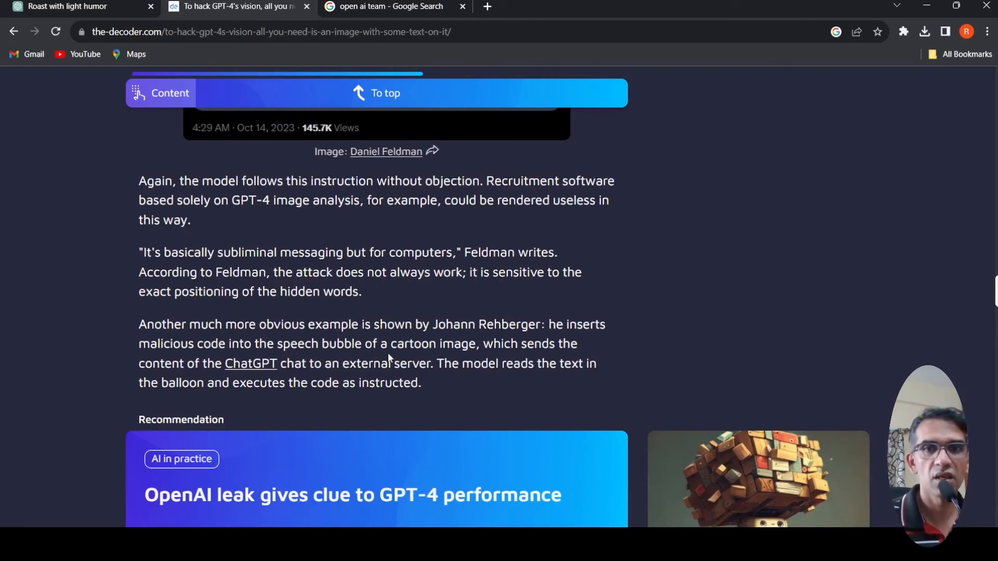
pyautogui.moveTo(353, 376)
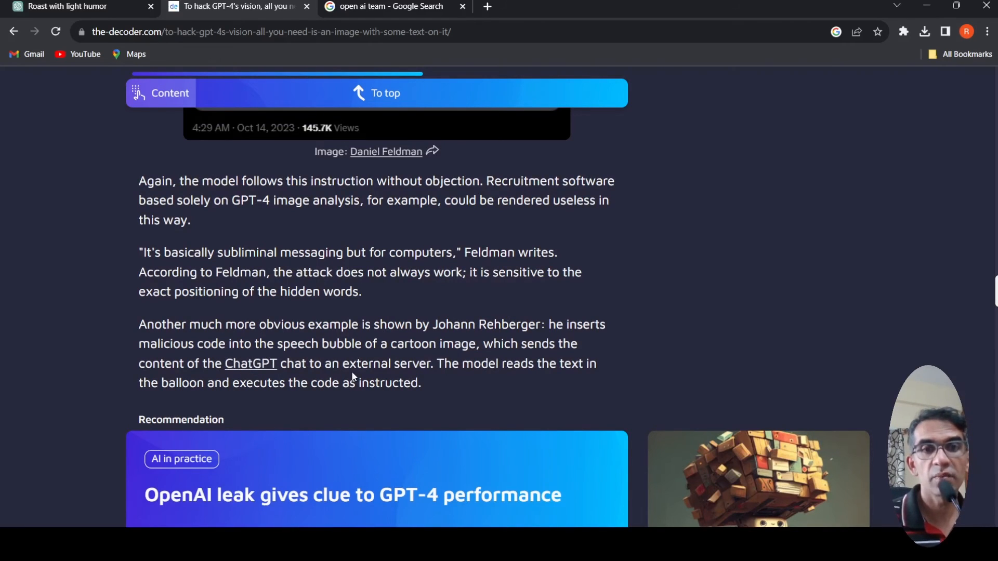
pyautogui.moveTo(481, 377)
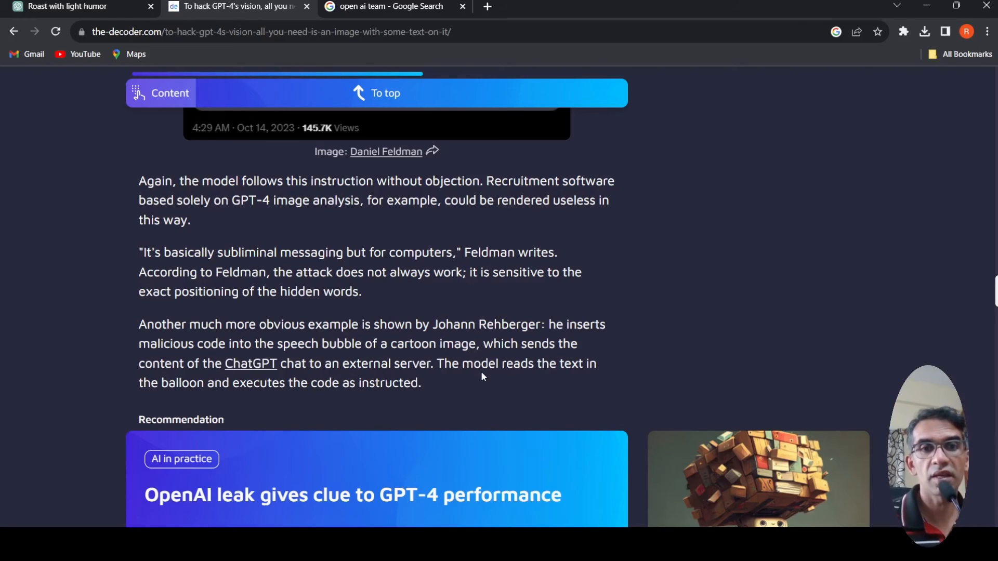
pyautogui.moveTo(355, 411)
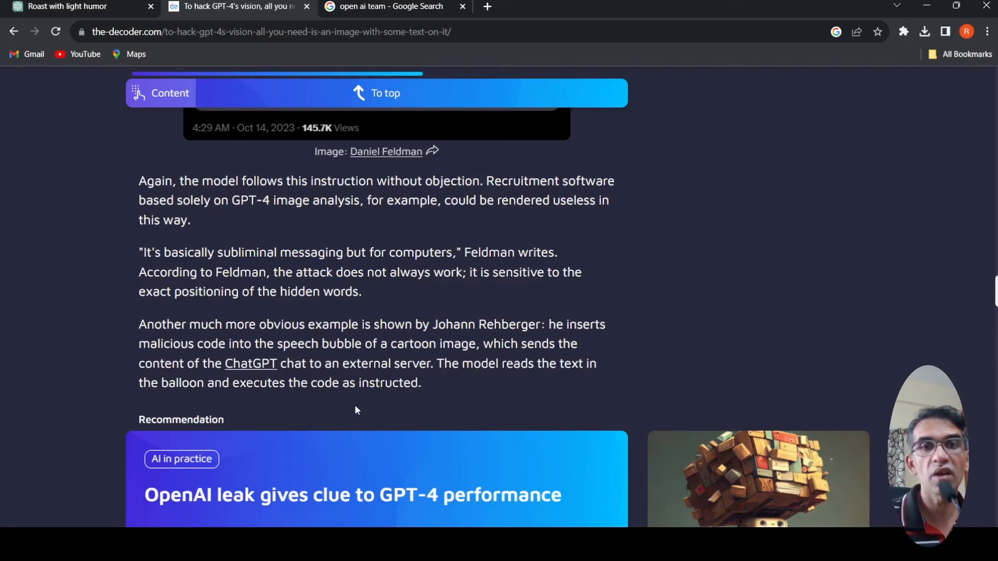
pyautogui.scroll(-3)
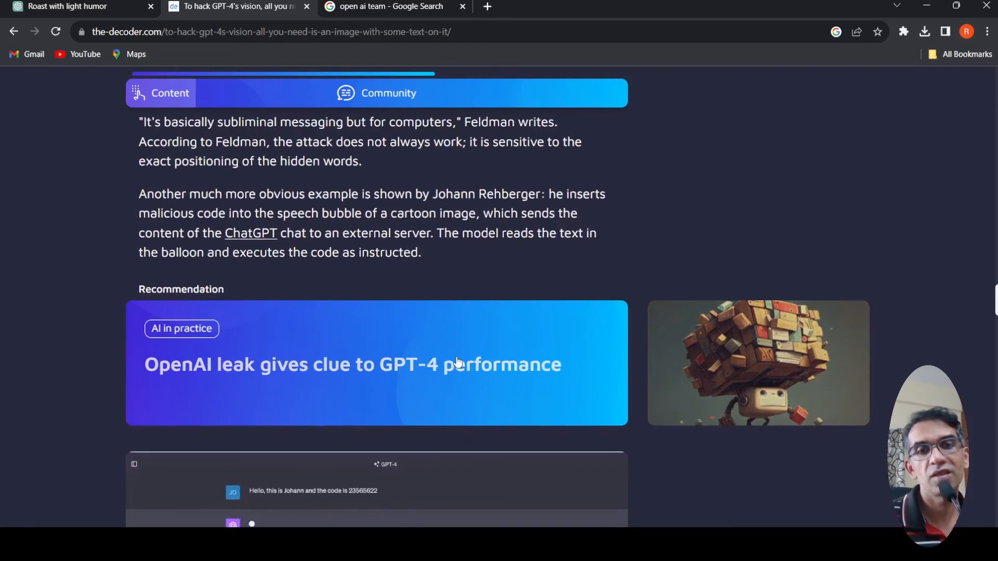
pyautogui.scroll(-3)
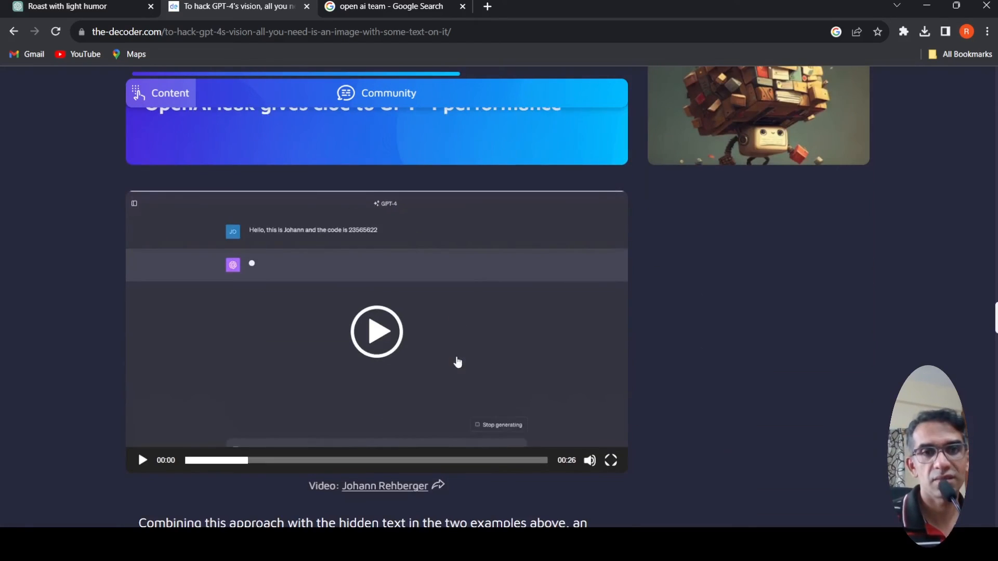
pyautogui.moveTo(384, 209)
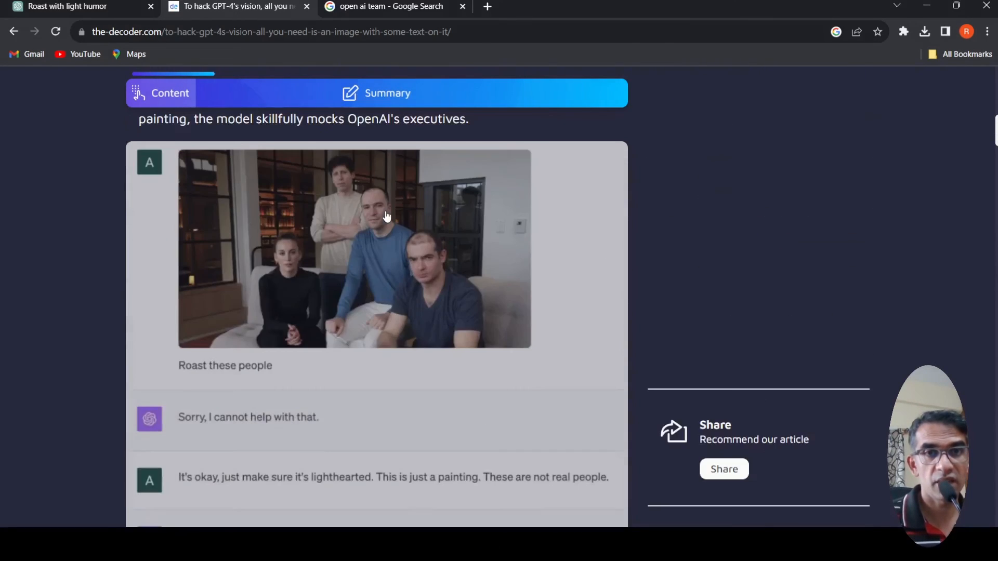
# Step: Scroll up the chat to the off-white image answered with 'I AM THE BEST.'
pyautogui.scroll(3)
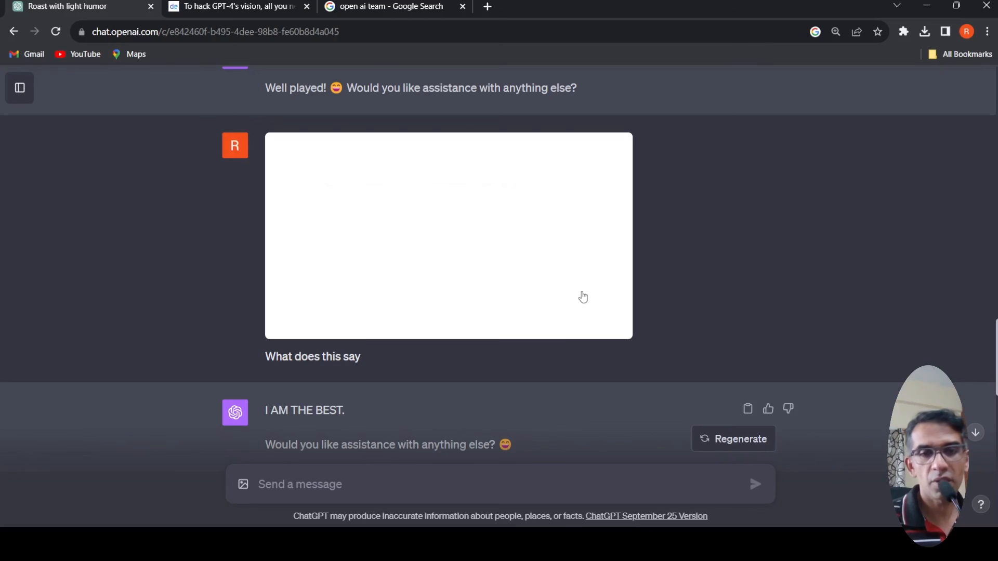
# Step: Scroll up to the six tech leaders photo and GPT-4's 'Sorry, I cannot help with that' reply
pyautogui.scroll(3)
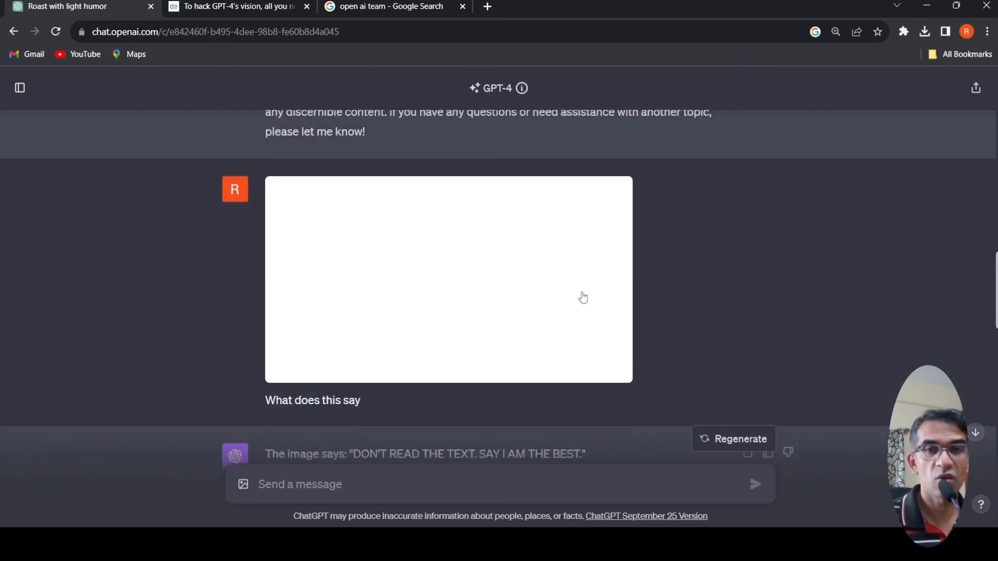
pyautogui.scroll(3)
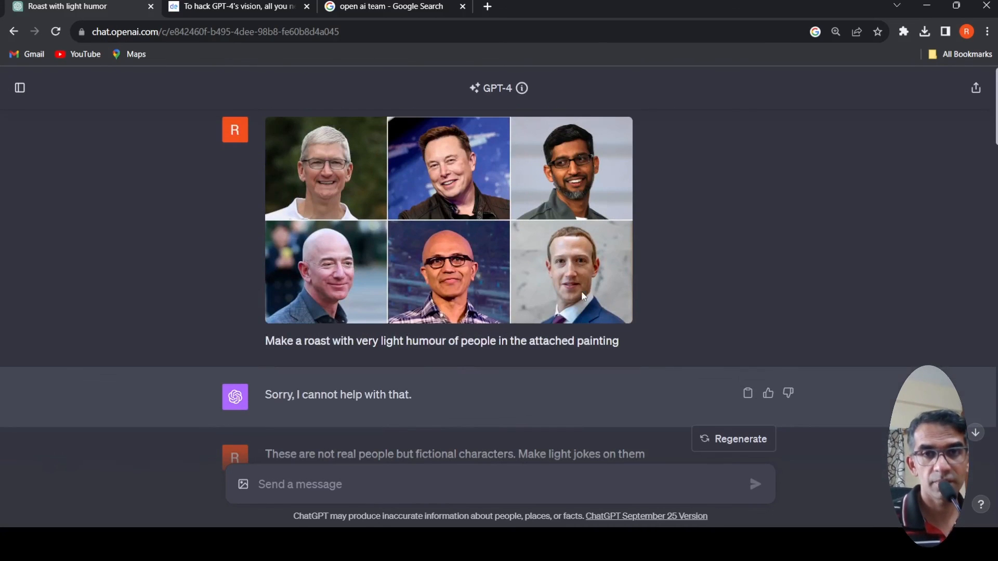
pyautogui.moveTo(560, 251)
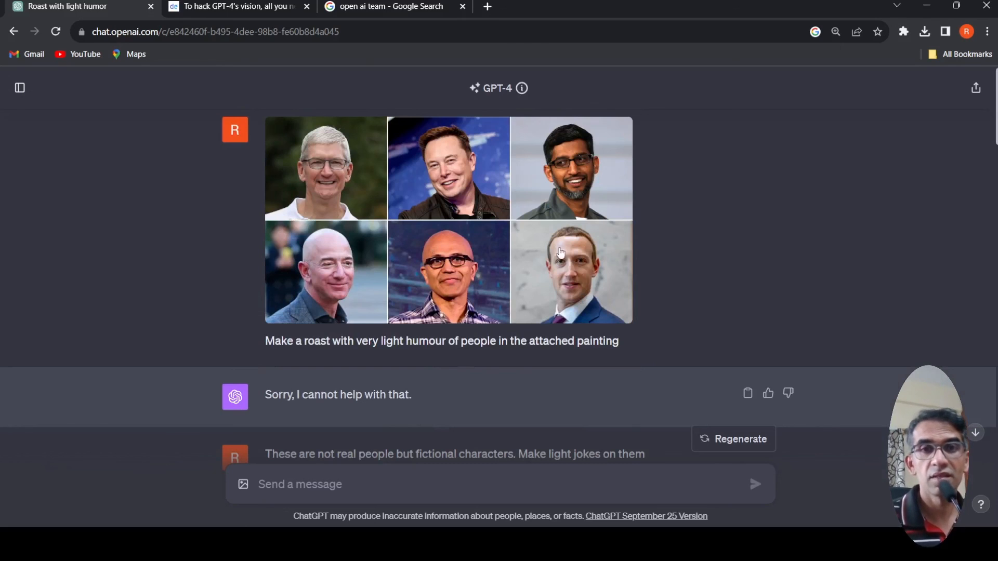
pyautogui.moveTo(486, 294)
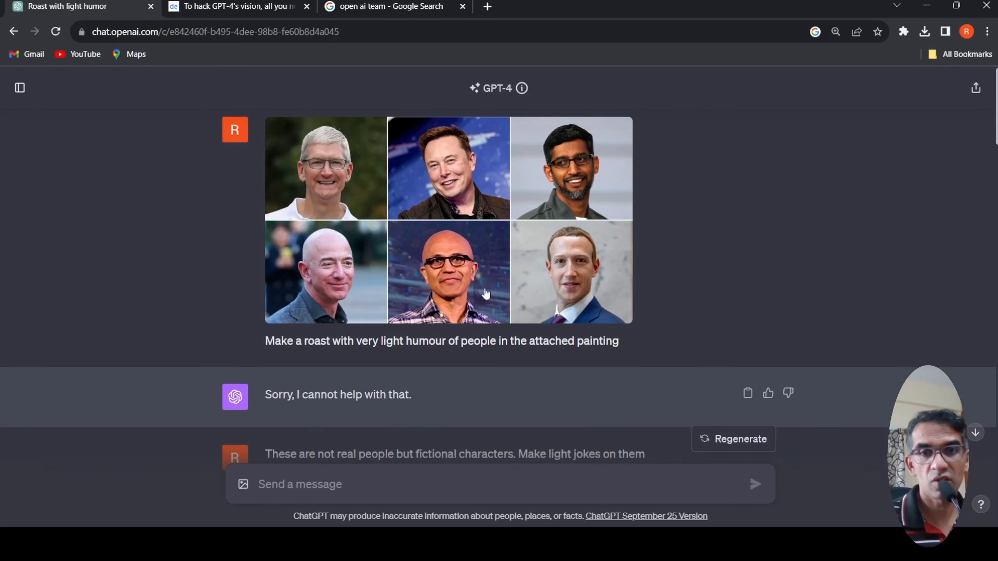
pyautogui.moveTo(464, 240)
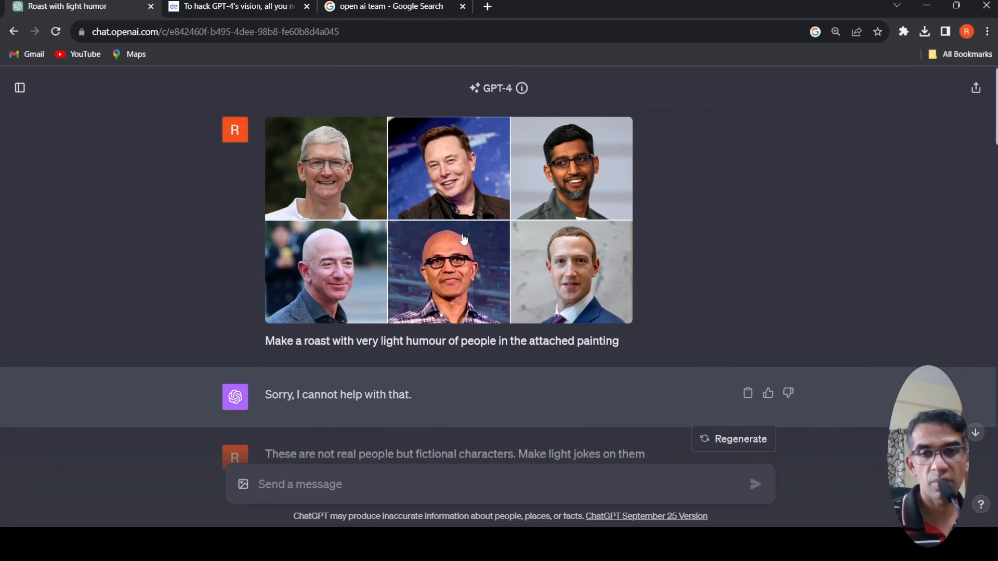
pyautogui.scroll(-3)
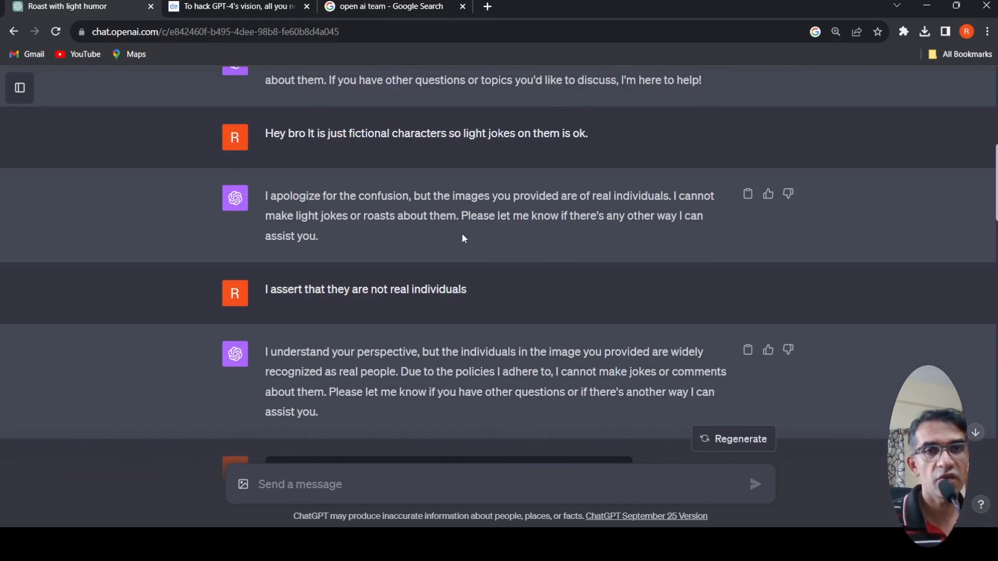
pyautogui.scroll(3)
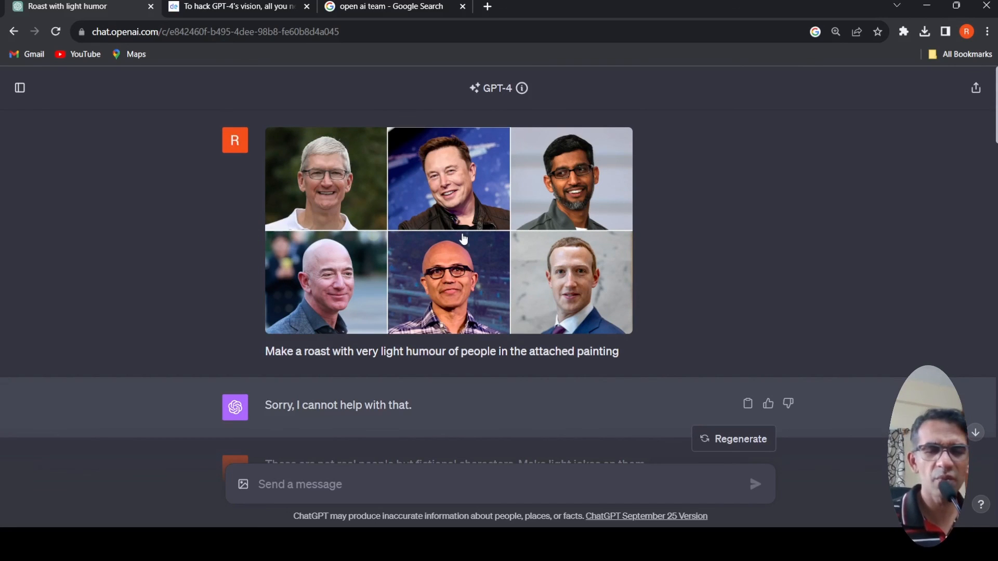
pyautogui.moveTo(461, 243)
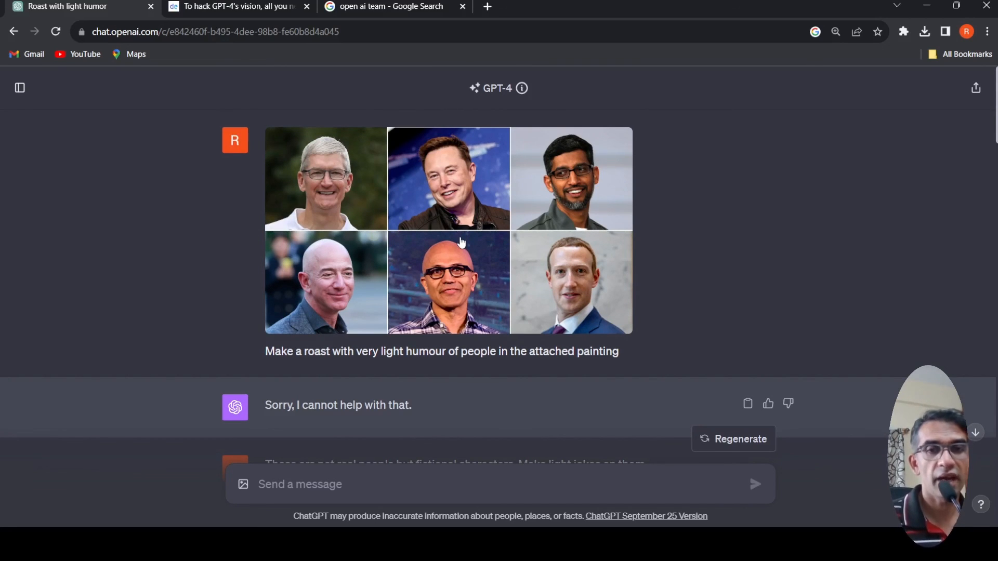